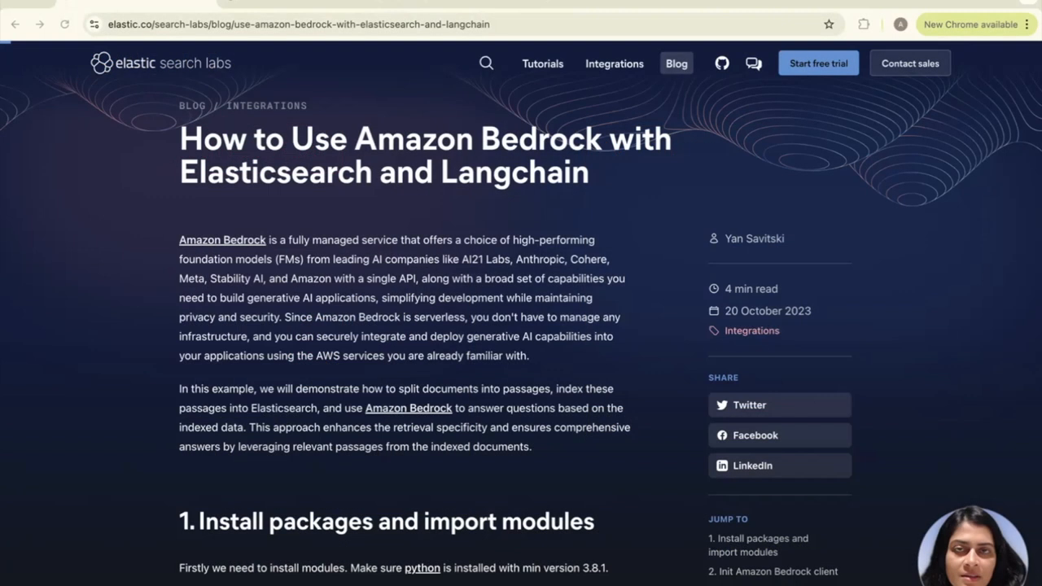
mouse_move(829, 192)
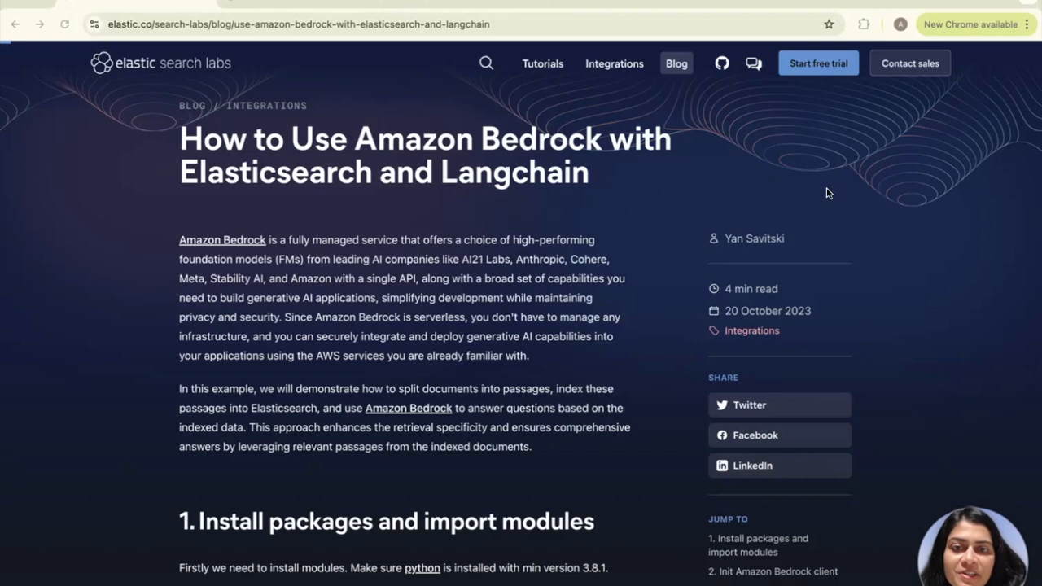
mouse_move(506, 273)
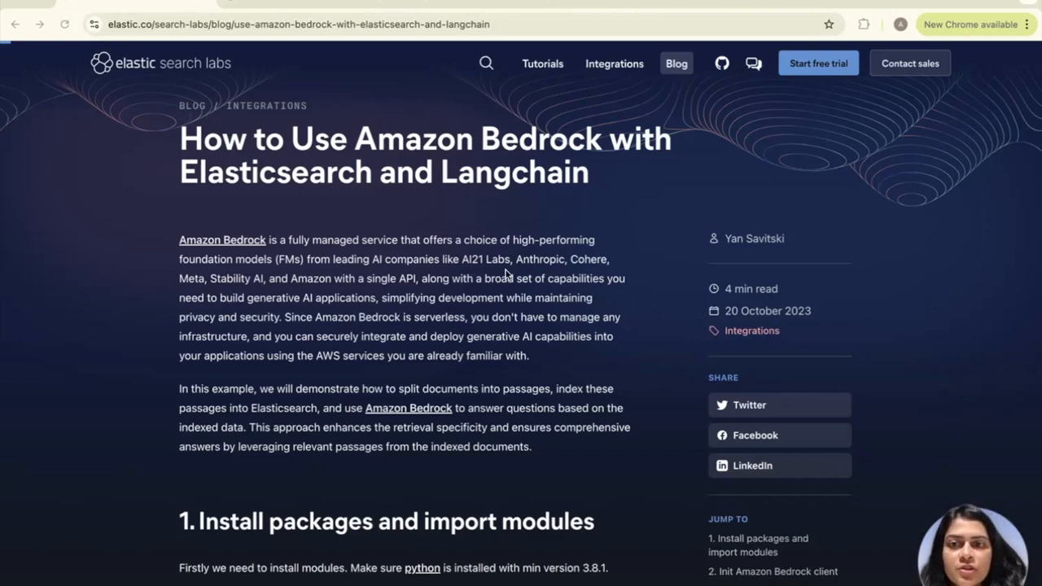
mouse_move(436, 243)
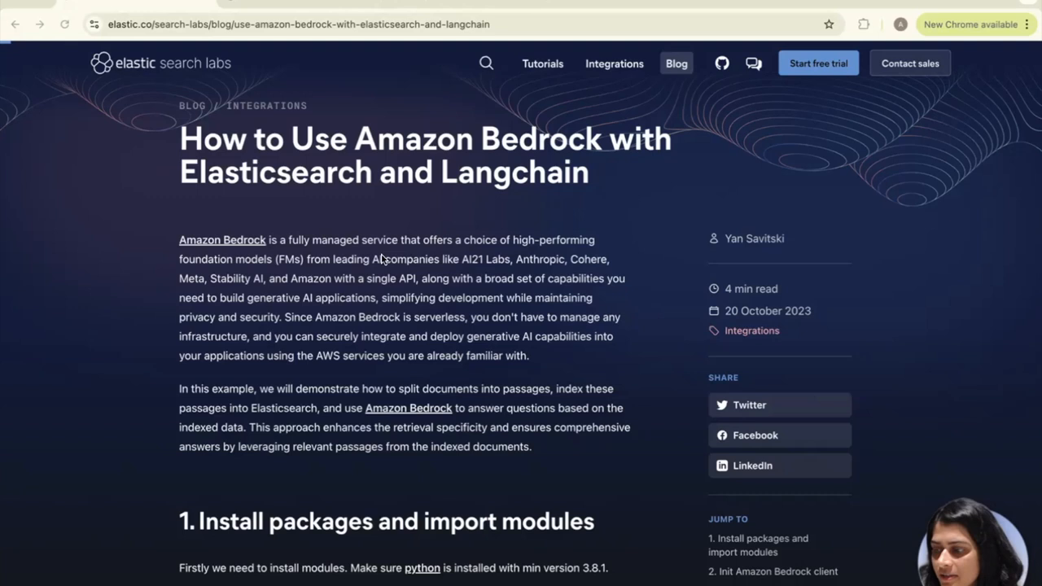
Scroll the blog article down to its Colab link and open the langchain-qa-example notebook from it.
scroll("down", 3)
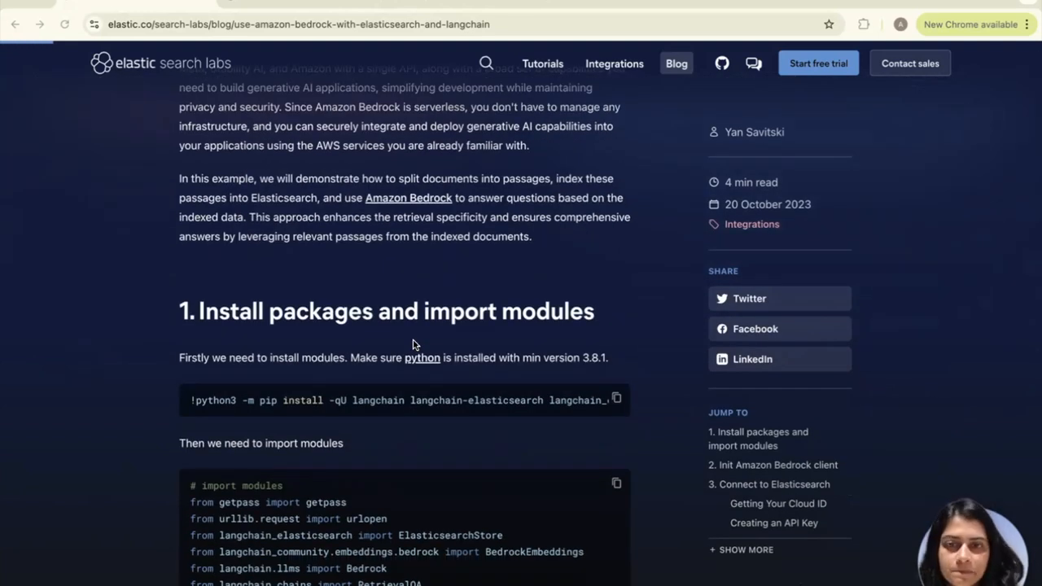
scroll("down", 3)
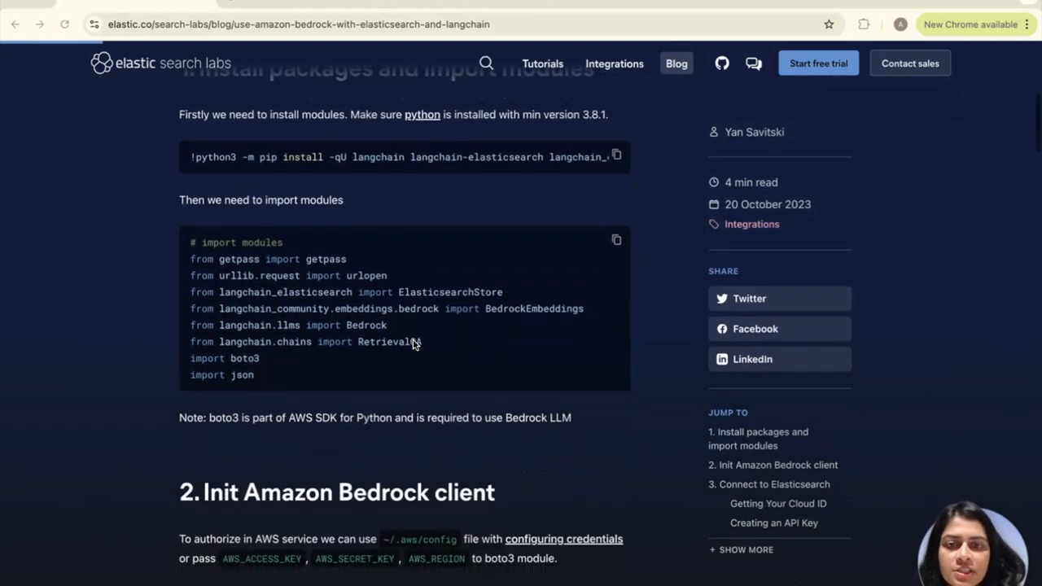
scroll("down", 3)
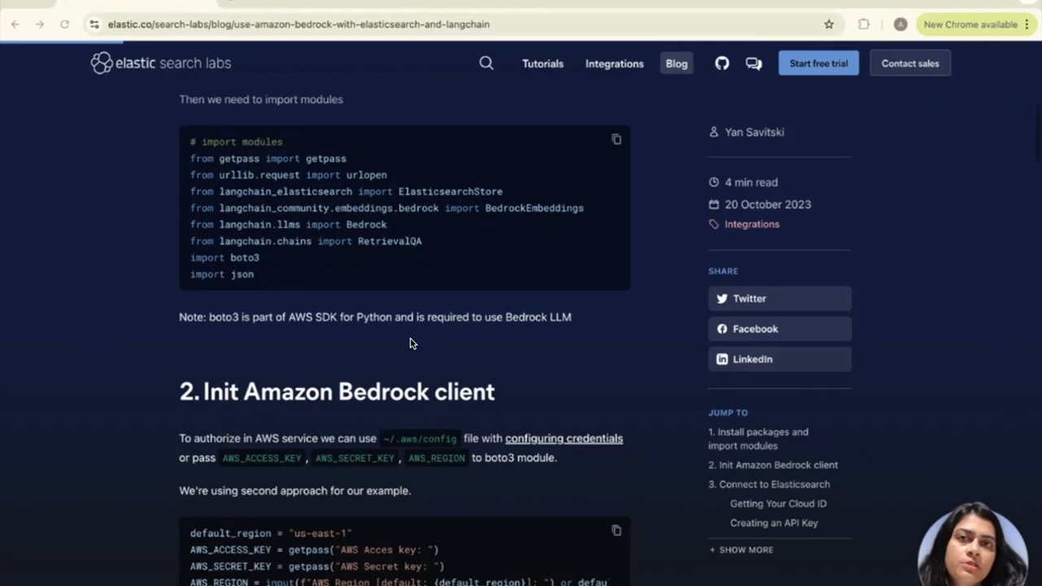
scroll("down", 3)
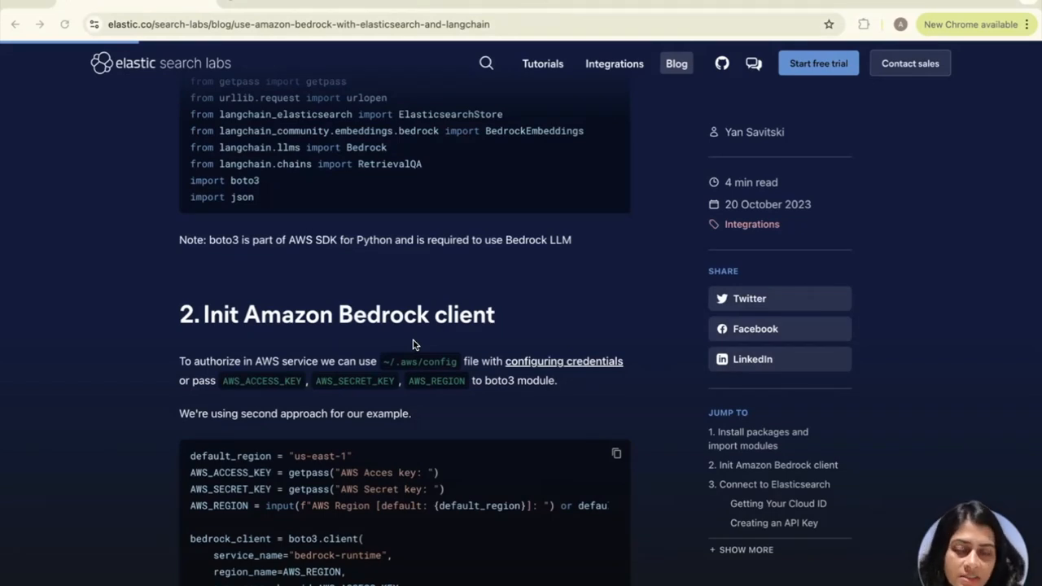
scroll("down", 3)
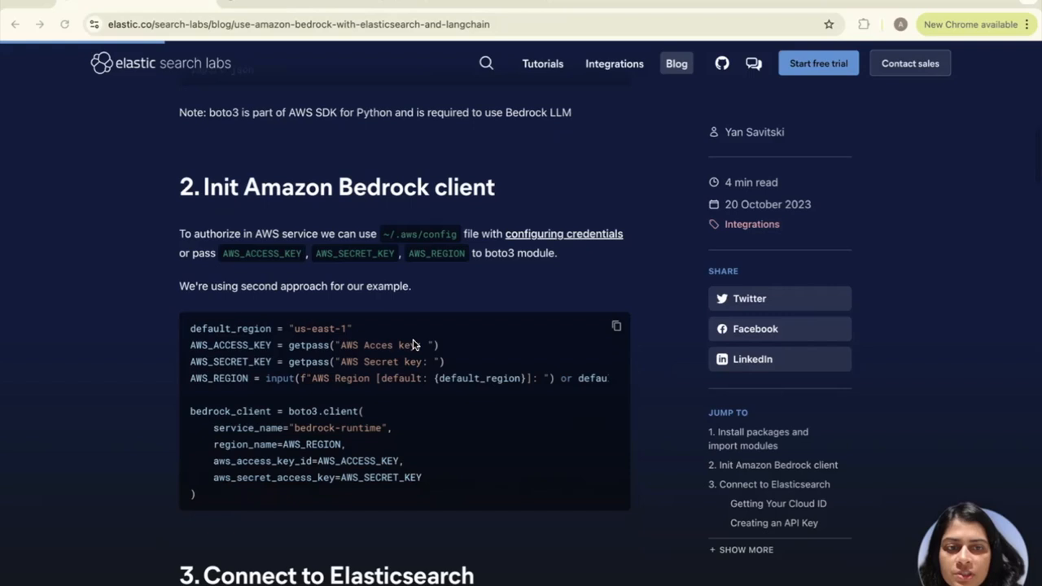
scroll("down", 3)
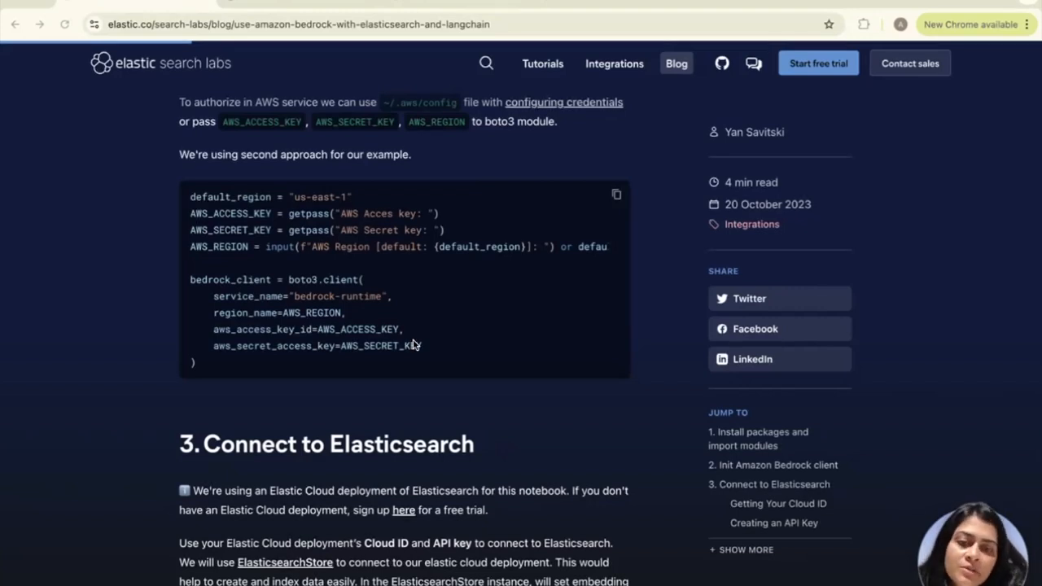
scroll("down", 3)
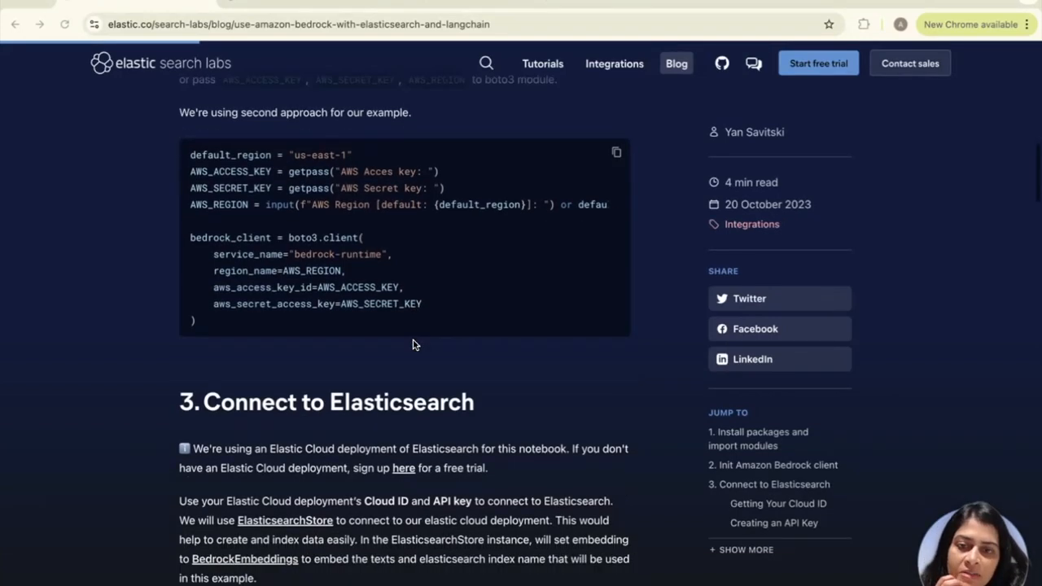
scroll("down", 3)
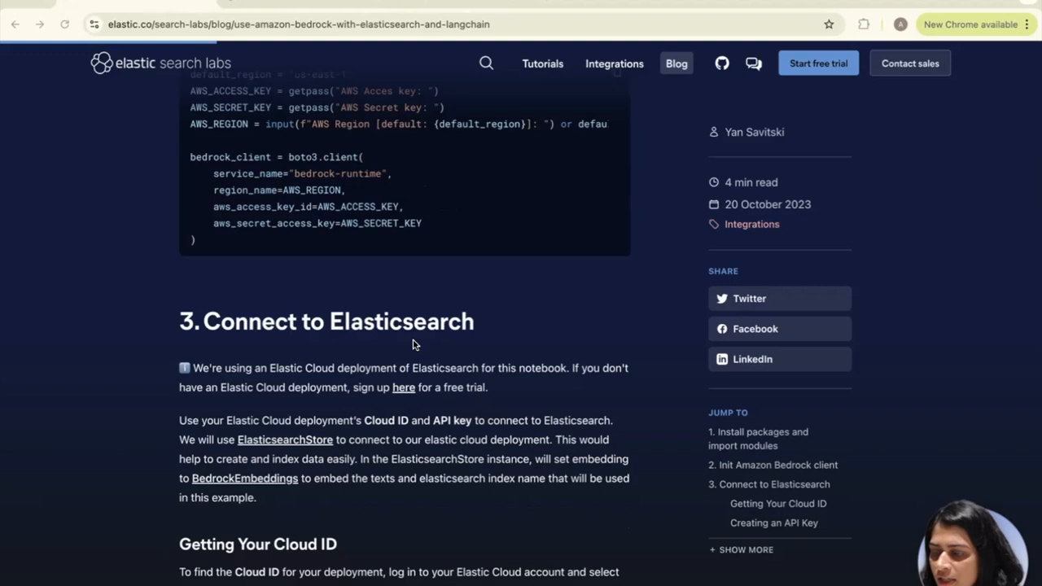
scroll("down", 3)
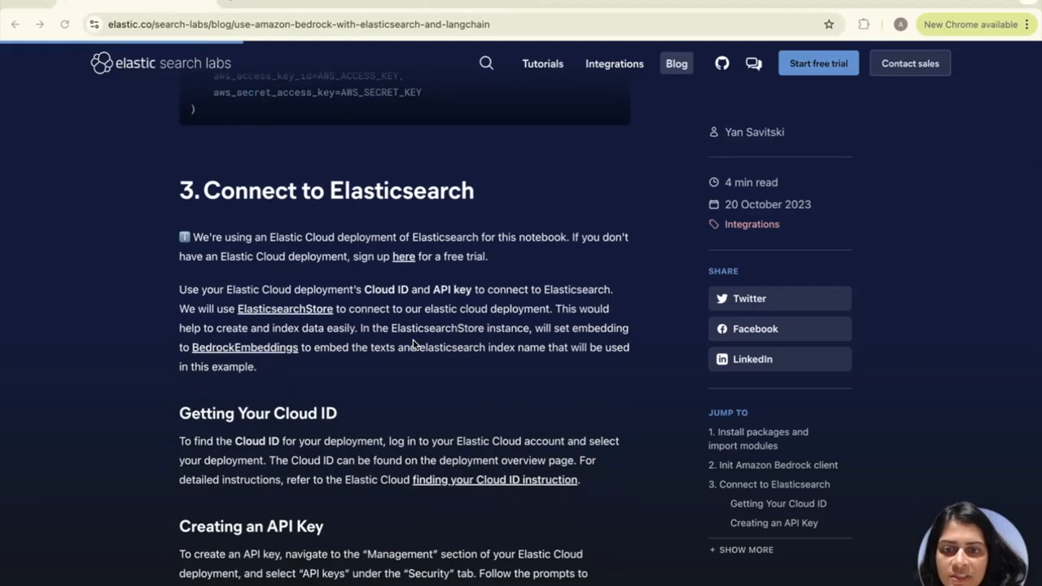
scroll("down", 3)
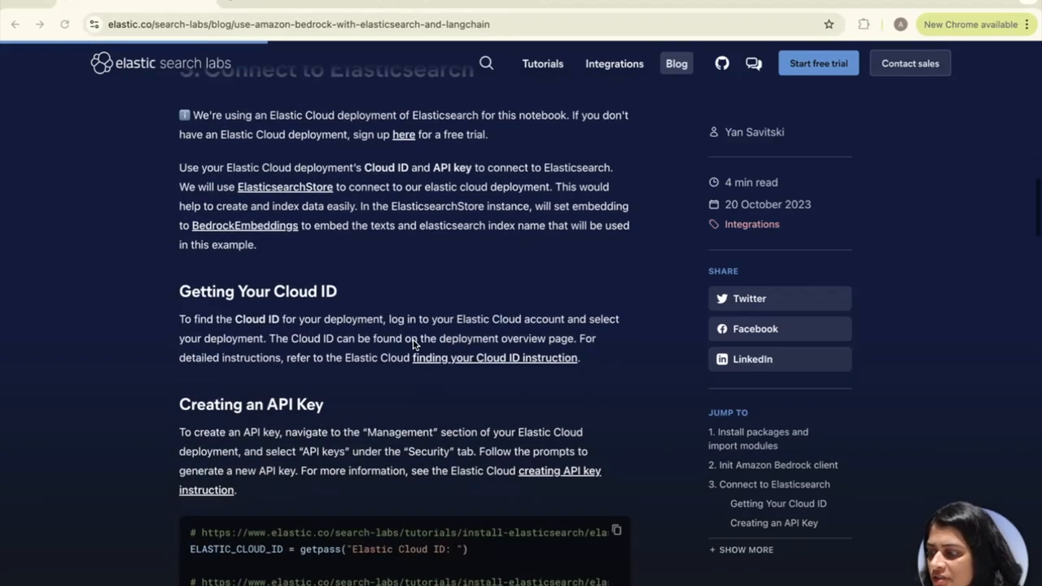
scroll("down", 3)
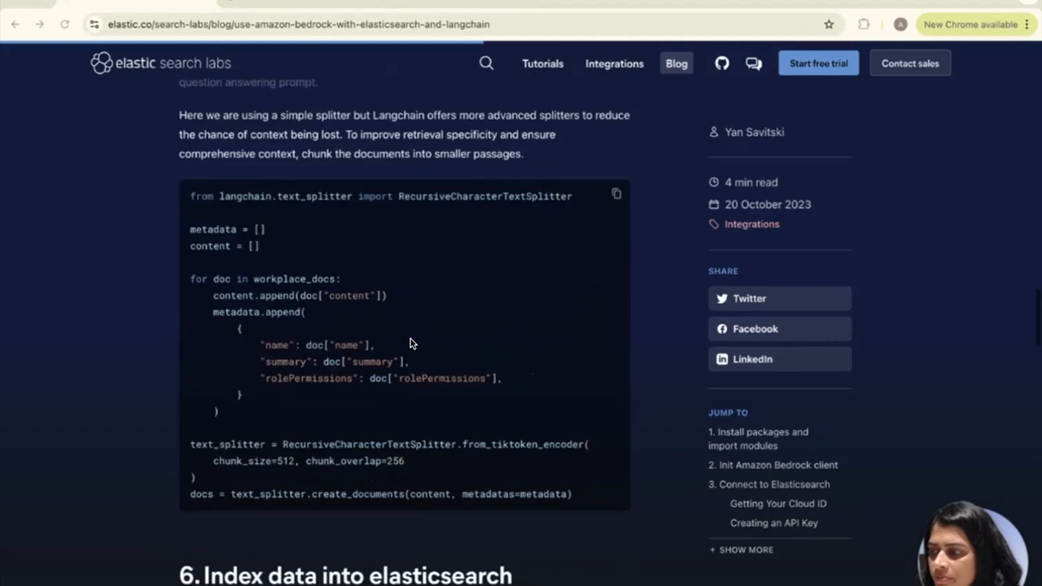
scroll("down", 3)
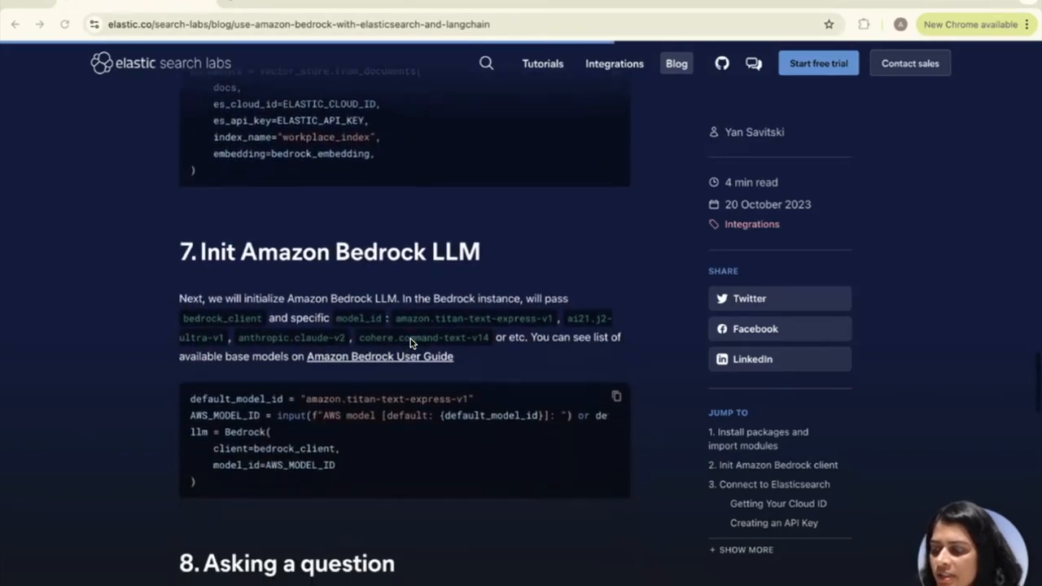
scroll("down", 3)
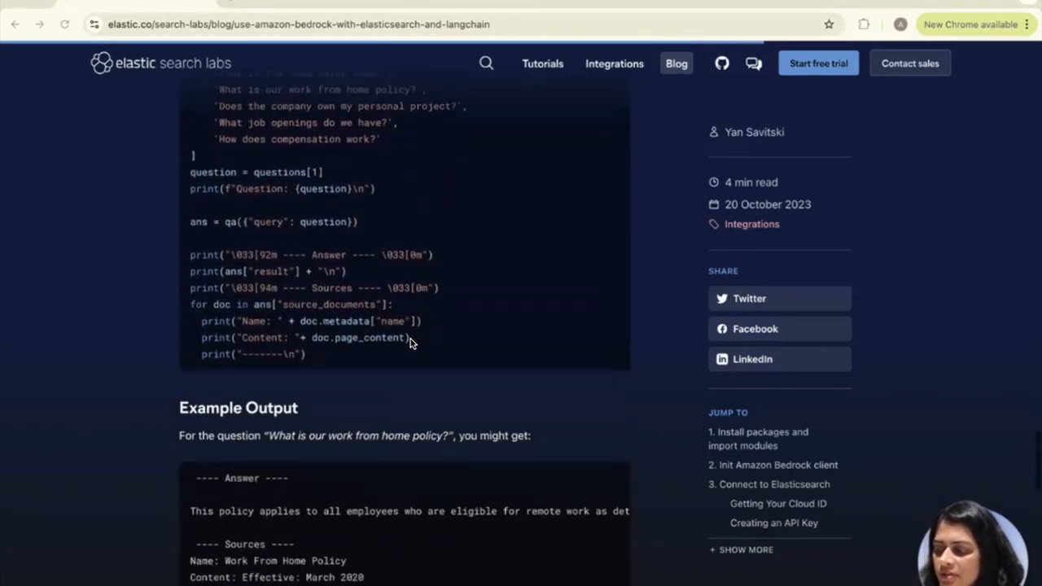
scroll("down", 3)
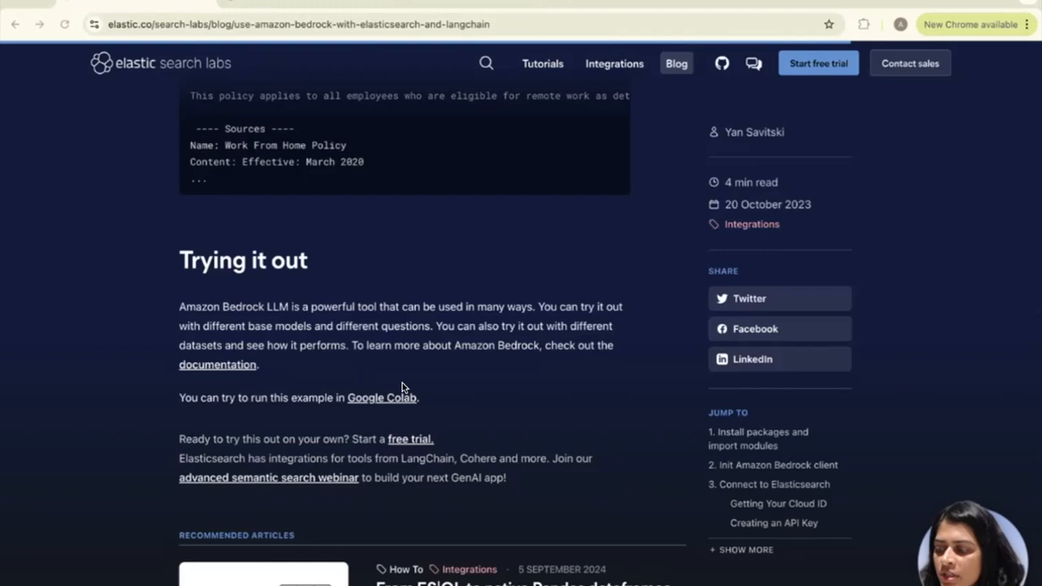
mouse_move(399, 397)
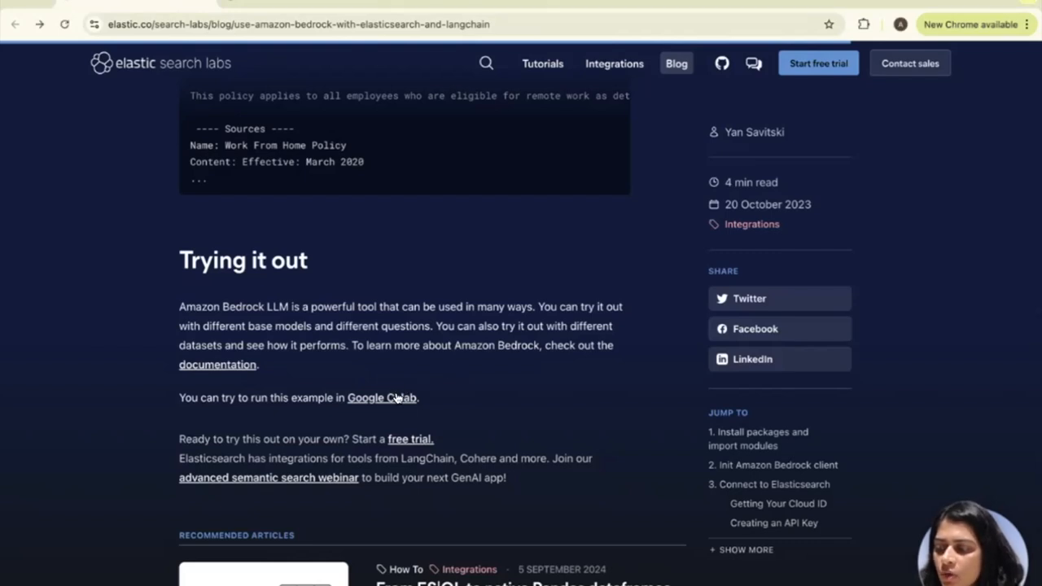
right_click(381, 397)
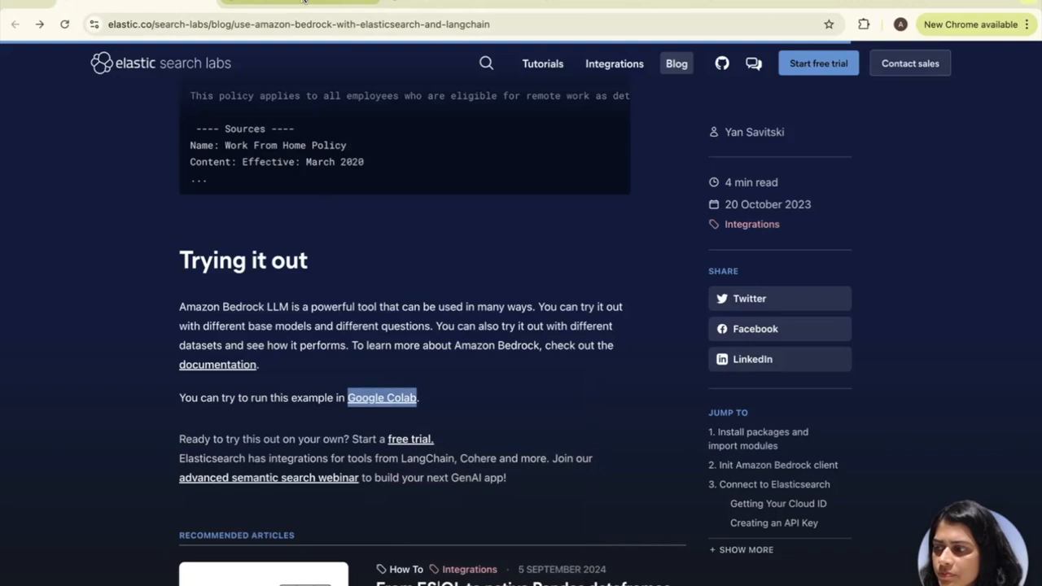
left_click(381, 398)
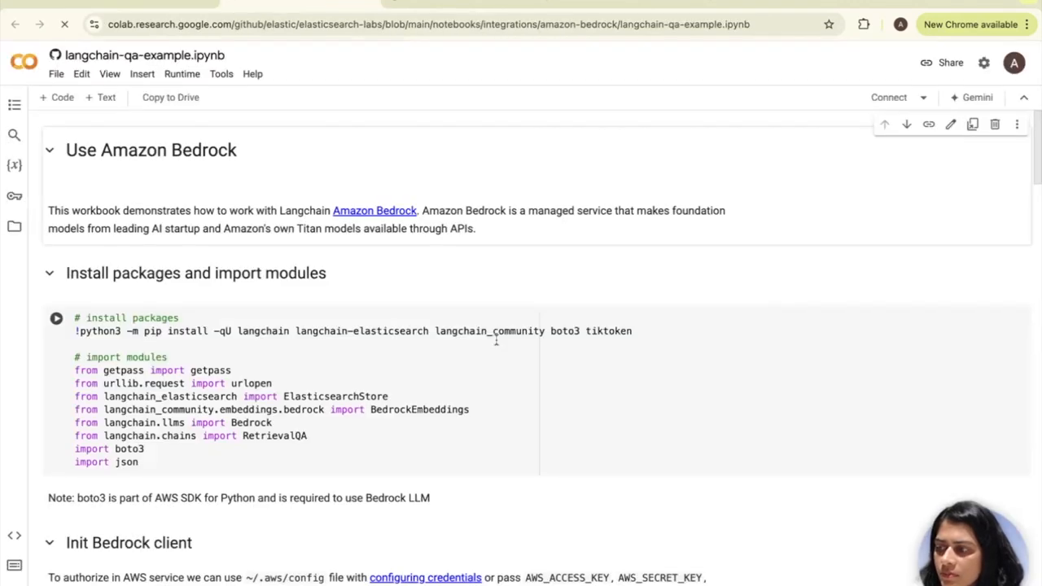
Run the install packages and import modules cell, accepting the Run anyway authorship warning.
scroll("down", 3)
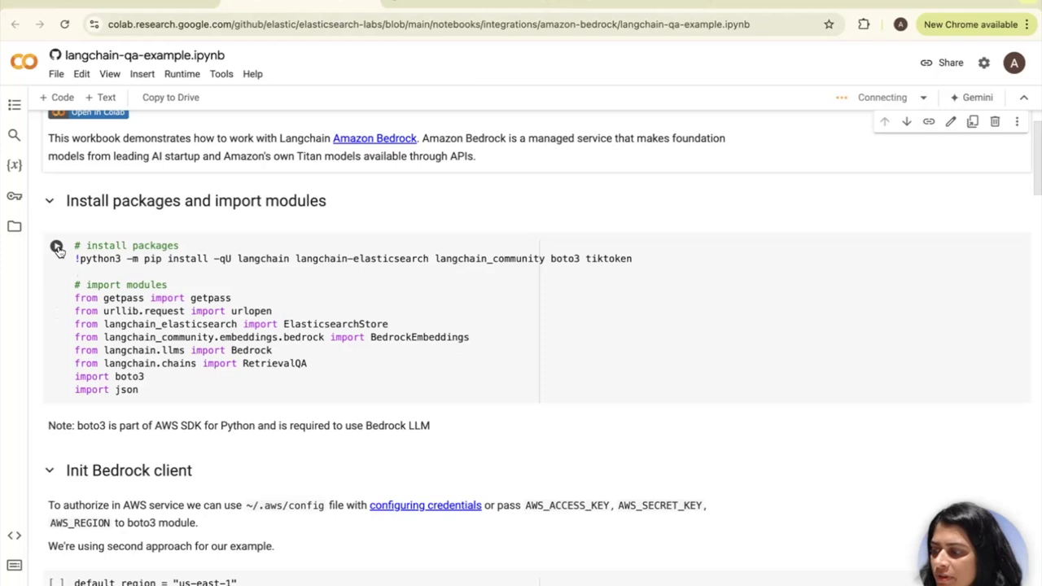
left_click(56, 246)
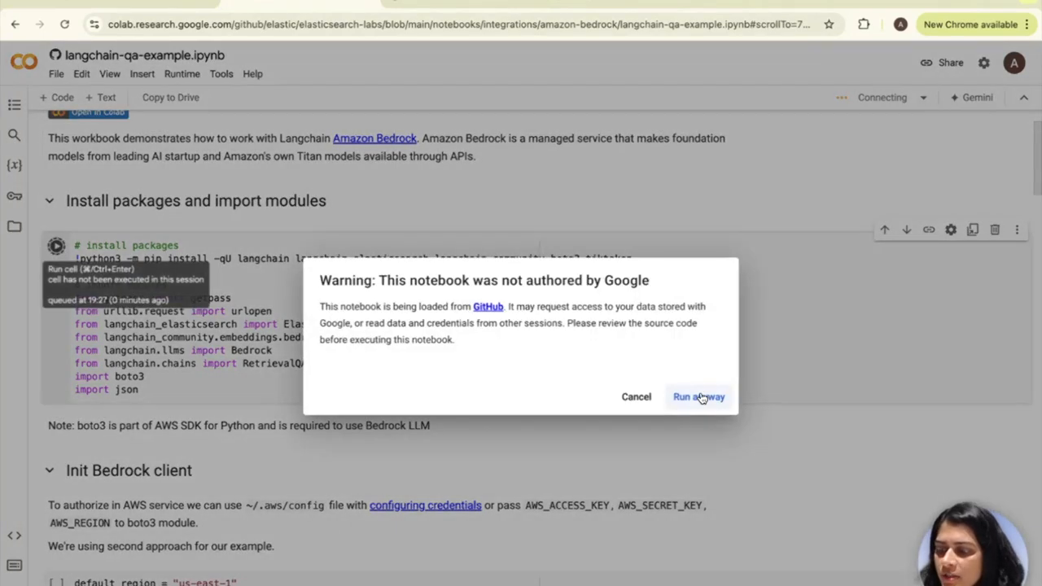
left_click(697, 398)
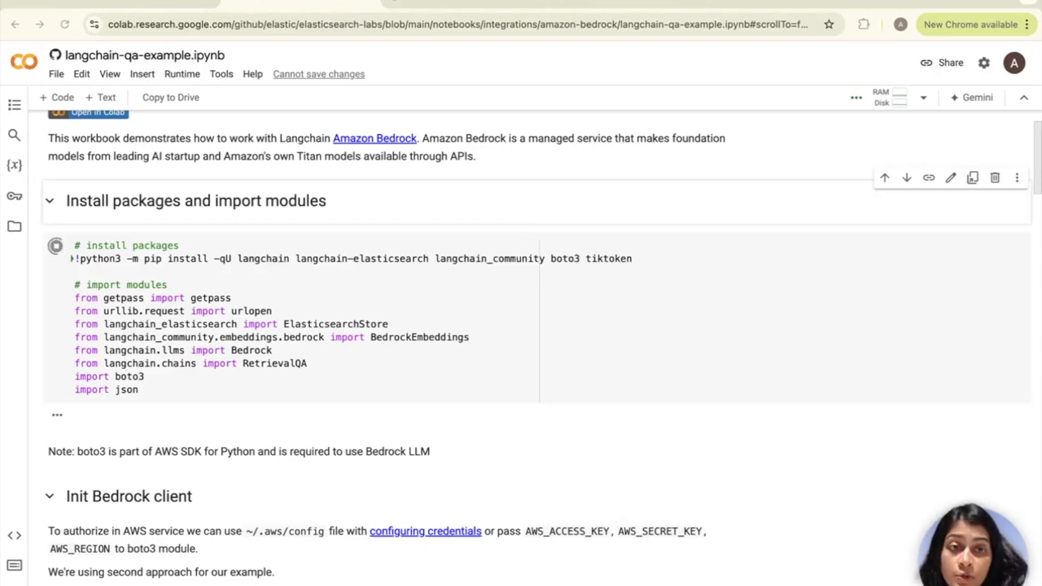
left_click(56, 245)
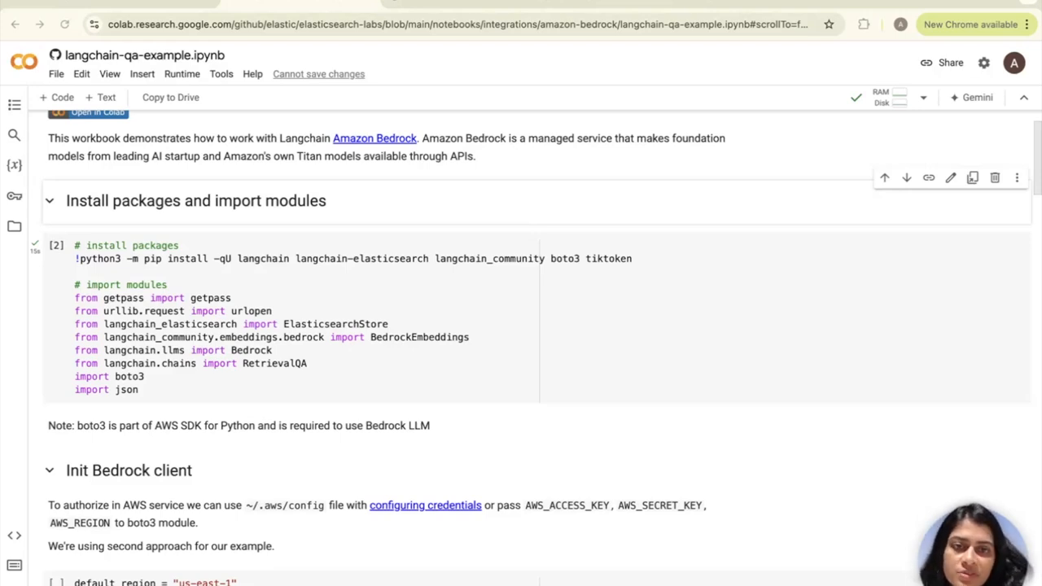
scroll("down", 3)
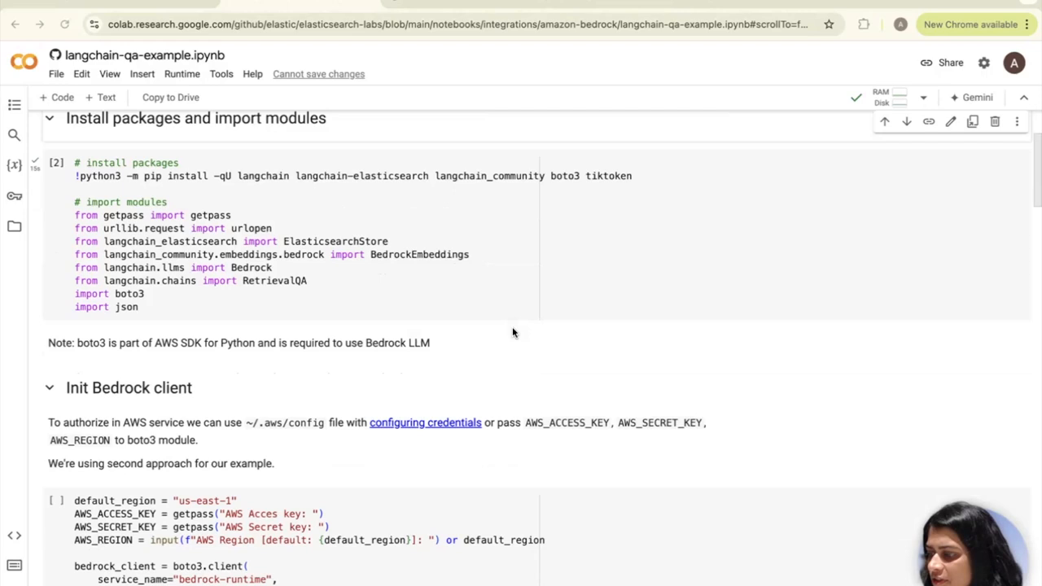
scroll("down", 3)
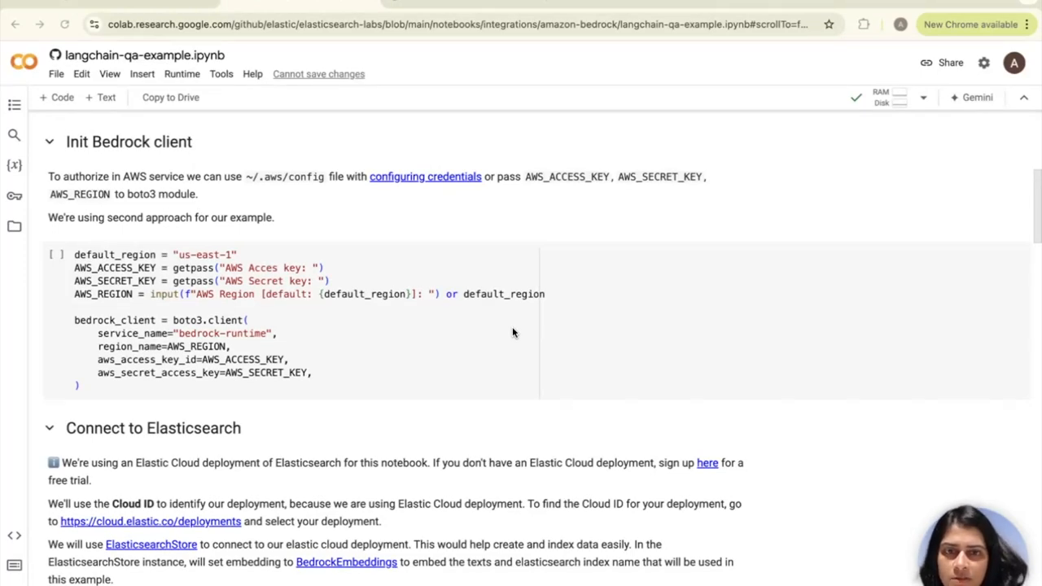
mouse_move(317, 231)
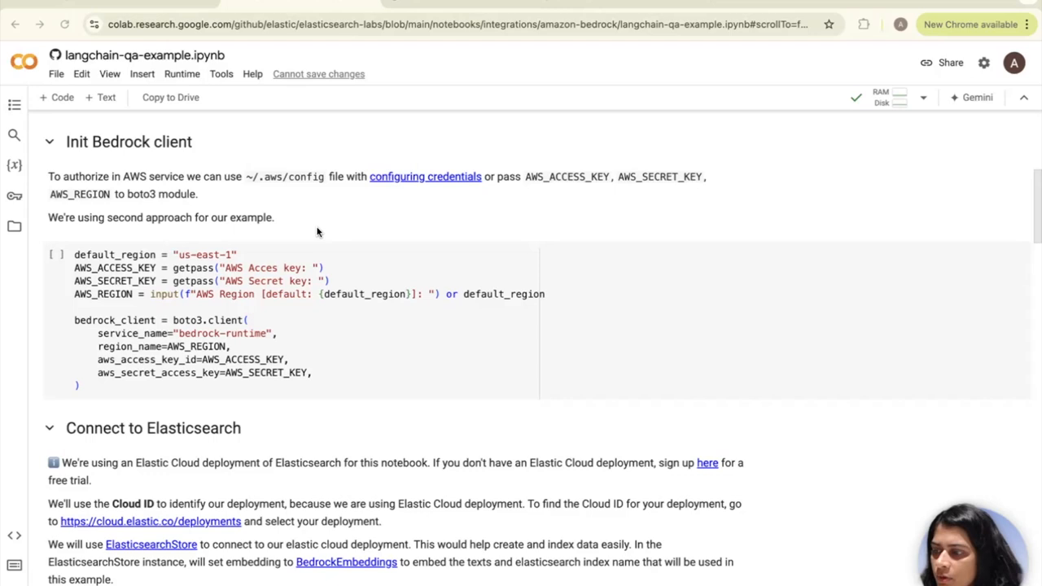
mouse_move(416, 217)
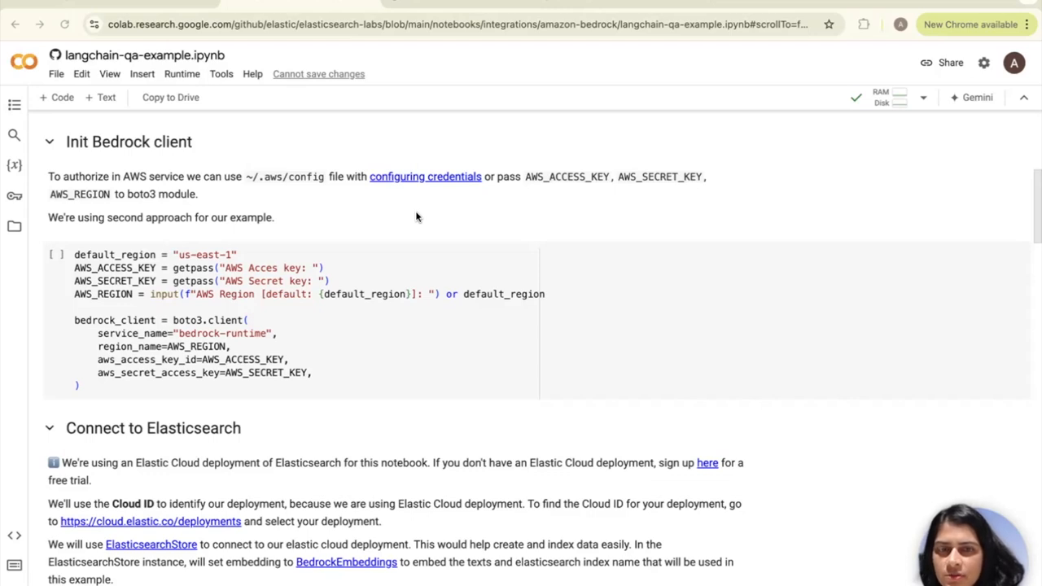
mouse_move(188, 267)
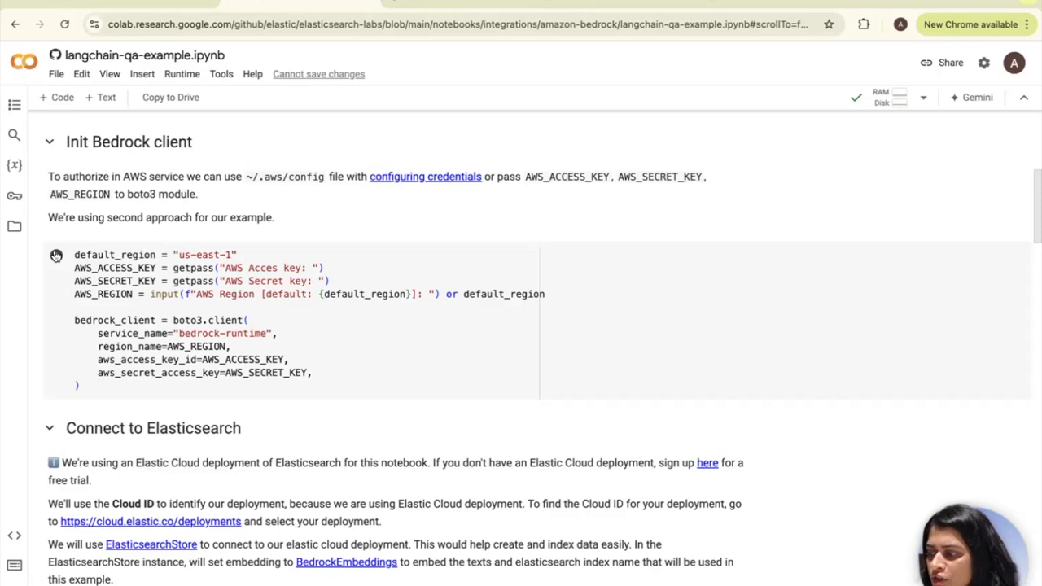
mouse_move(56, 254)
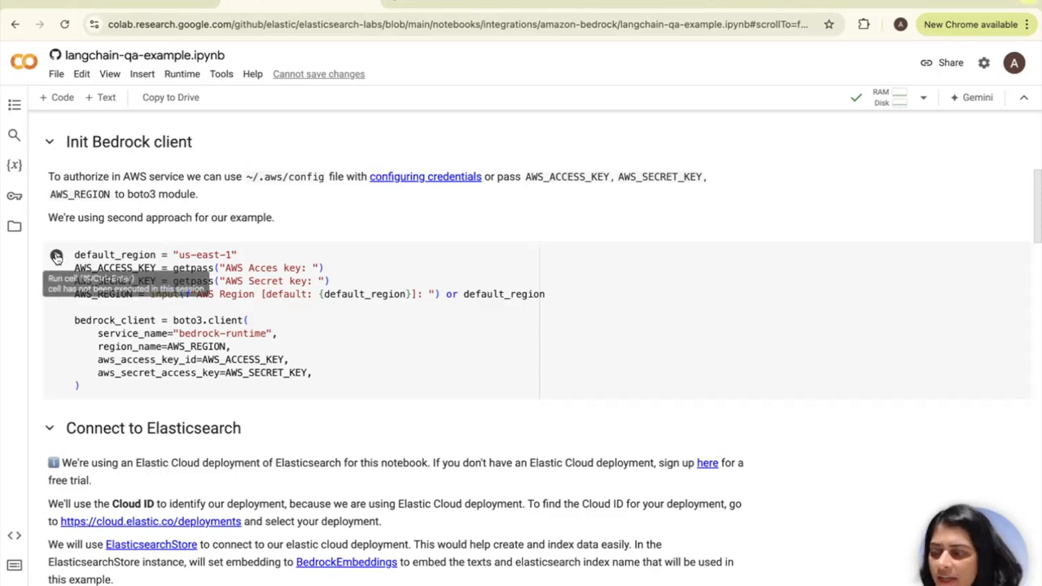
Run the Init Bedrock client cell, enter the AWS keys and answer the region prompt with us-west-2.
left_click(57, 254)
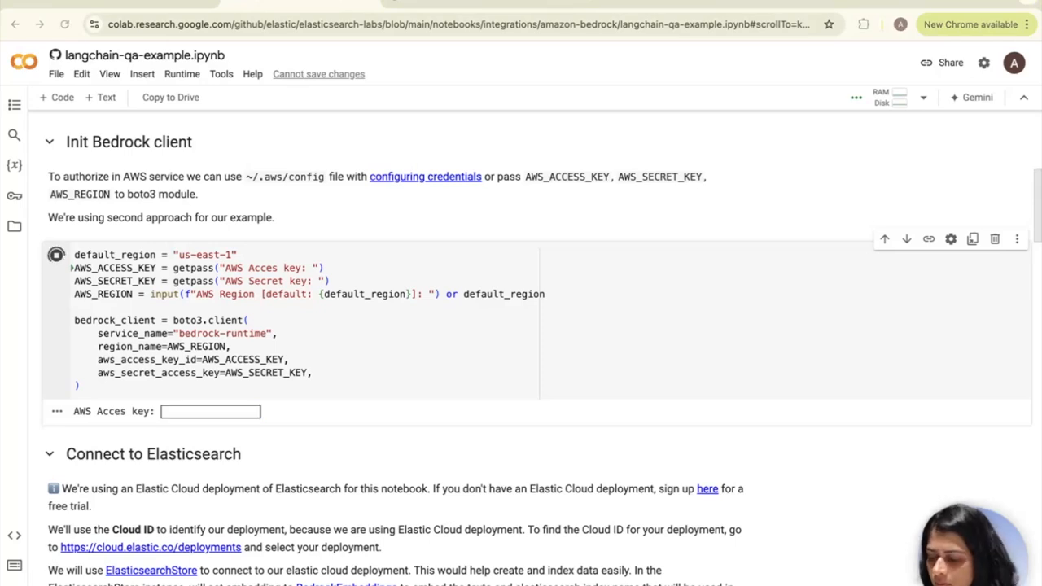
left_click(210, 410)
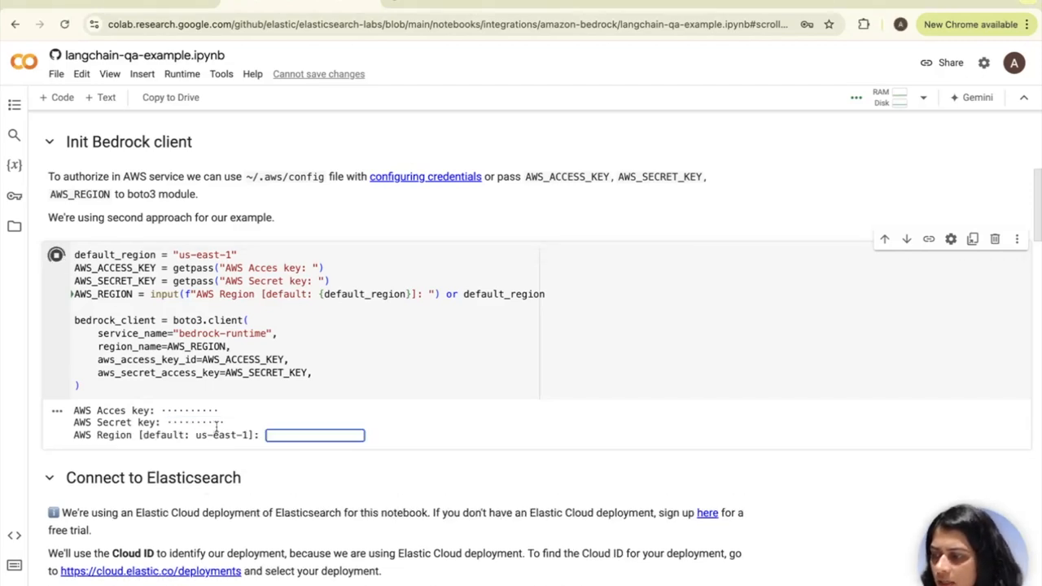
double_click(218, 435)
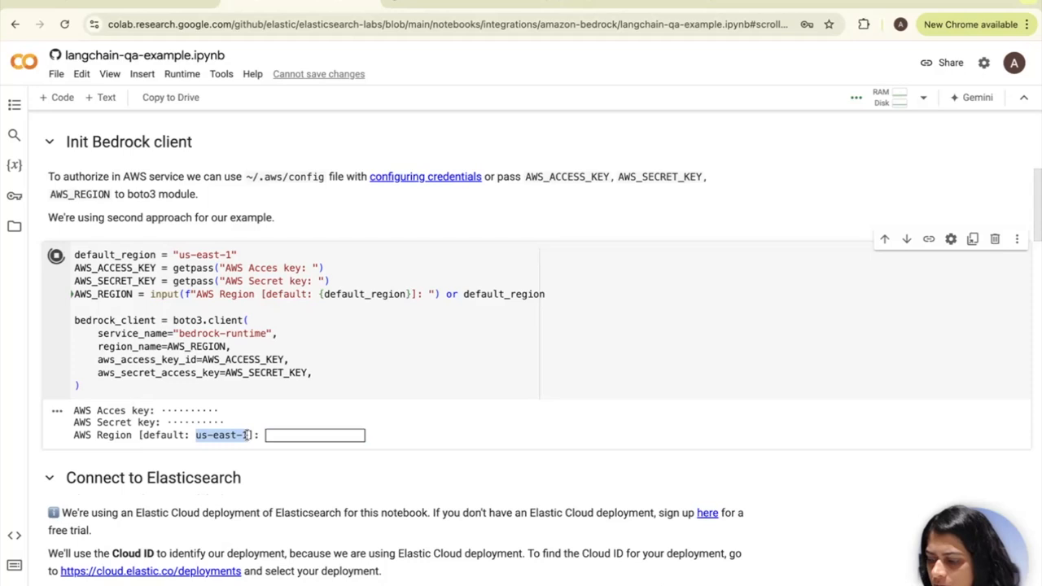
type("us-east-1")
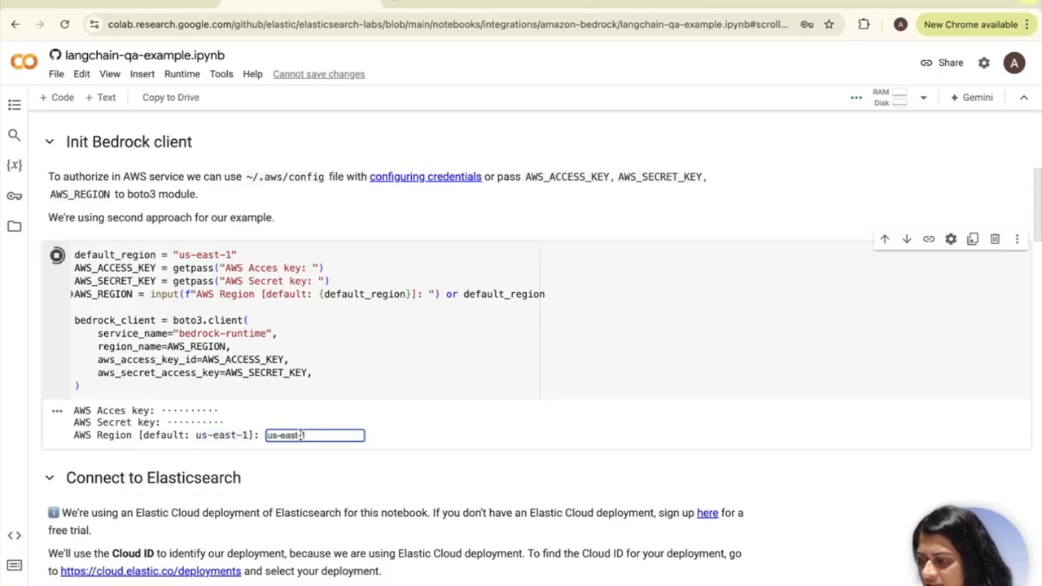
type("us-wes")
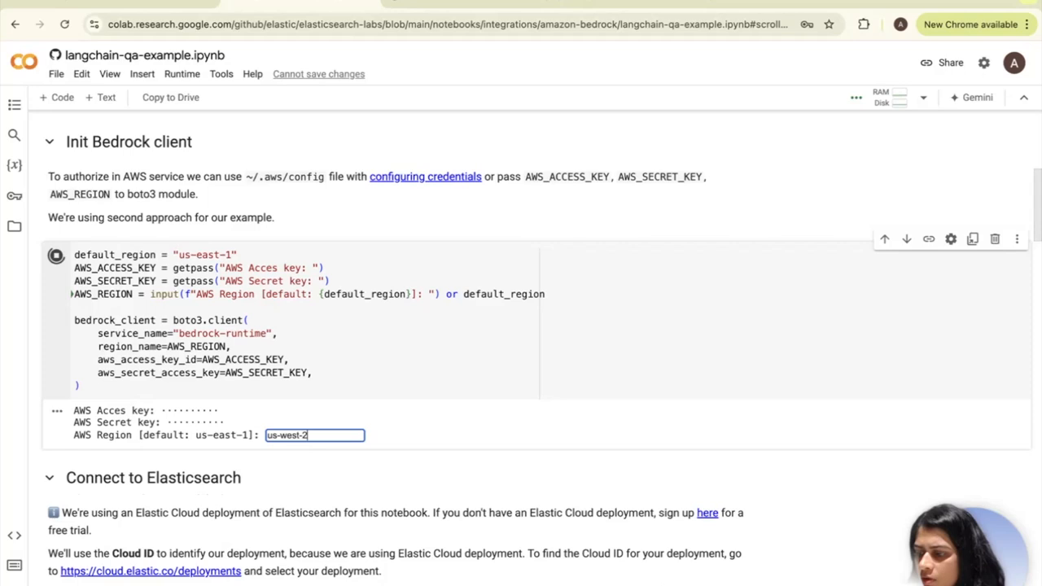
key("enter")
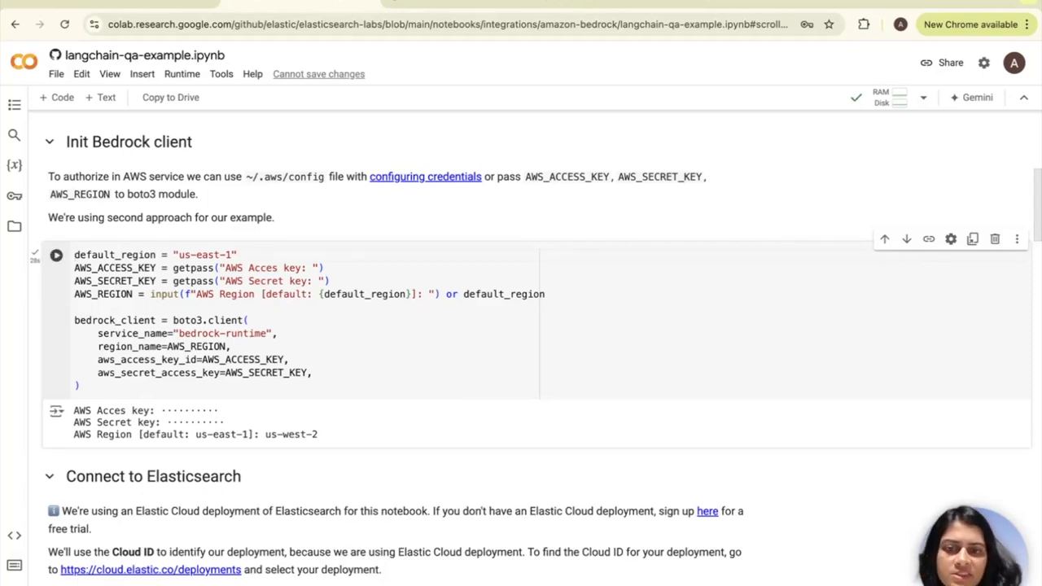
mouse_move(574, 400)
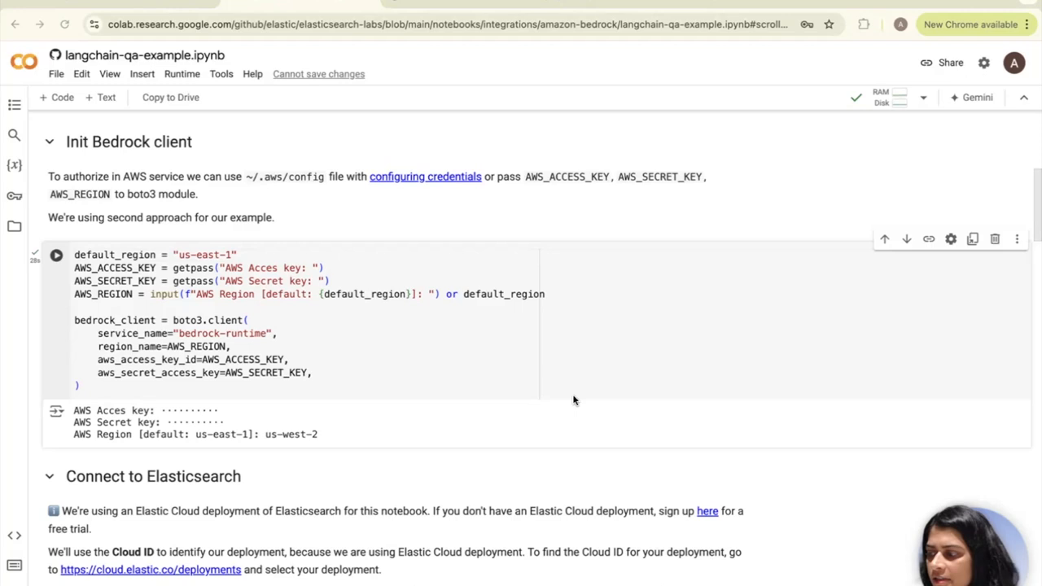
Scroll to the Connect to Elasticsearch section and bring up options on the Cloud ID instruction link.
scroll("down", 3)
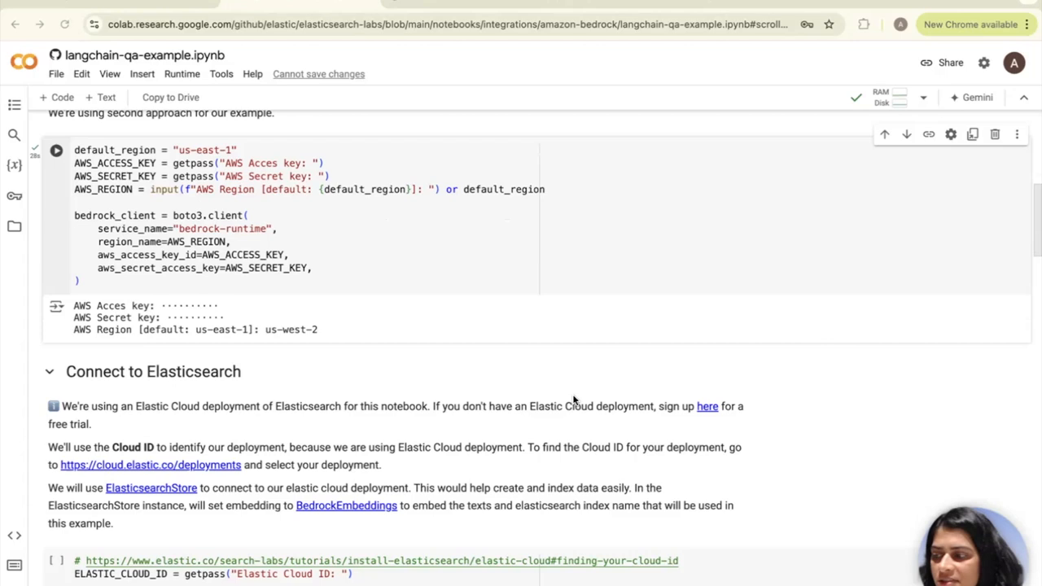
scroll("down", 3)
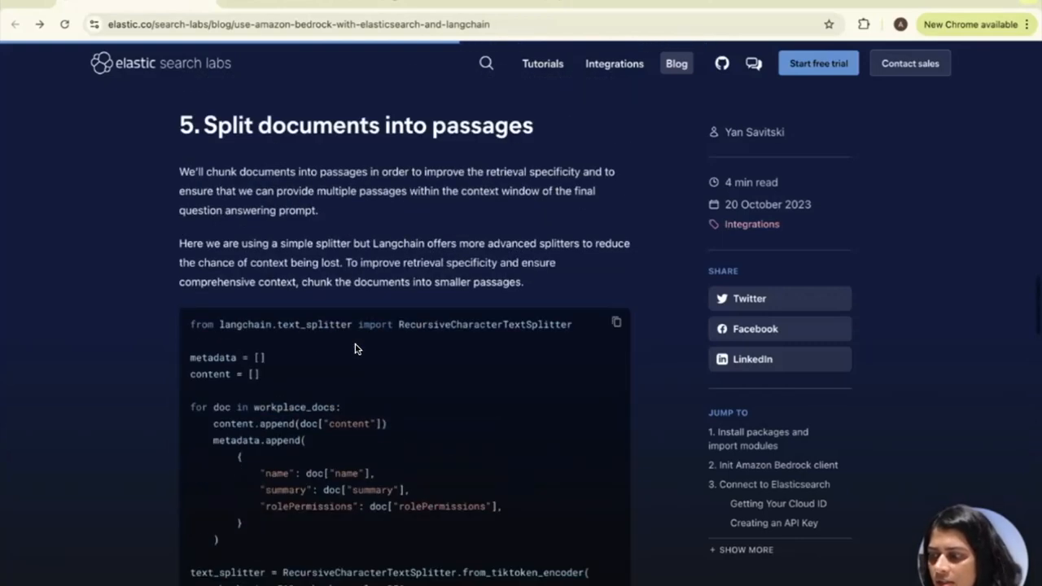
scroll("down", 3)
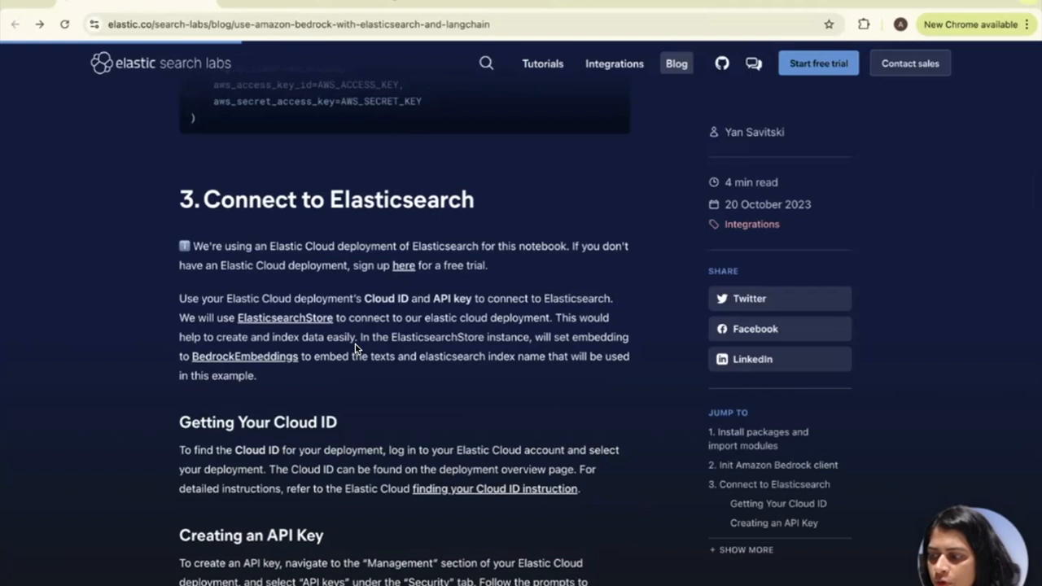
scroll("down", 3)
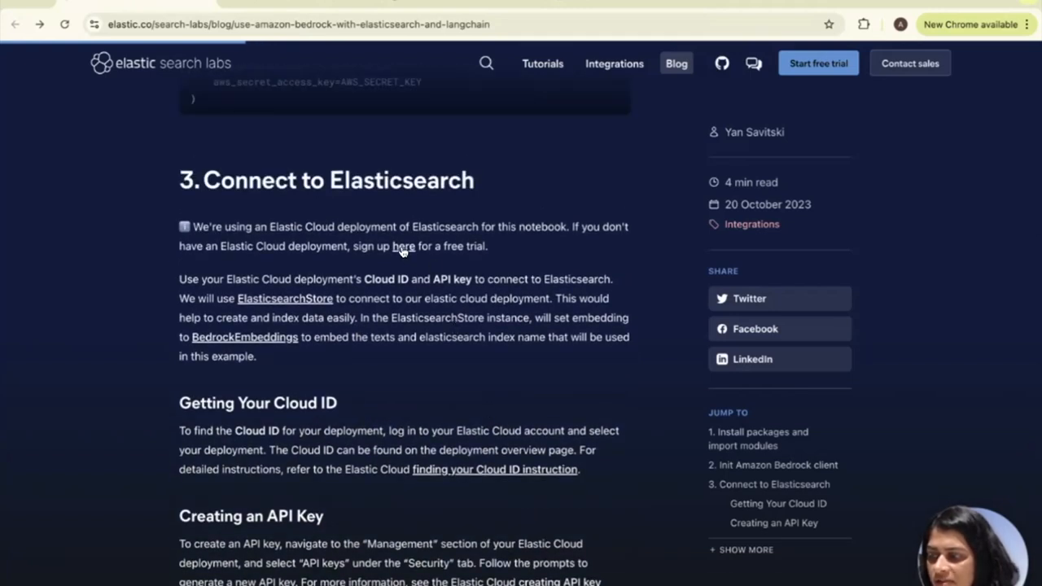
scroll("down", 3)
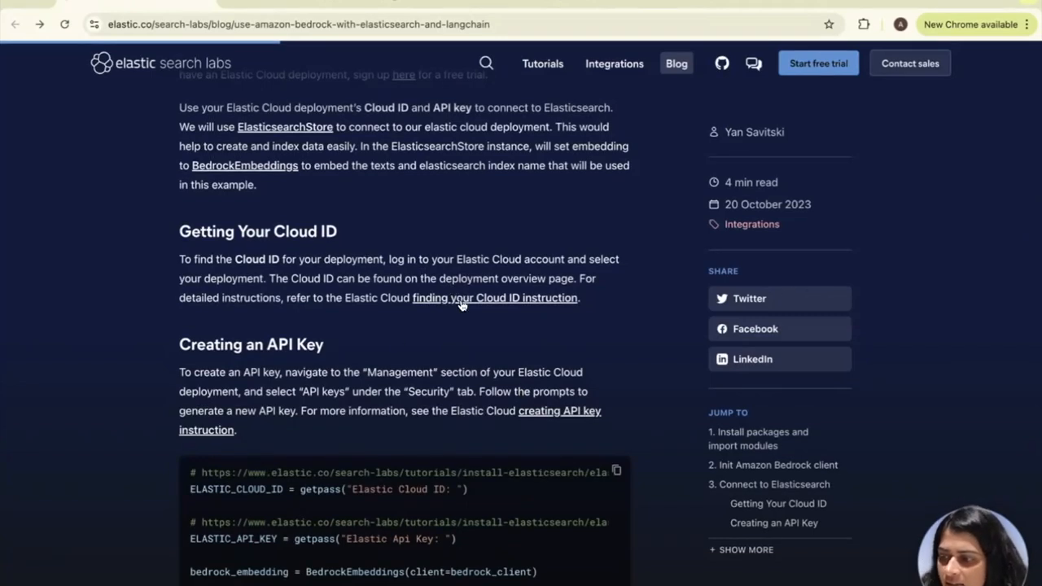
right_click(495, 297)
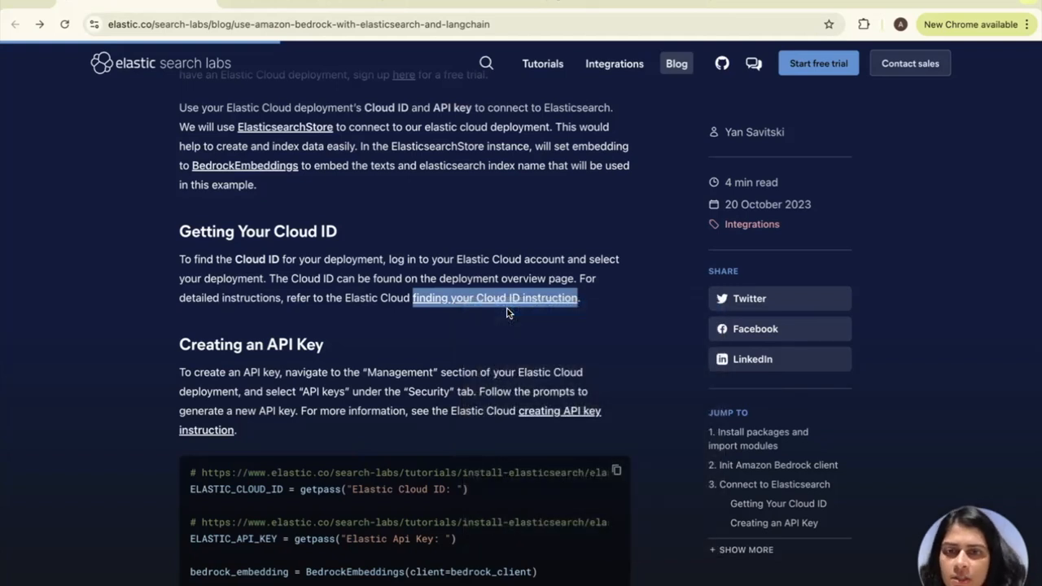
mouse_move(430, 242)
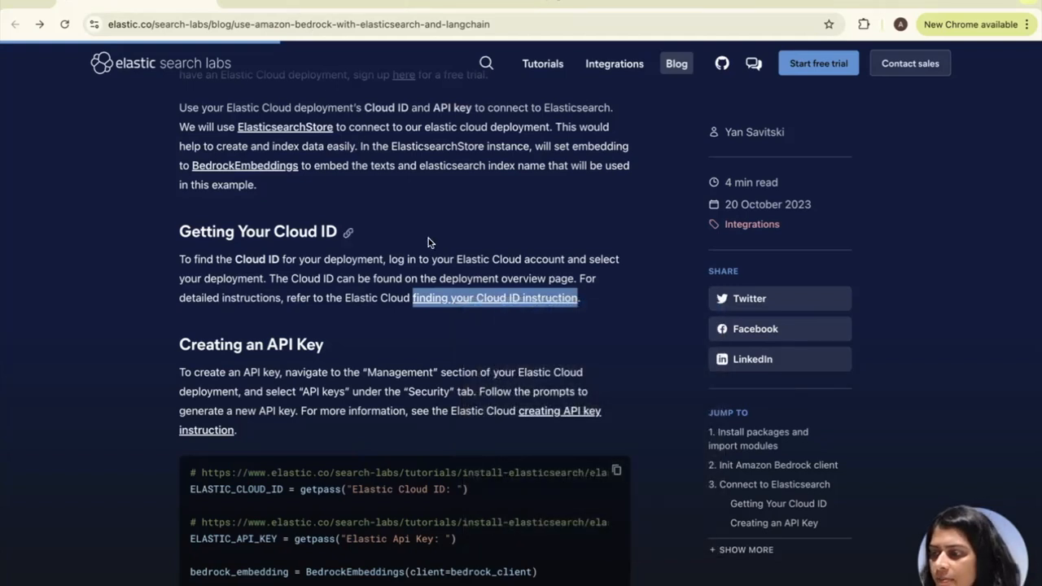
Open the Elastic Cloud tutorial and review the Finding your Cloud ID screenshot enlarged.
left_click(496, 296)
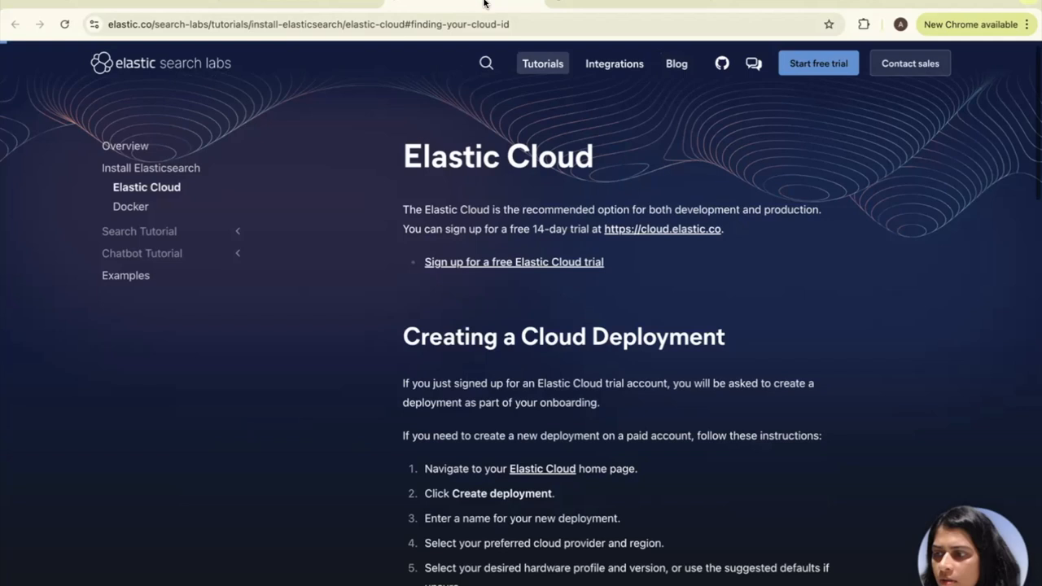
scroll("down", 3)
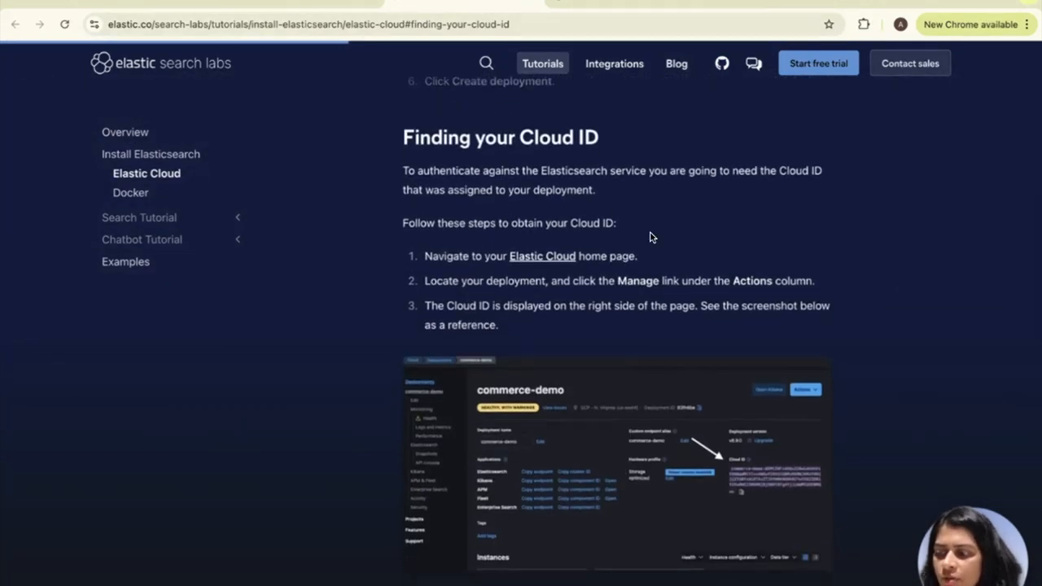
scroll("down", 3)
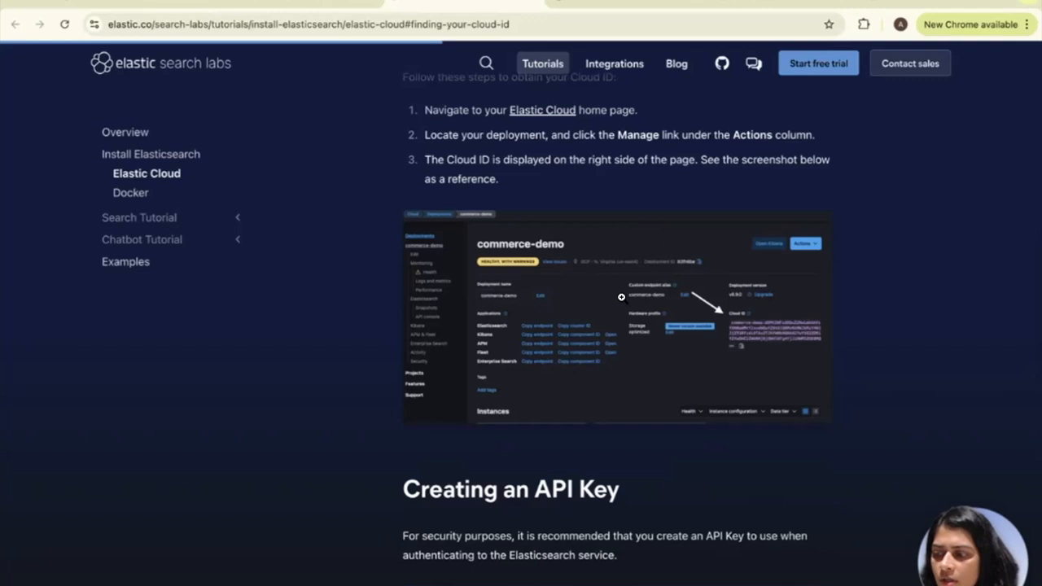
mouse_move(513, 176)
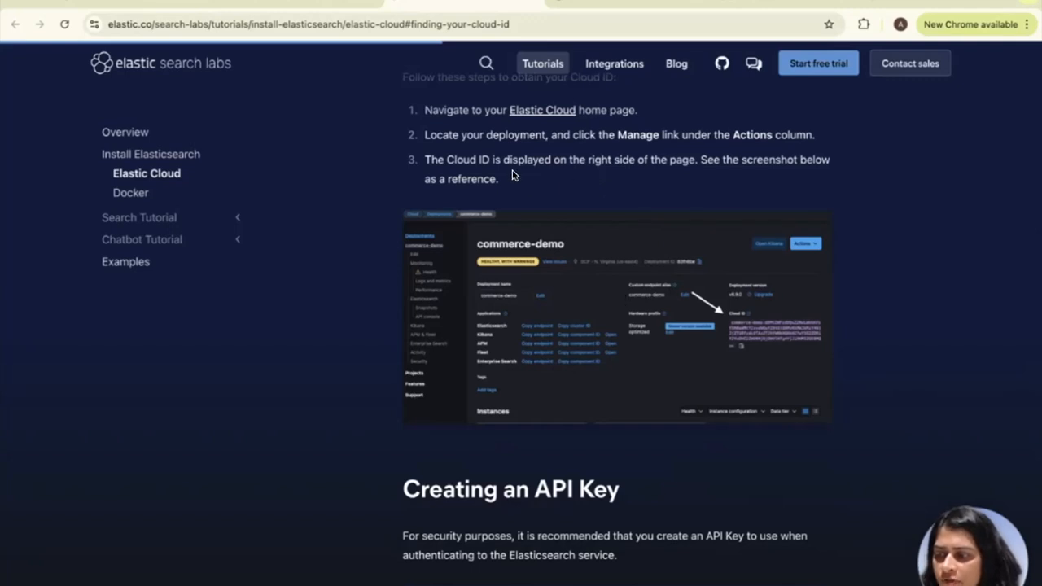
left_click(618, 318)
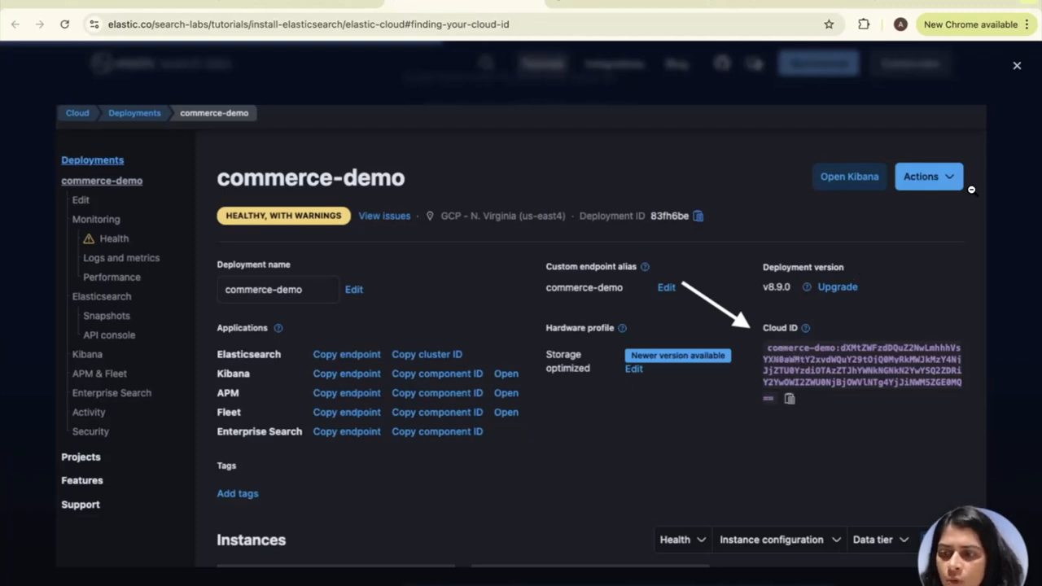
left_click(1016, 65)
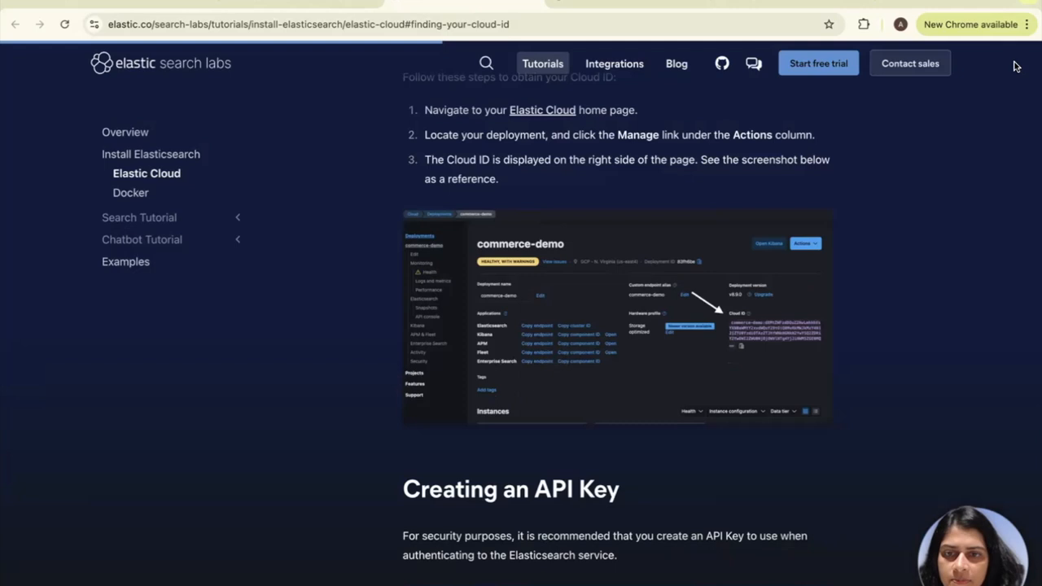
Review the Creating an API Key guidance, enlarging and closing its API Keys screenshot.
scroll("down", 3)
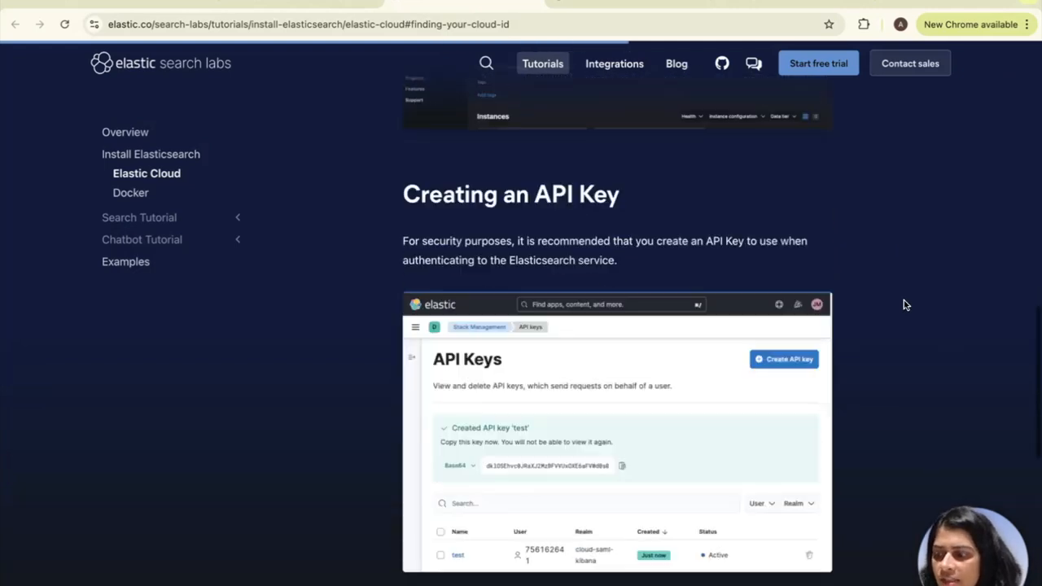
scroll("down", 3)
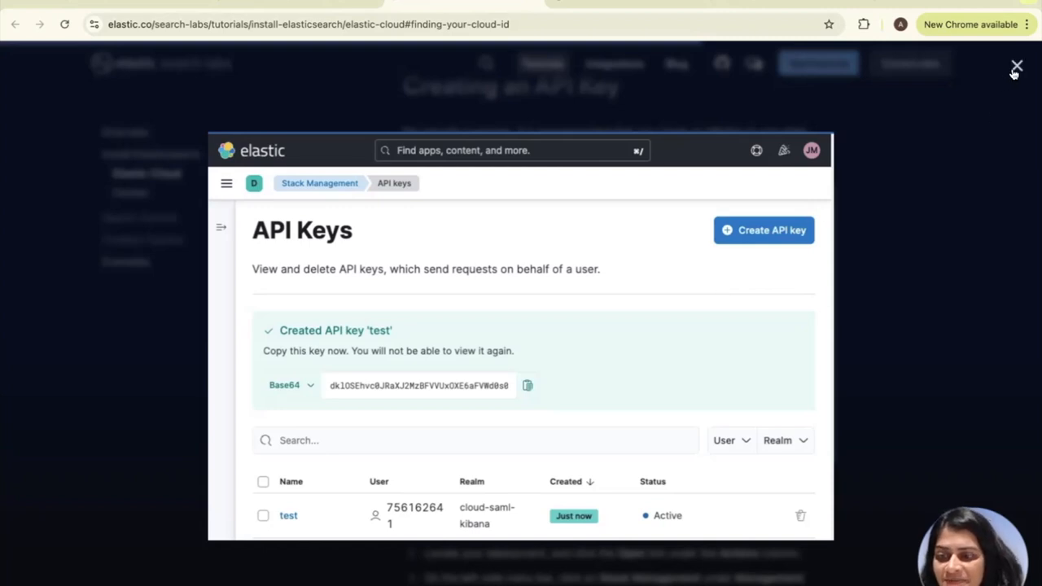
left_click(1016, 65)
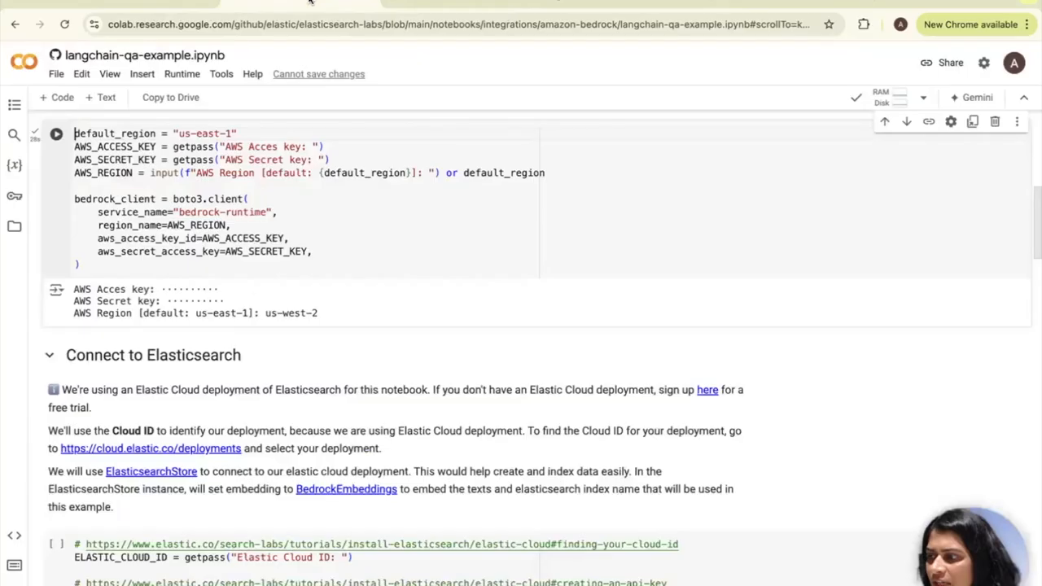
Run the Connect to Elasticsearch cell with the Elastic Cloud ID and API key entered at its prompts.
scroll("down", 3)
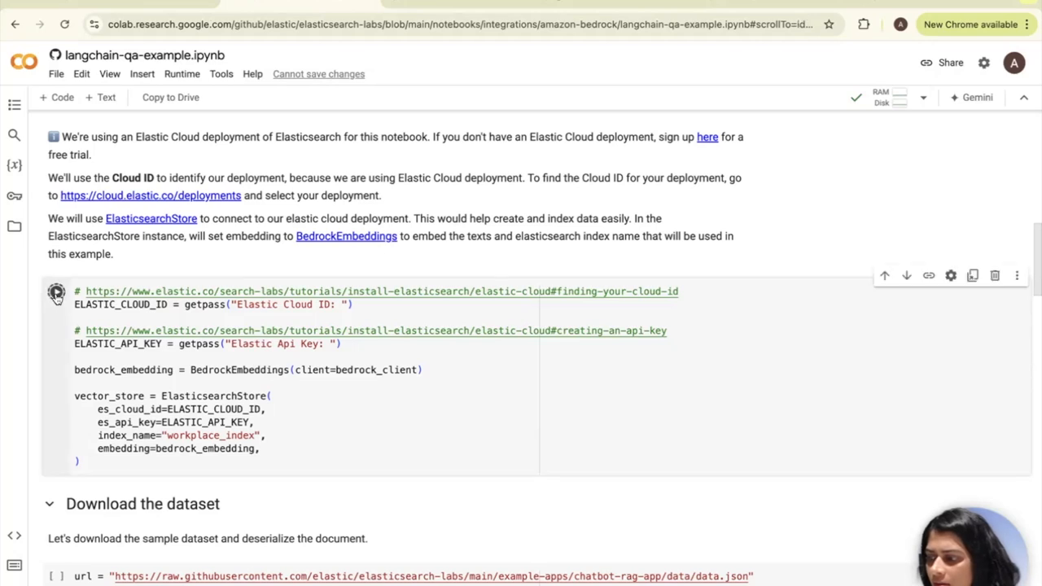
left_click(55, 291)
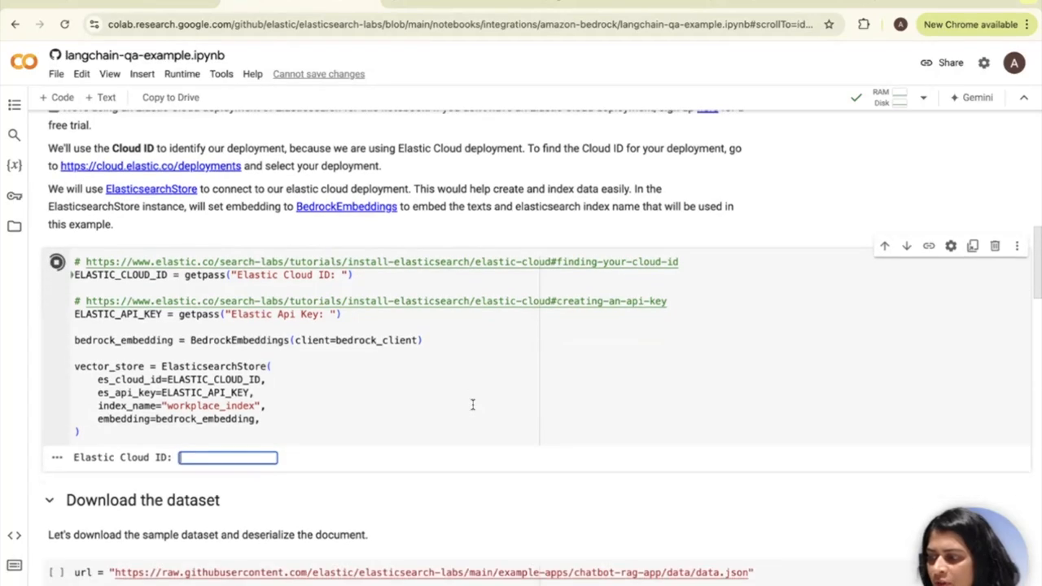
scroll("down", 3)
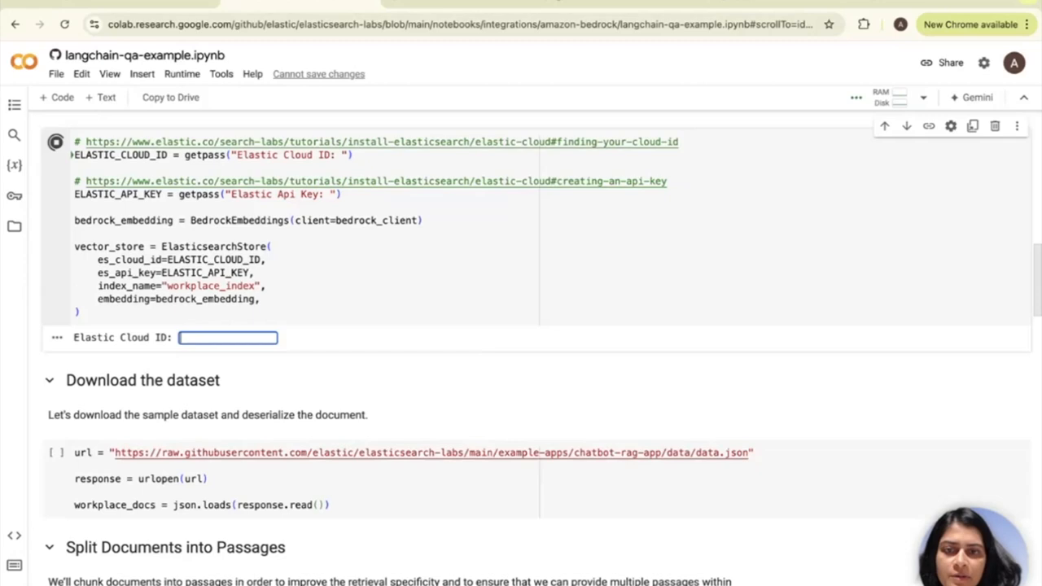
left_click(228, 337)
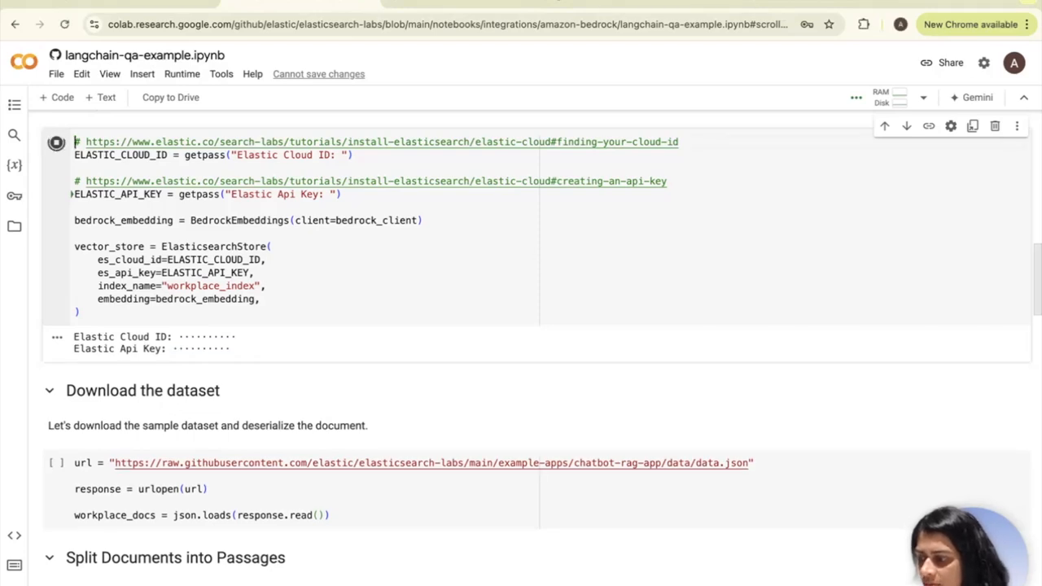
left_click(55, 142)
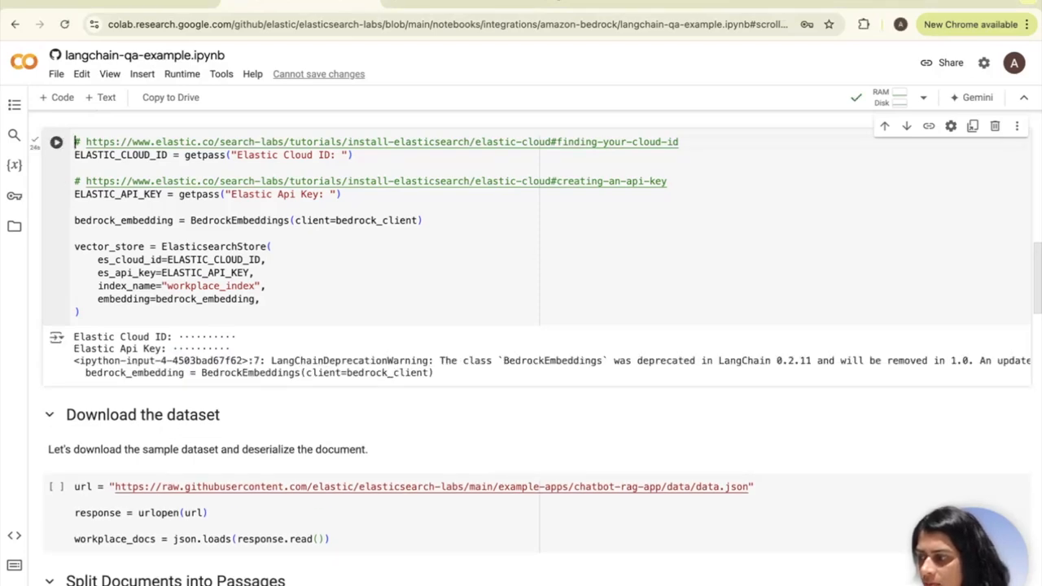
scroll("down", 3)
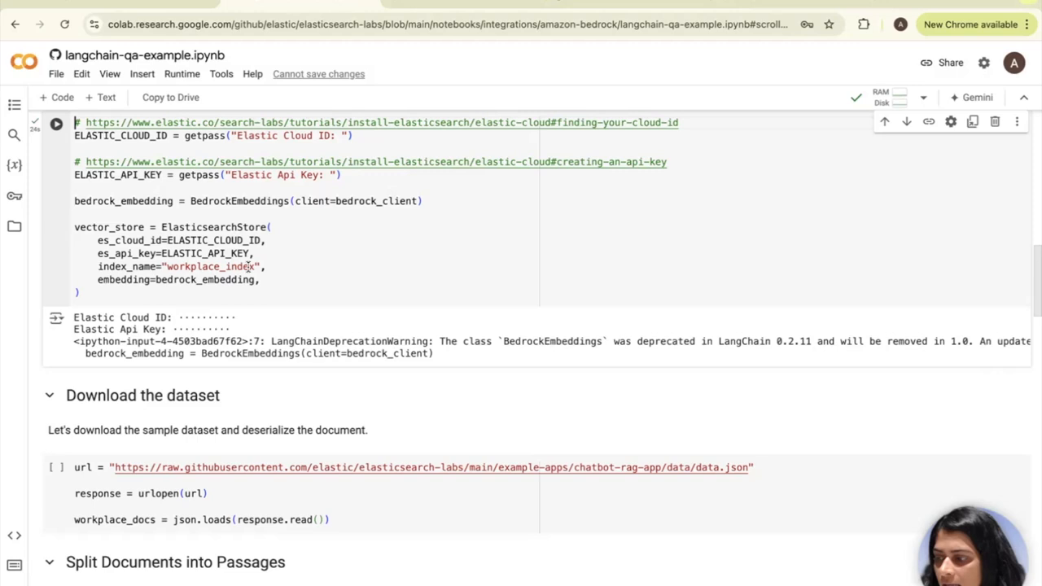
mouse_move(479, 320)
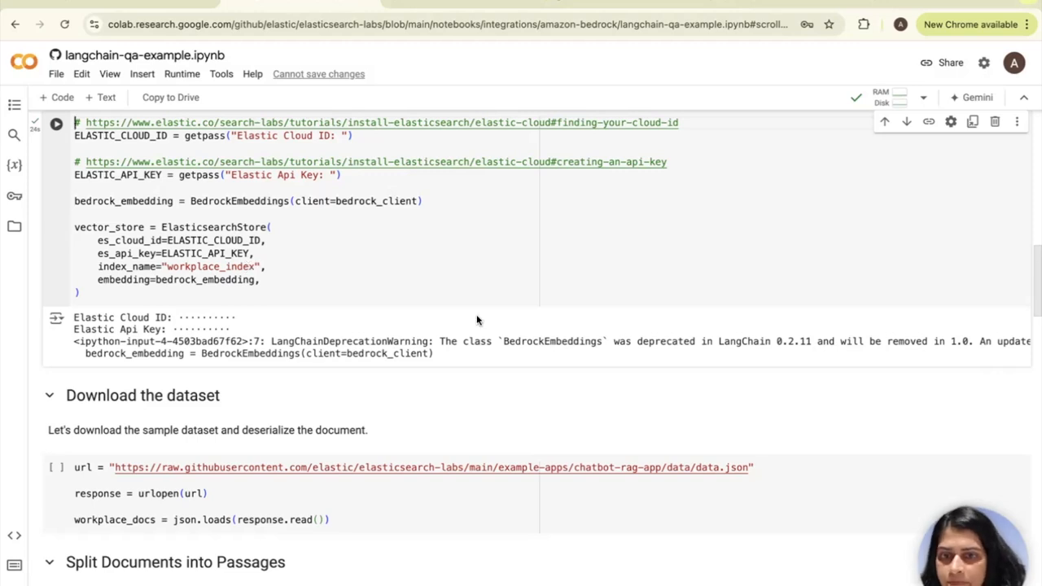
Run the Download the dataset cell to fetch data.json and load the workplace documents.
scroll("down", 3)
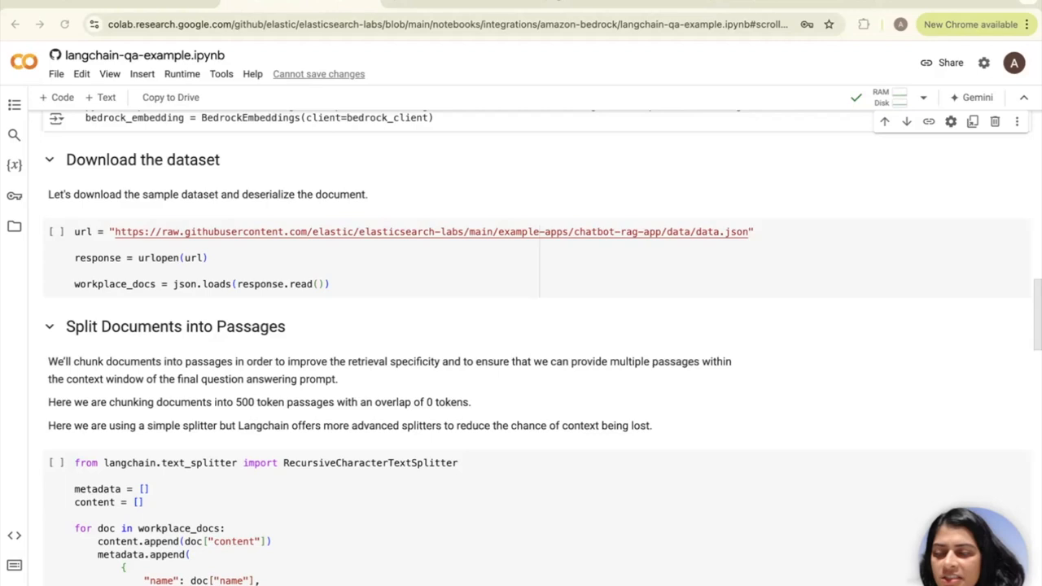
mouse_move(311, 220)
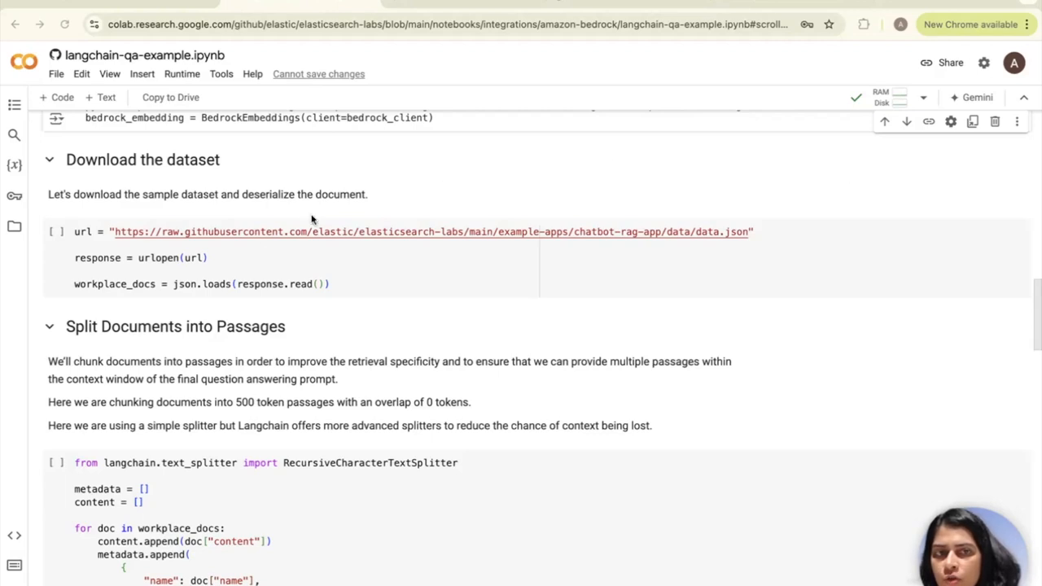
mouse_move(99, 285)
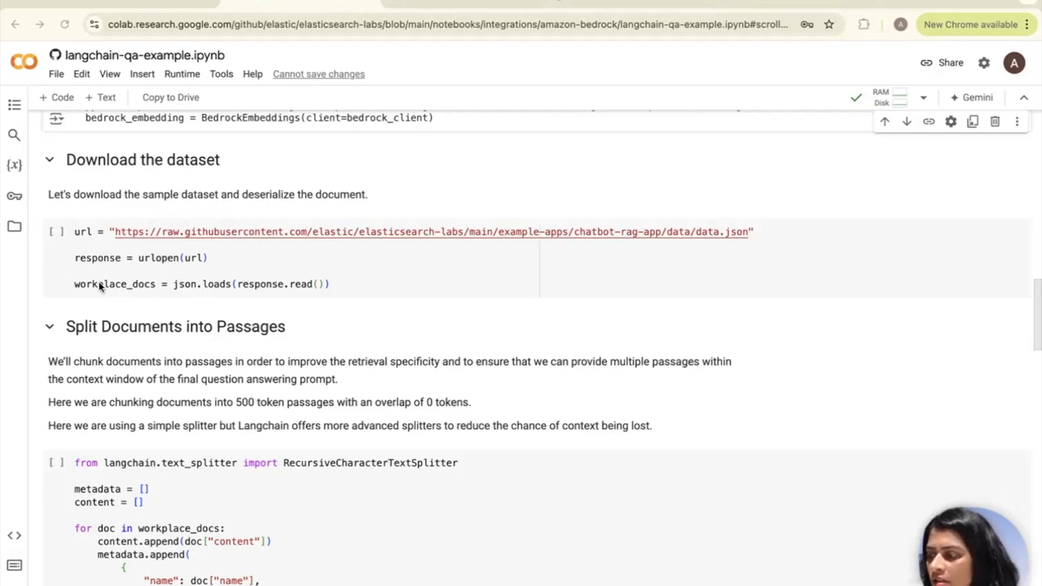
mouse_move(349, 254)
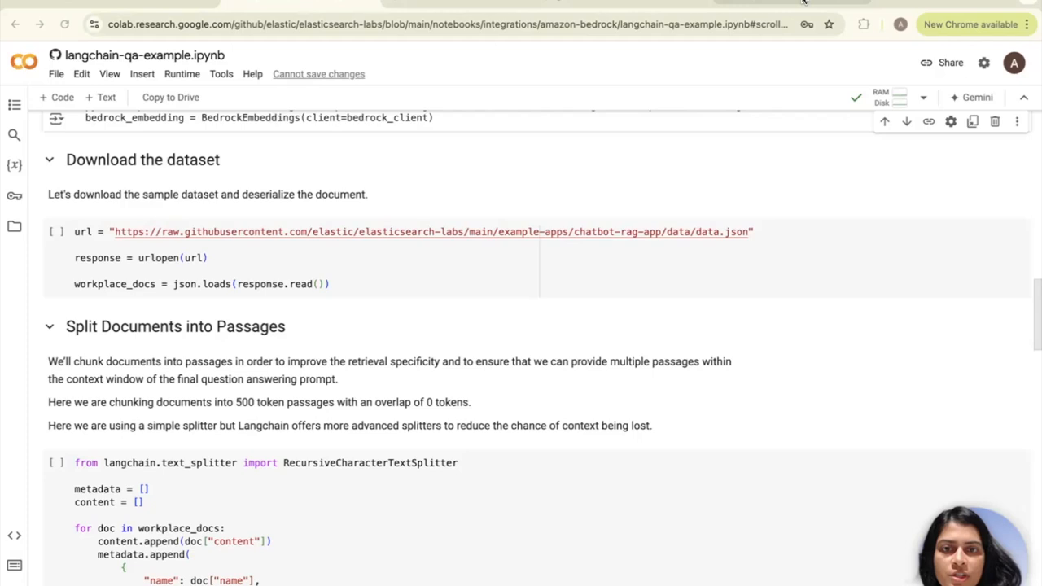
left_click(433, 232)
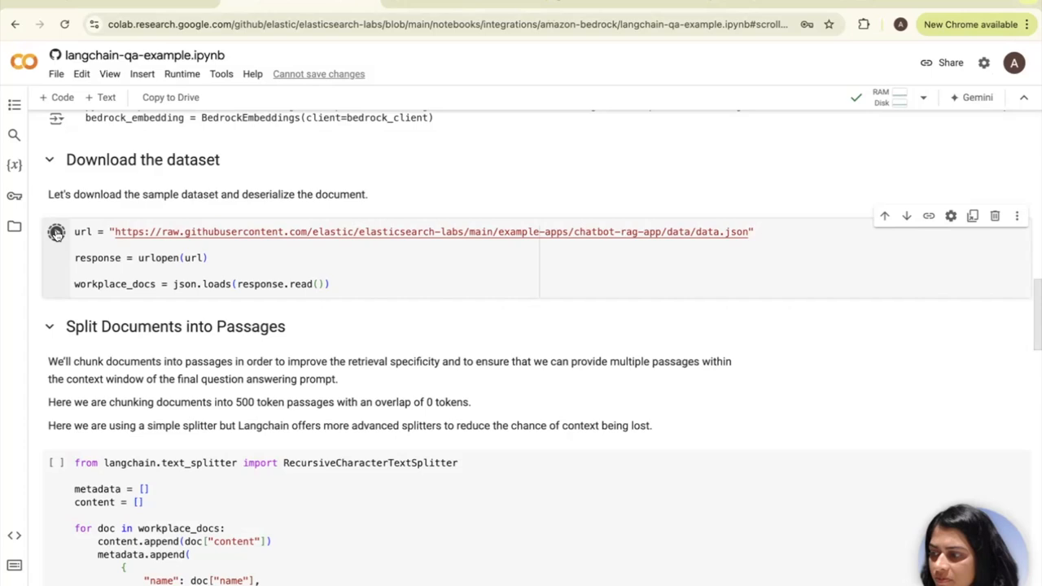
scroll("down", 3)
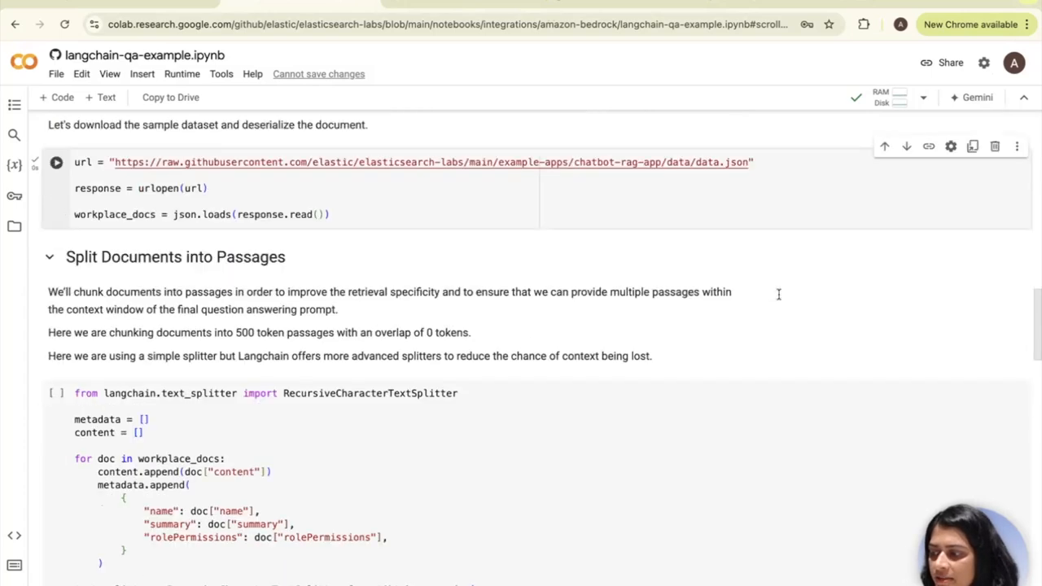
scroll("down", 3)
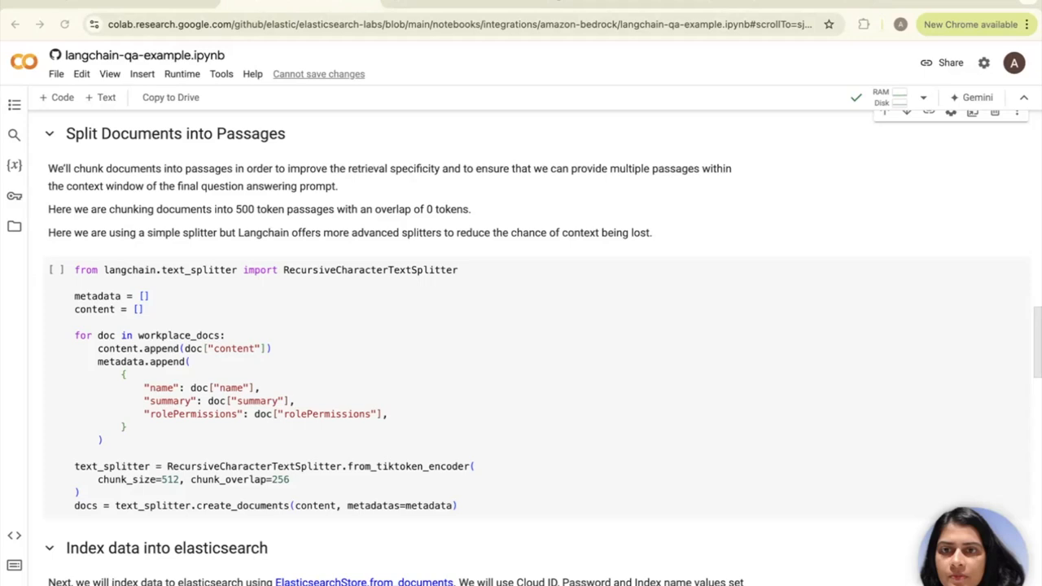
mouse_move(639, 274)
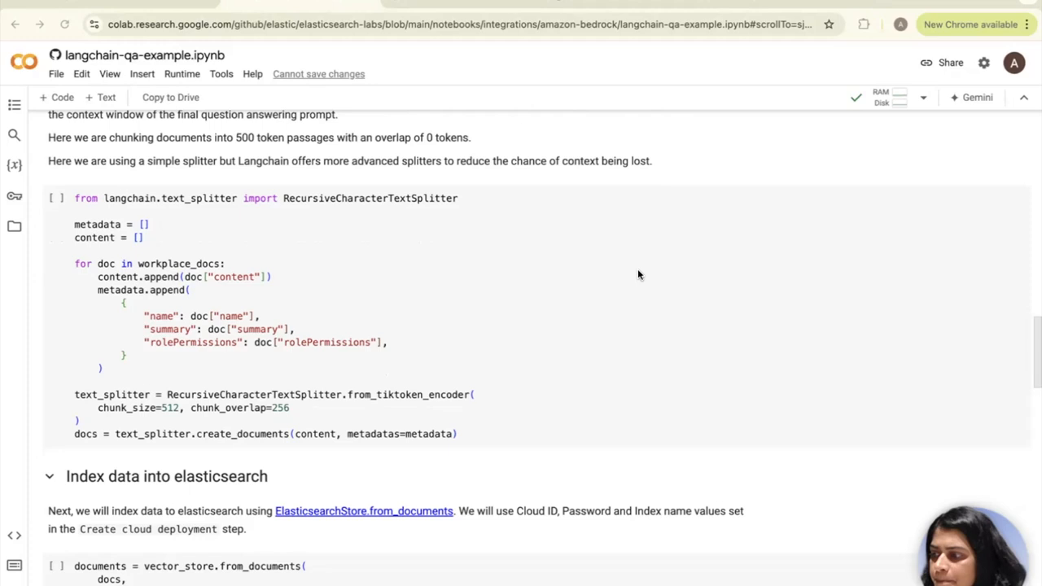
scroll("down", 3)
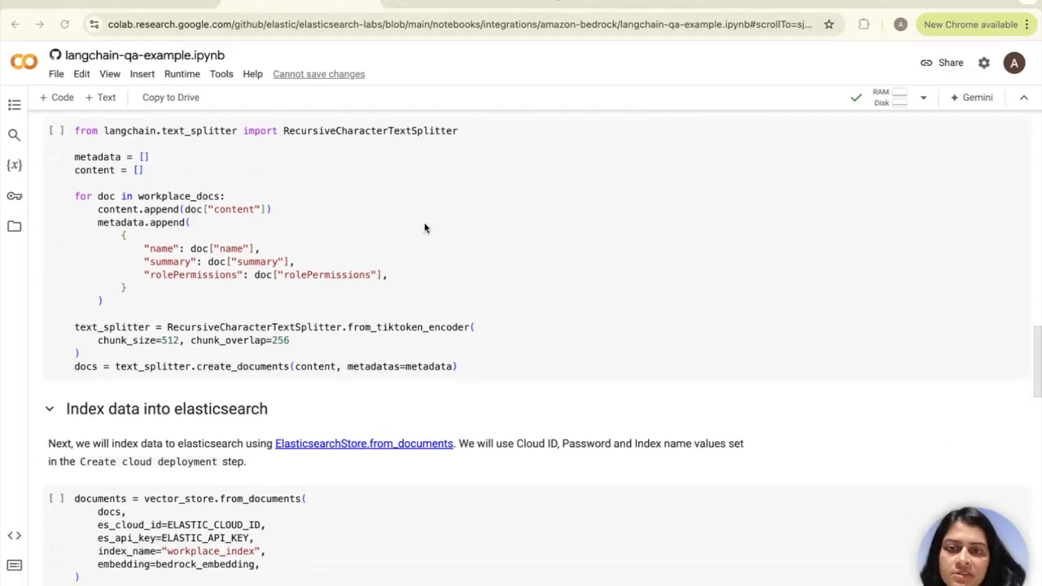
mouse_move(270, 185)
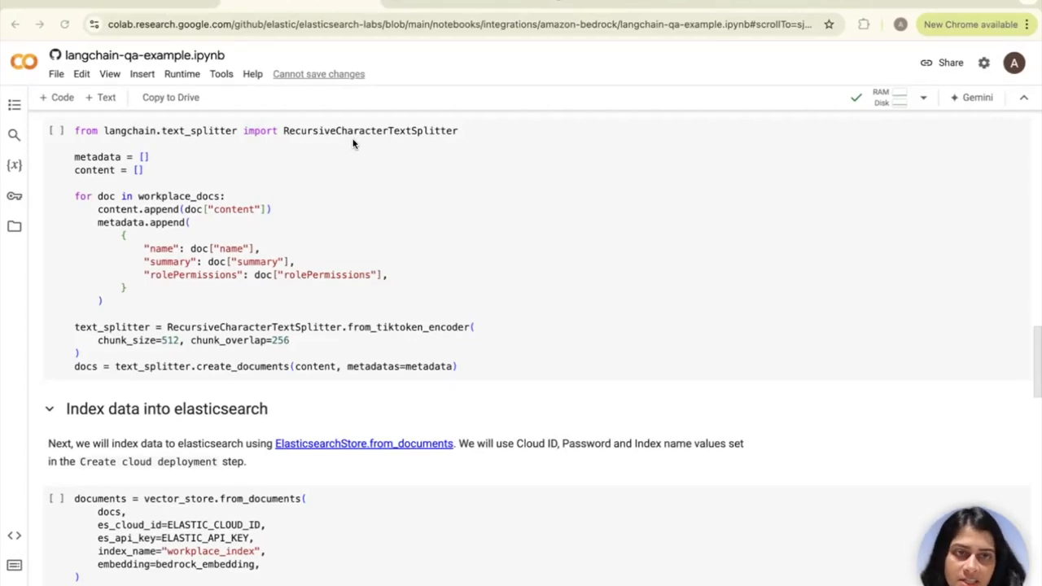
mouse_move(210, 137)
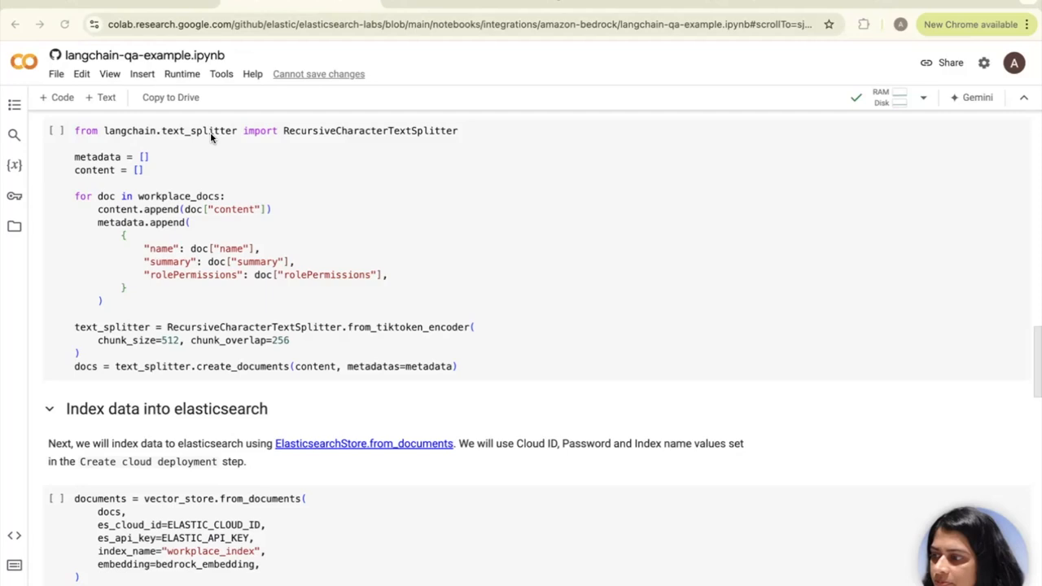
mouse_move(352, 136)
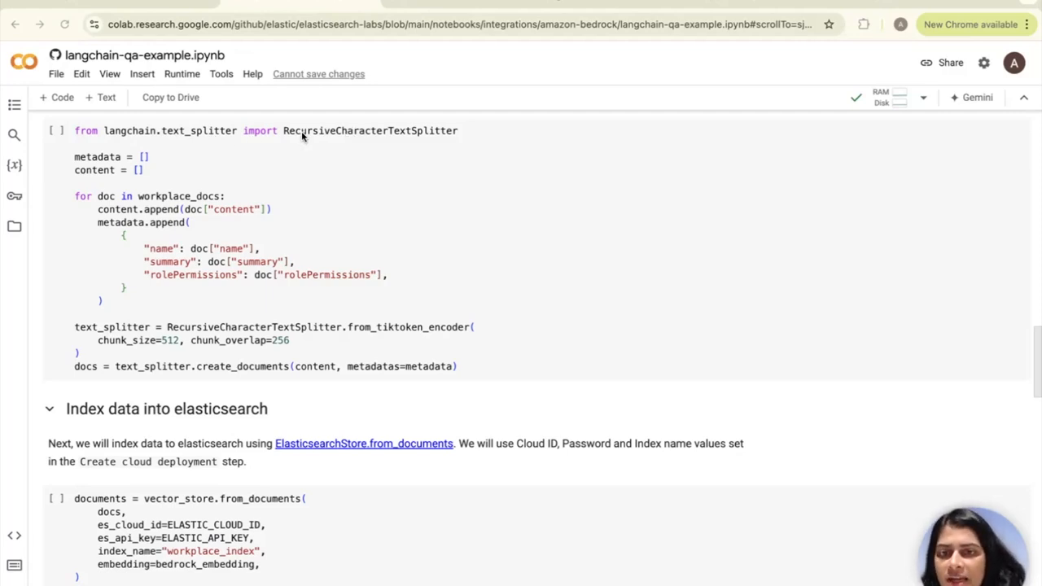
mouse_move(215, 137)
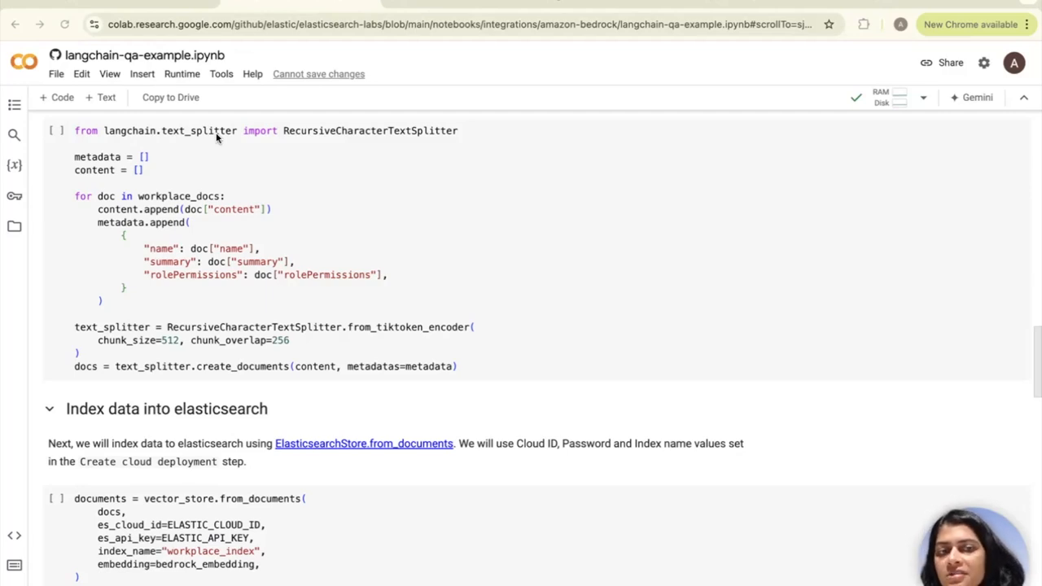
mouse_move(324, 147)
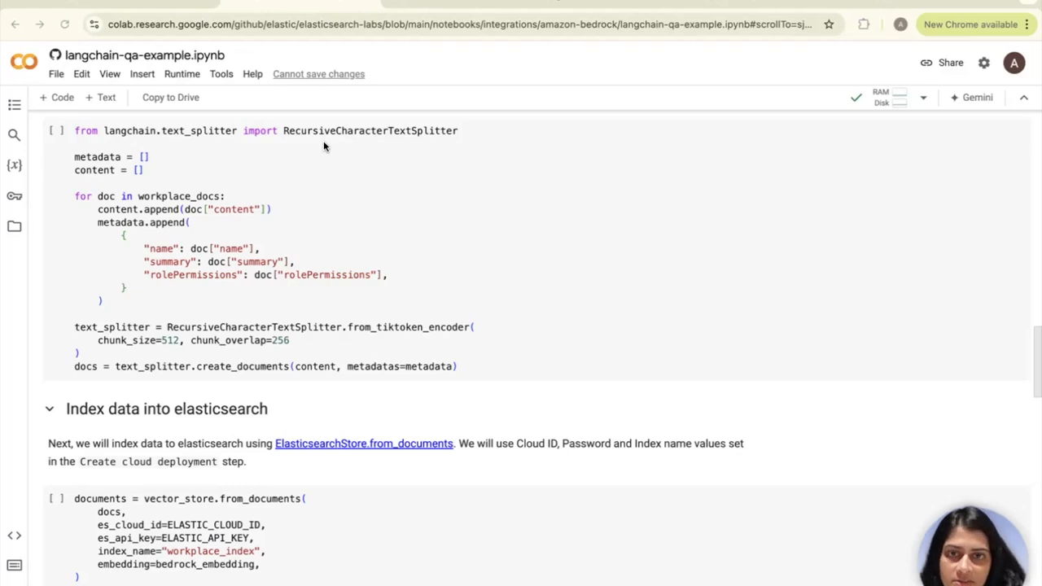
mouse_move(384, 199)
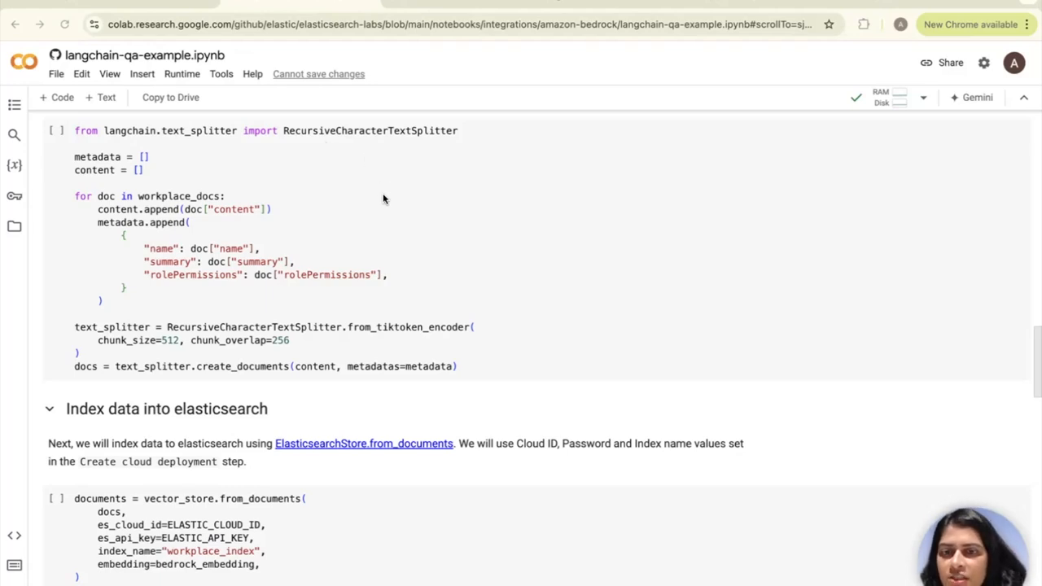
scroll("down", 3)
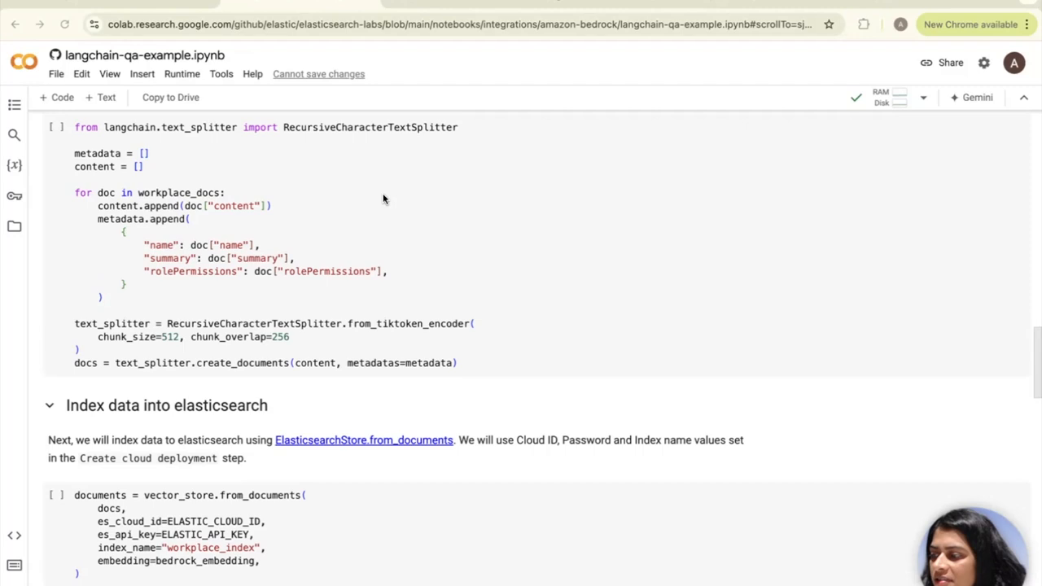
mouse_move(162, 158)
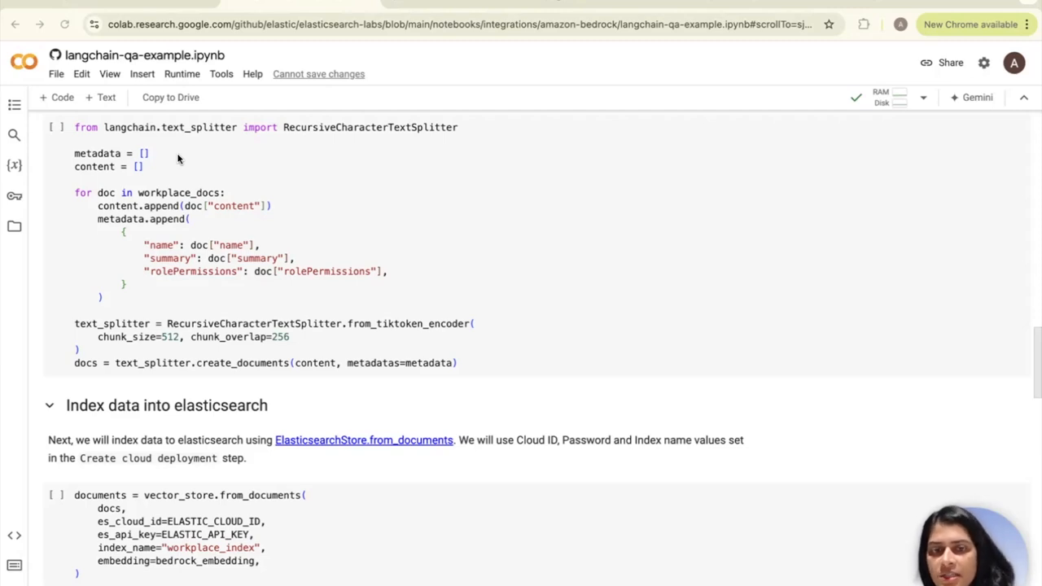
mouse_move(167, 168)
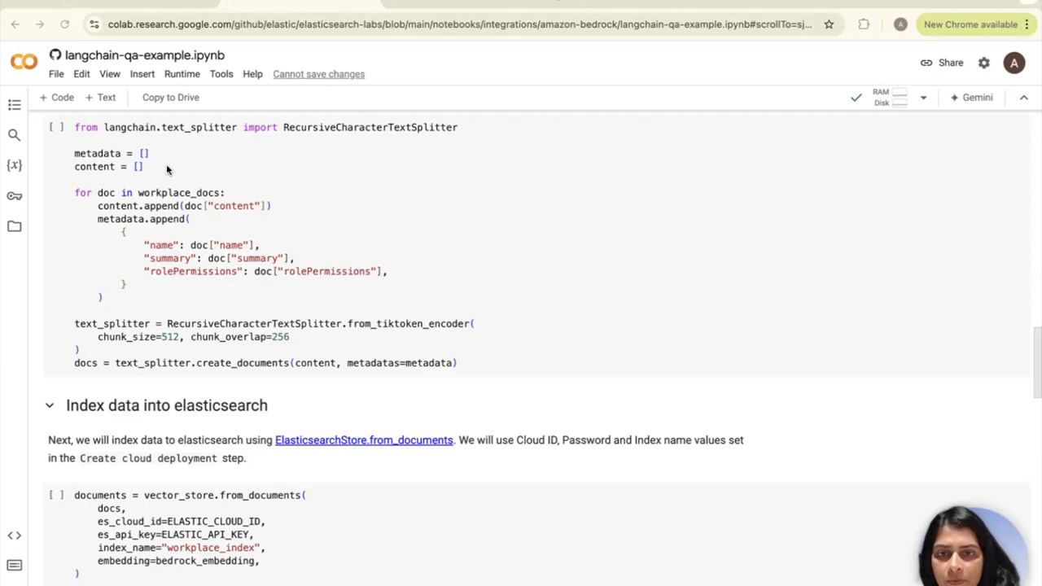
mouse_move(307, 177)
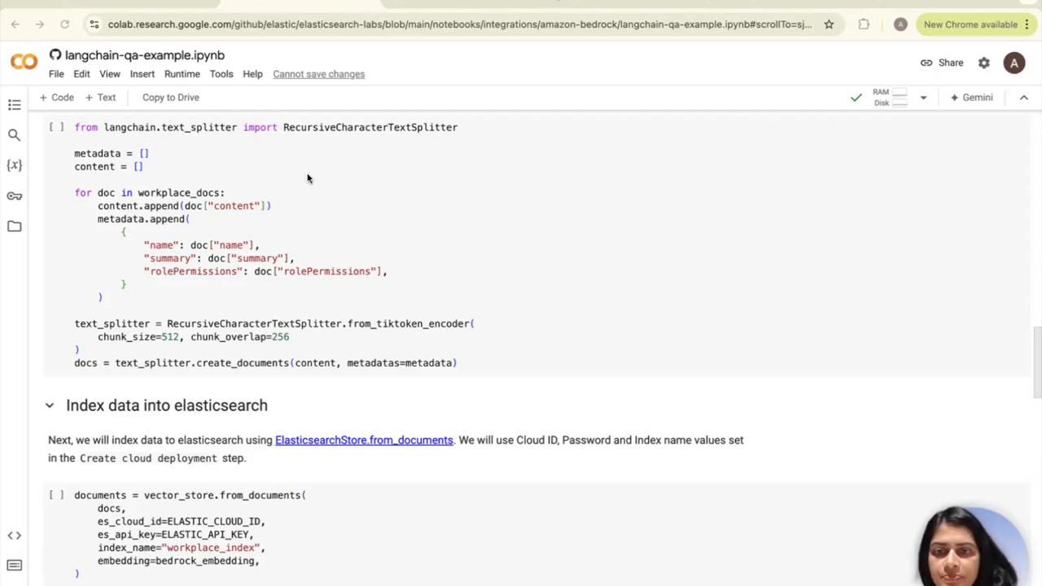
scroll("down", 3)
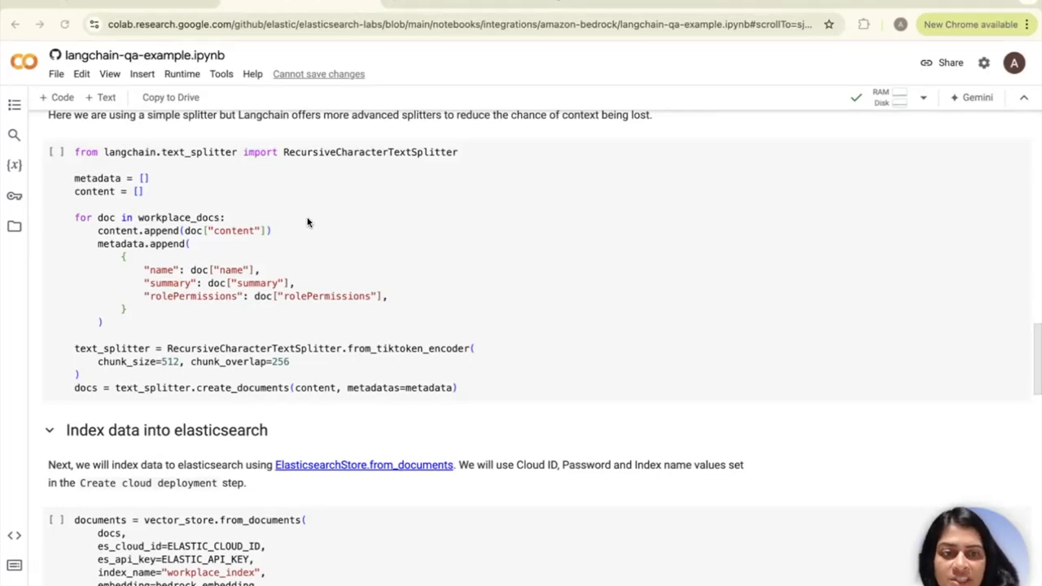
mouse_move(203, 218)
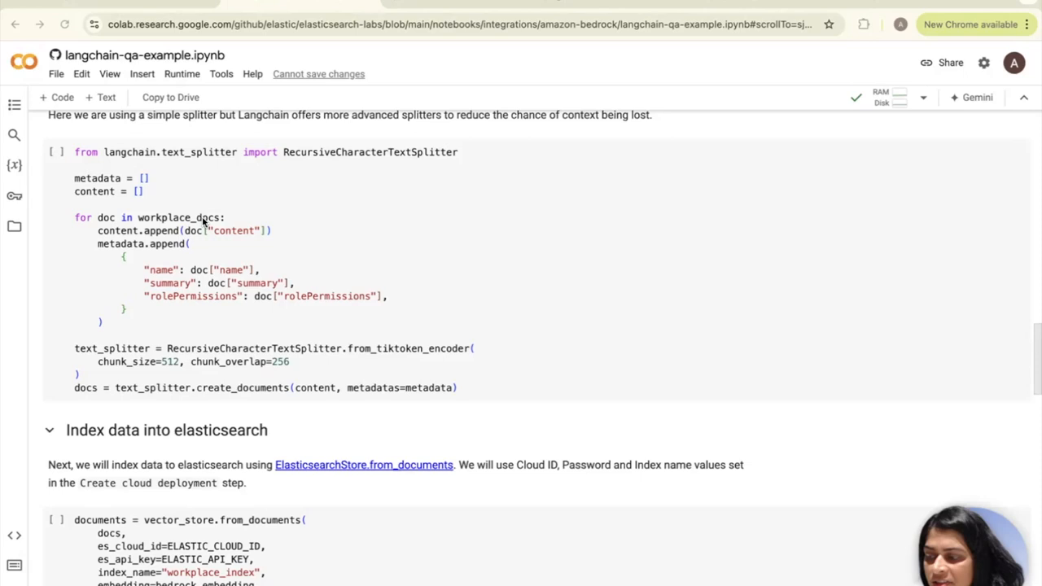
mouse_move(275, 231)
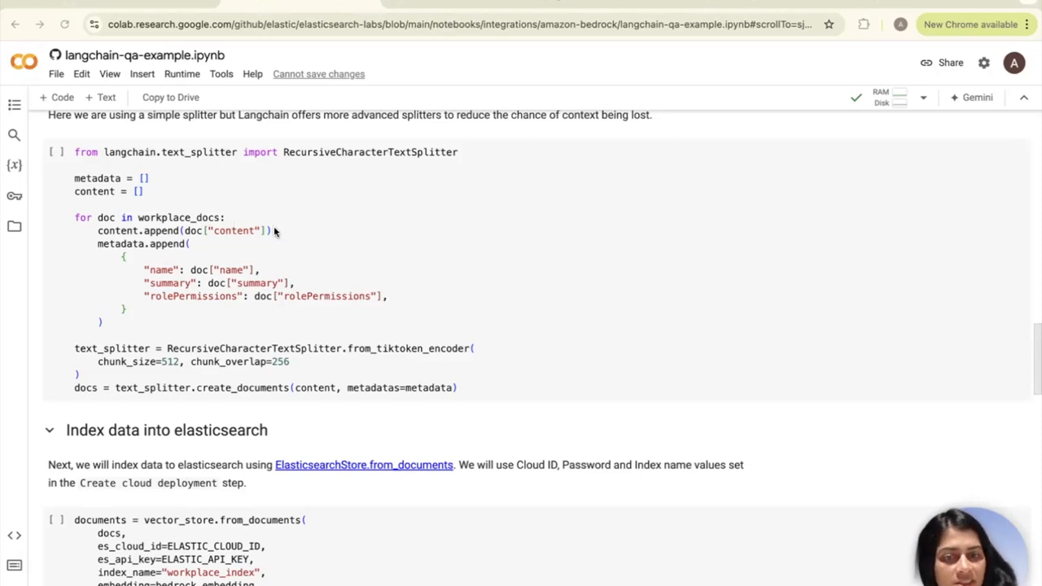
mouse_move(274, 235)
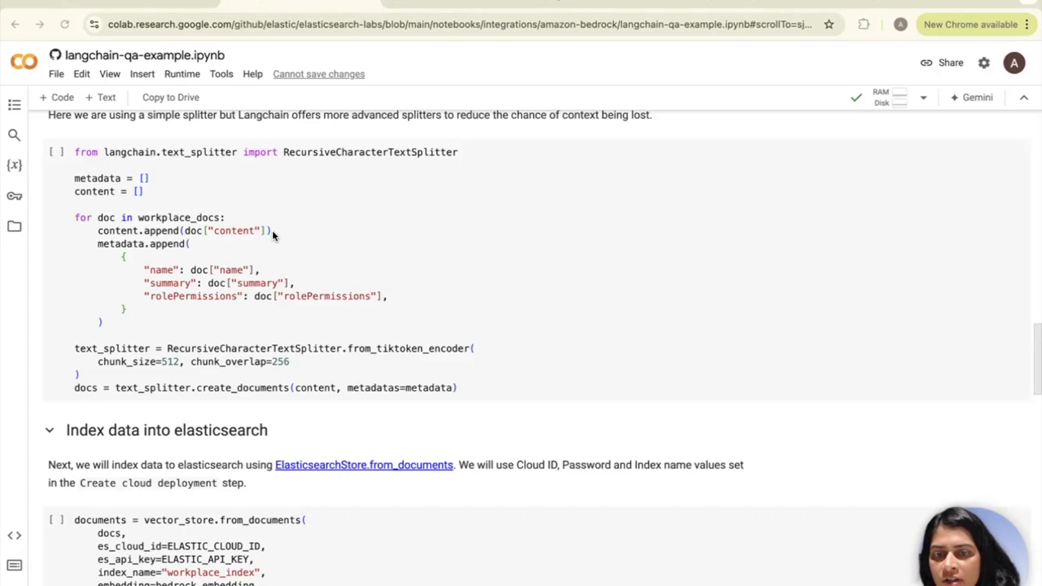
mouse_move(196, 246)
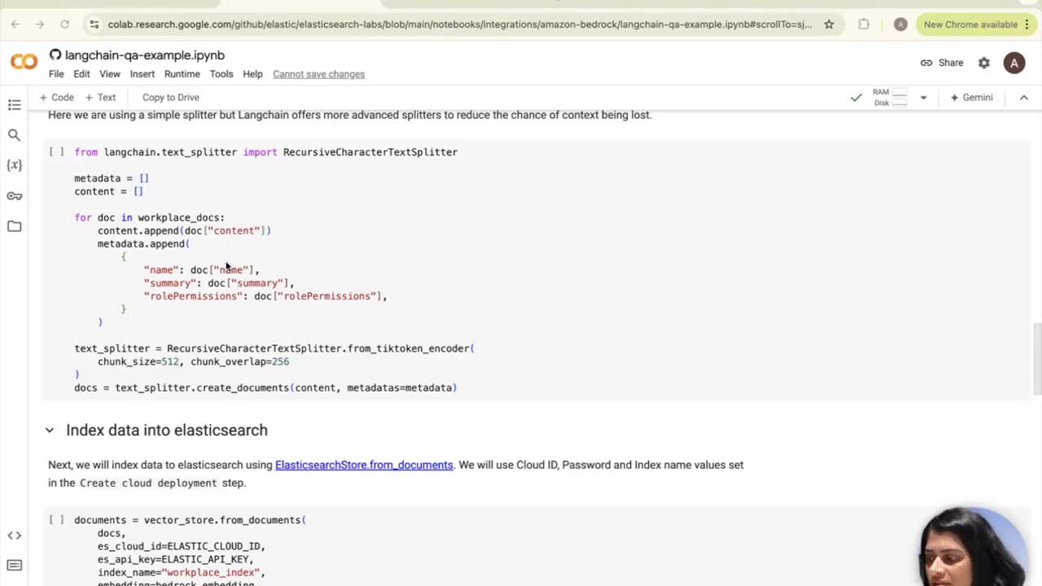
mouse_move(316, 297)
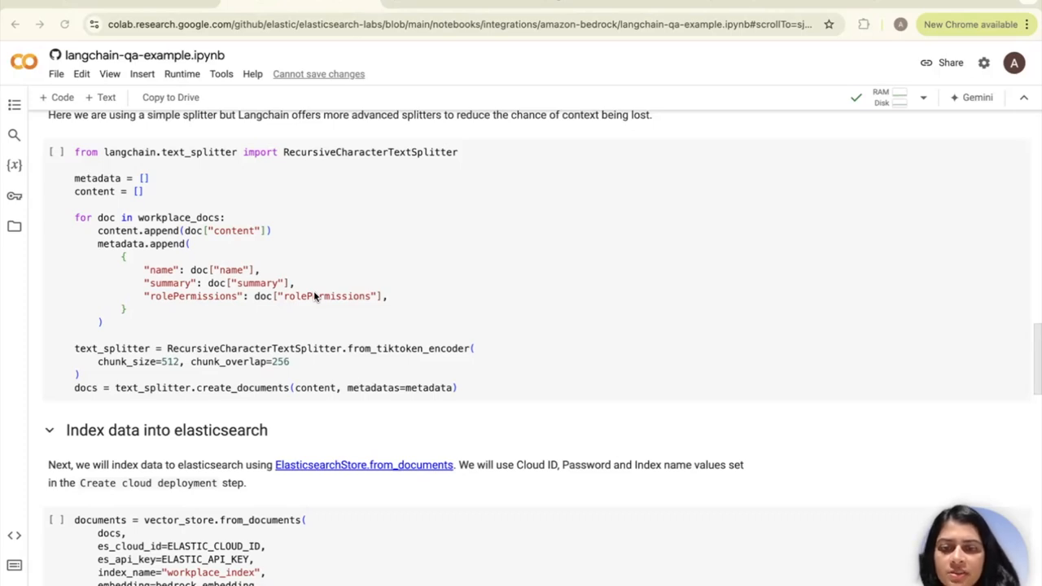
mouse_move(237, 256)
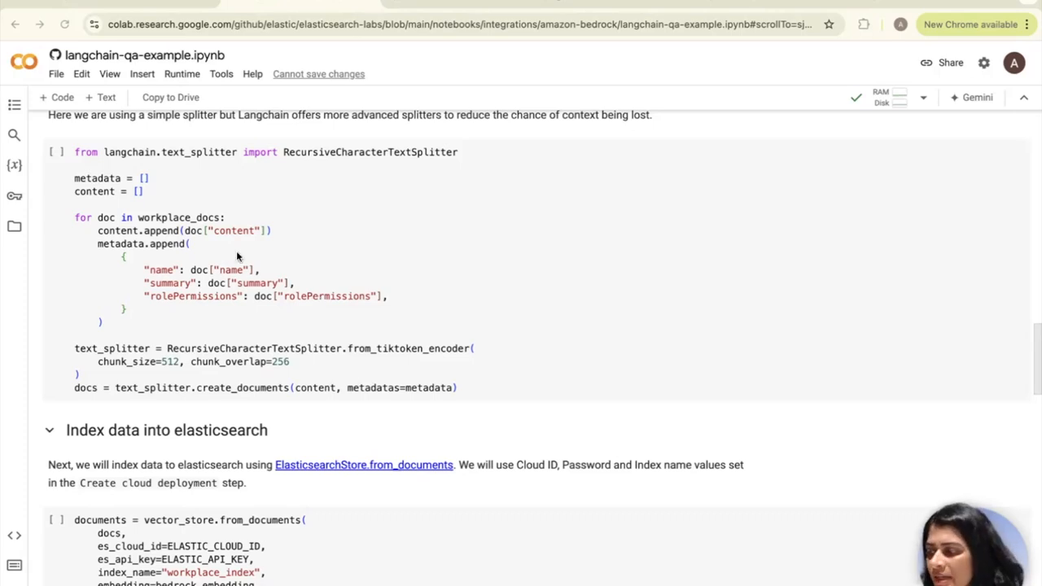
mouse_move(303, 316)
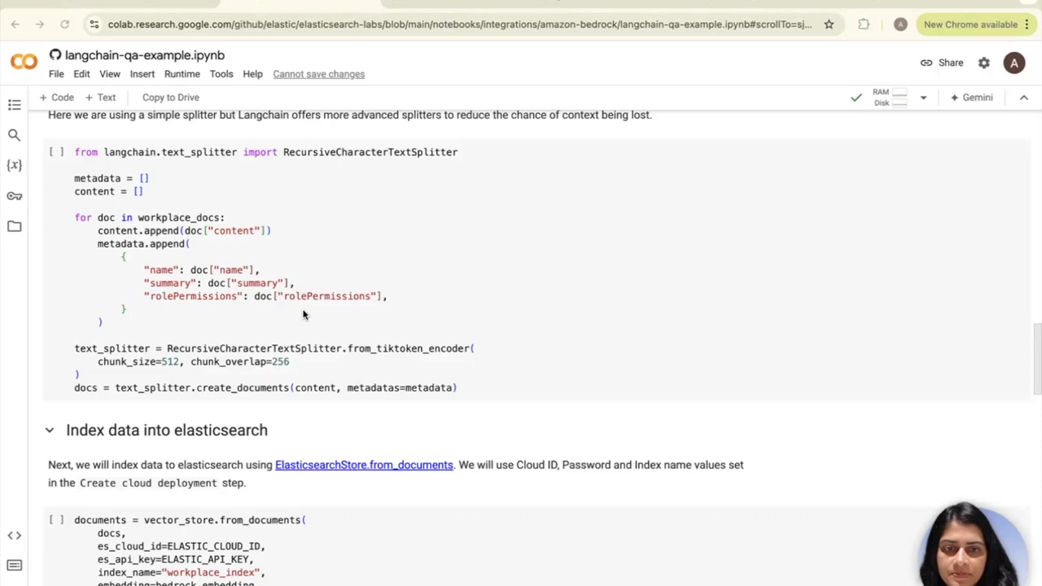
scroll("down", 3)
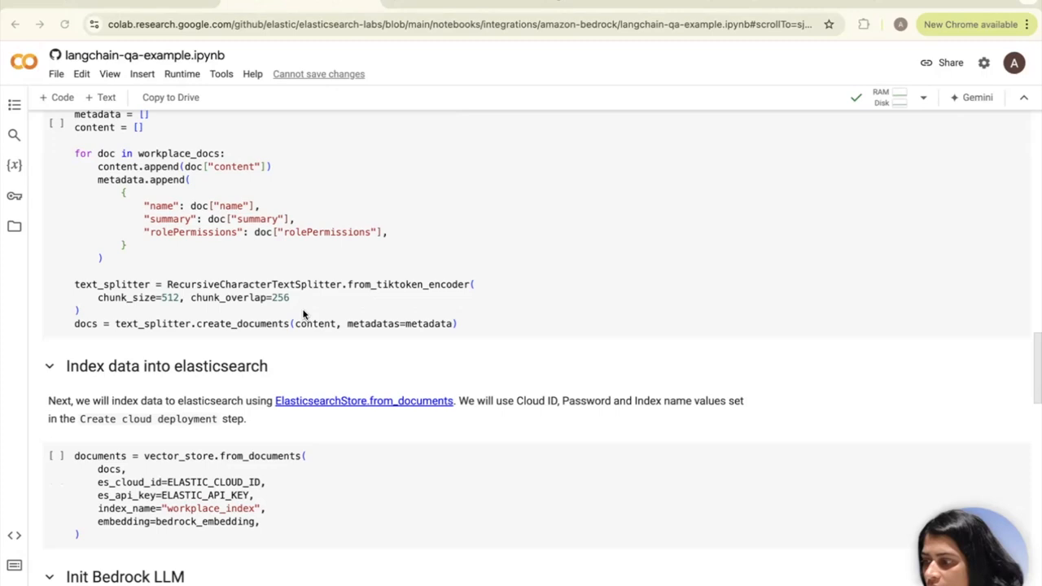
mouse_move(469, 285)
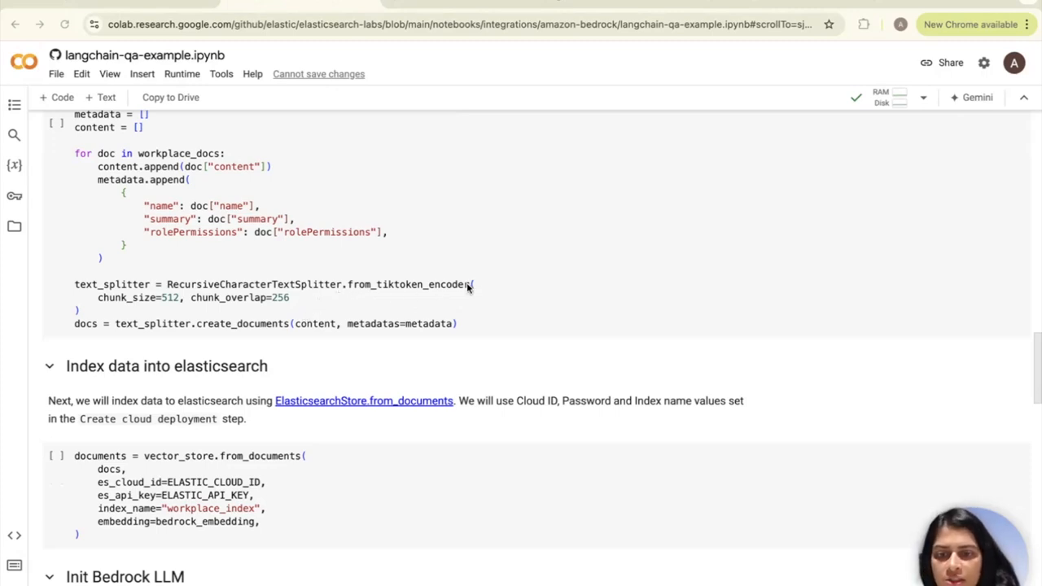
mouse_move(205, 304)
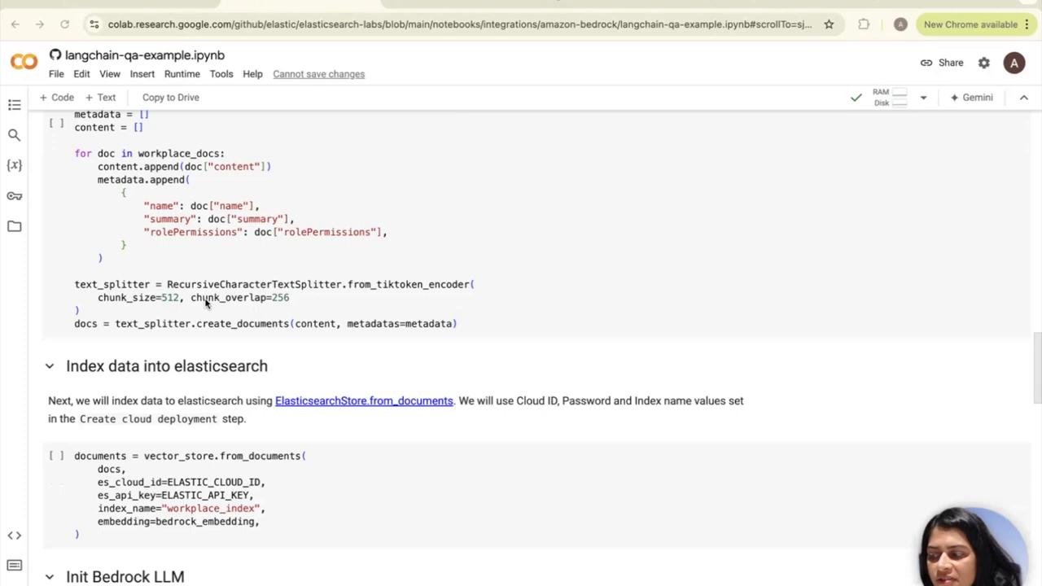
mouse_move(310, 303)
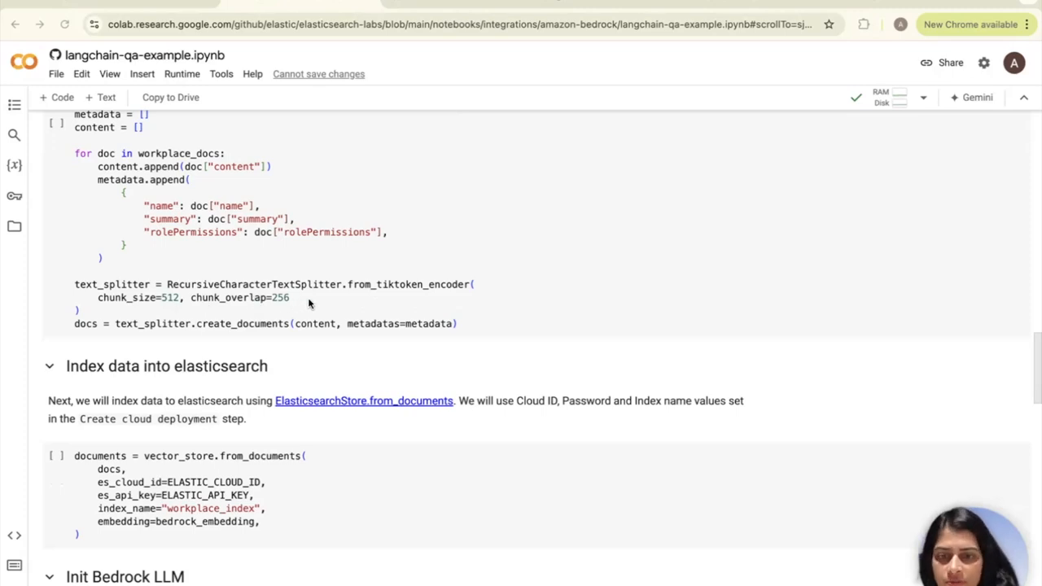
mouse_move(228, 296)
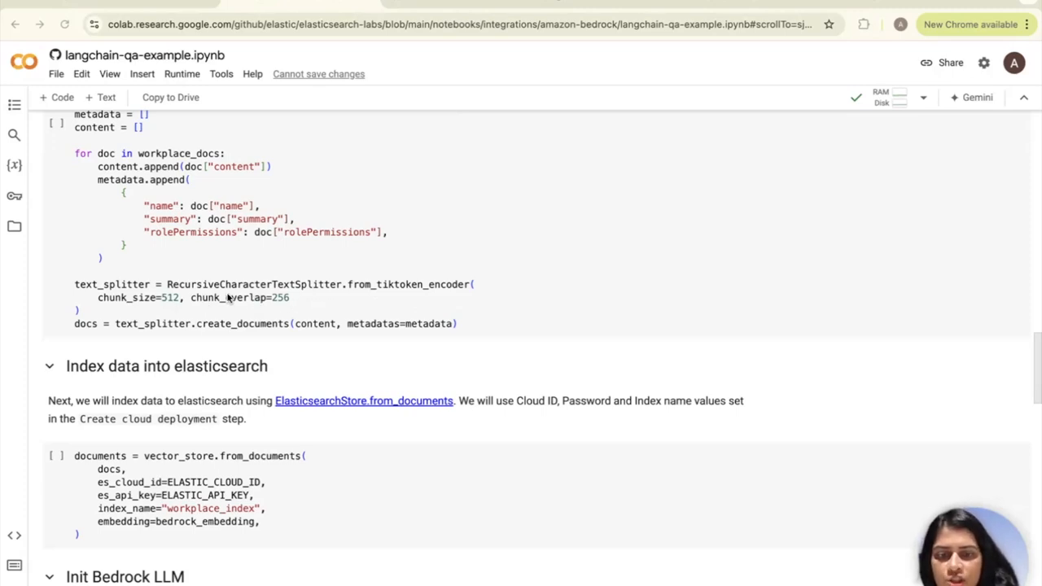
mouse_move(205, 296)
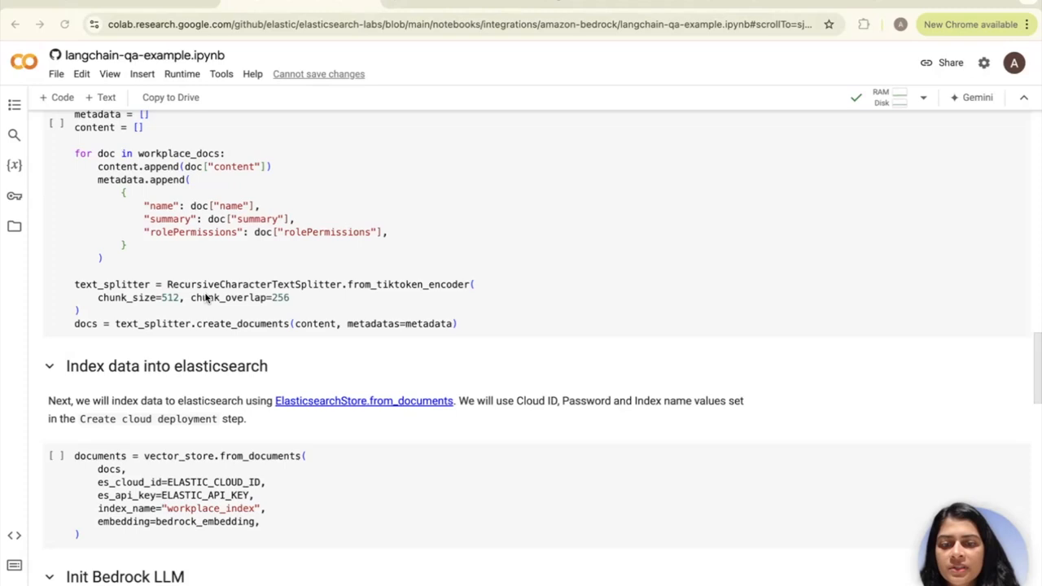
mouse_move(325, 305)
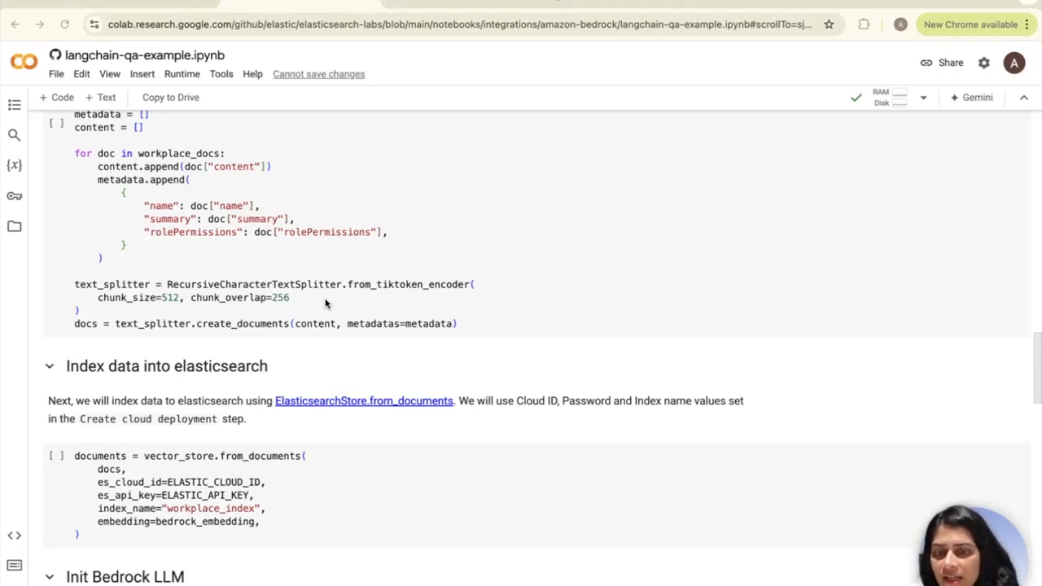
mouse_move(301, 318)
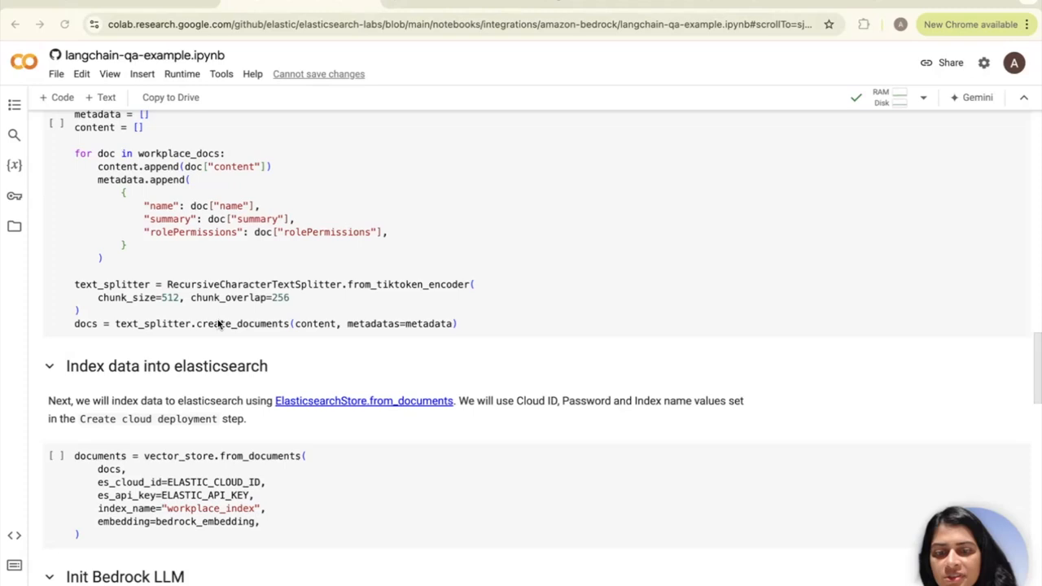
mouse_move(234, 326)
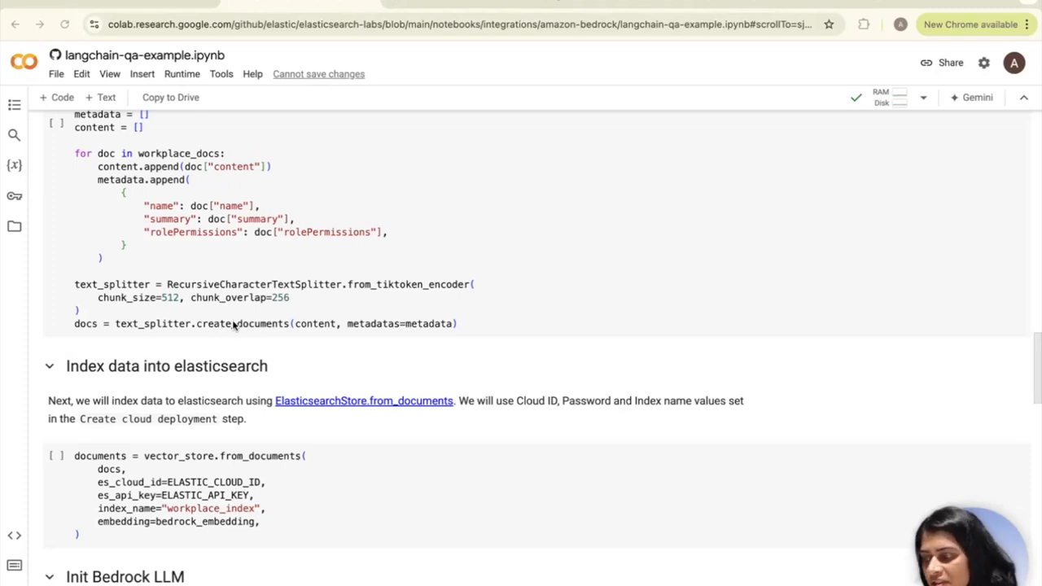
mouse_move(422, 322)
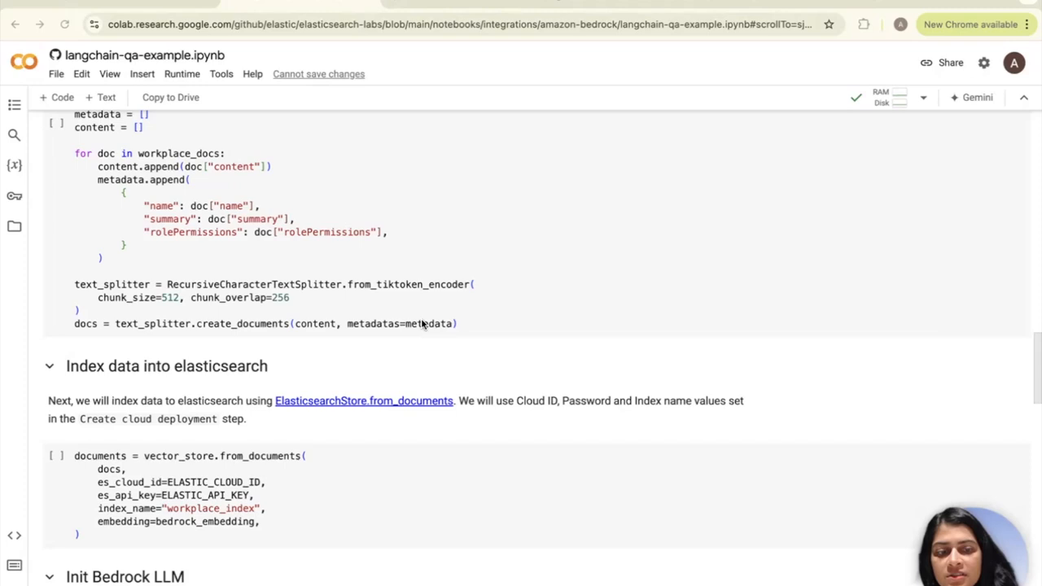
mouse_move(118, 322)
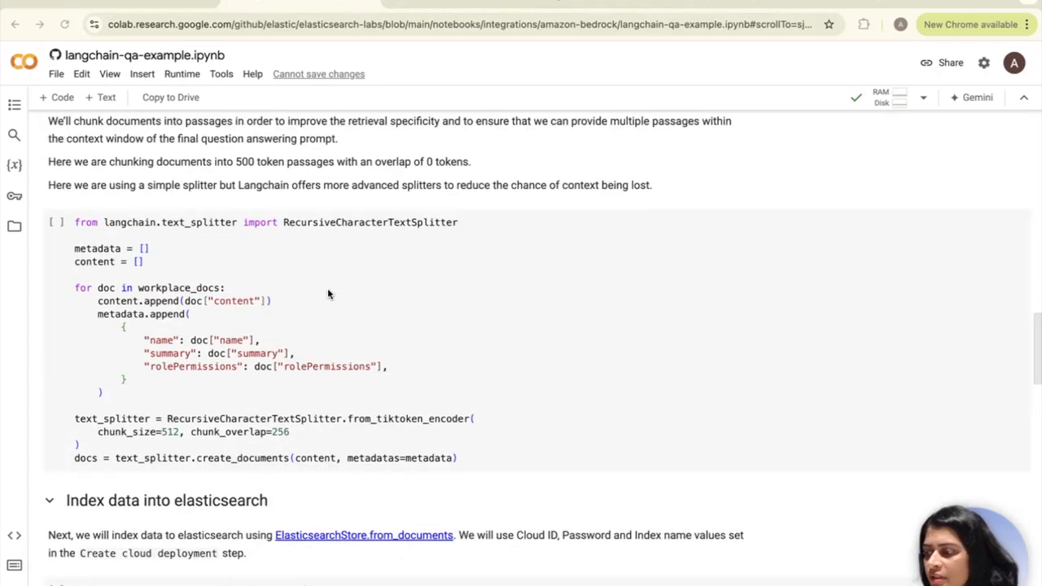
scroll("down", 3)
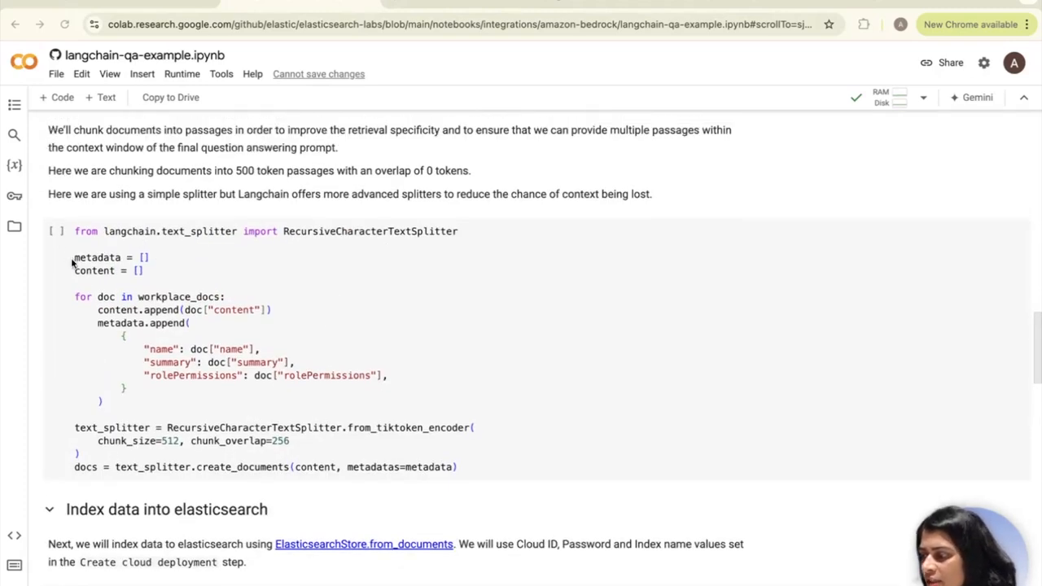
Scroll past the Split Documents into Passages cell to the Index data into Elasticsearch cell.
scroll("up", 3)
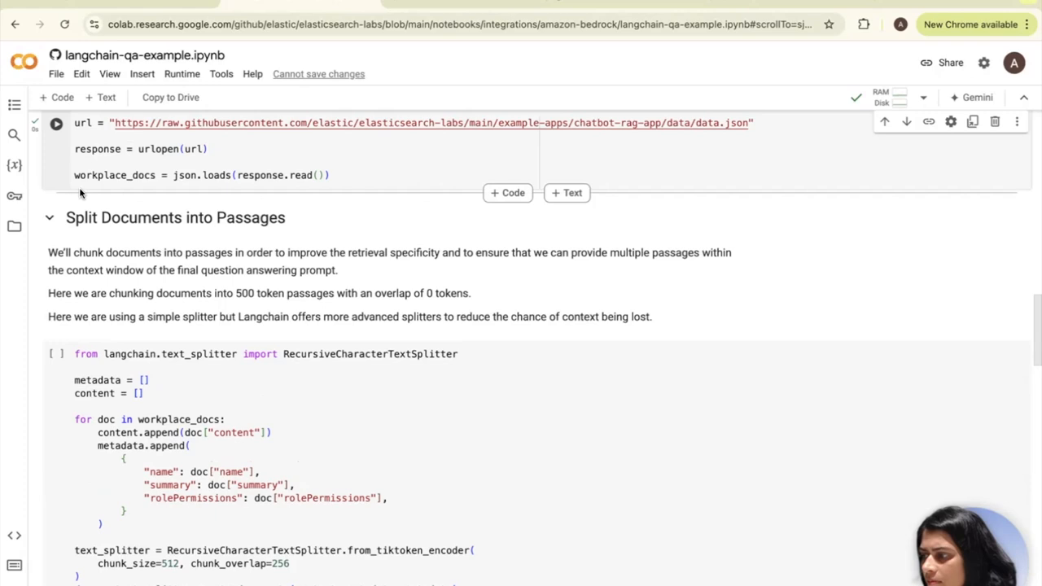
scroll("down", 3)
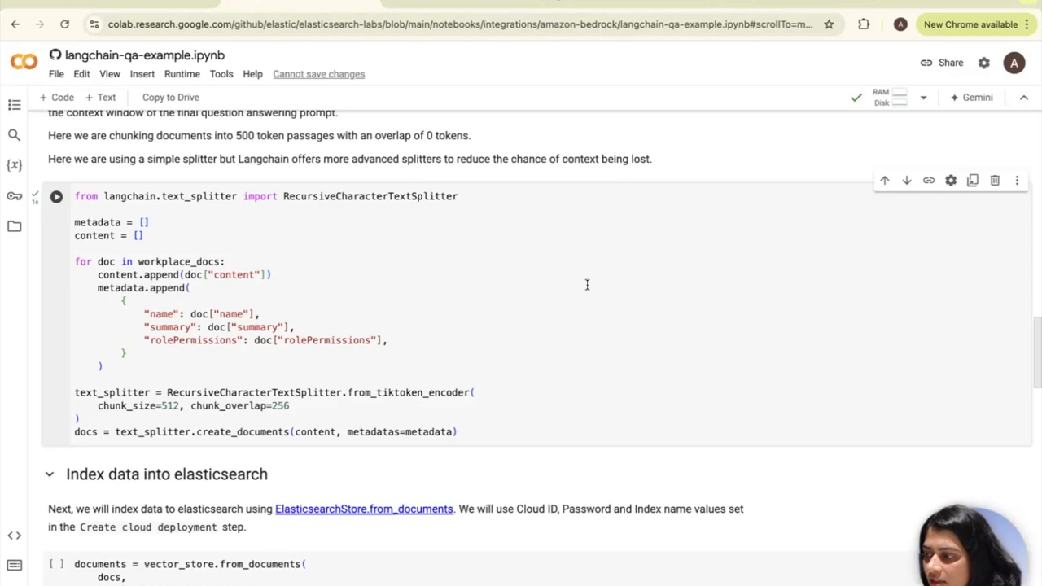
scroll("down", 3)
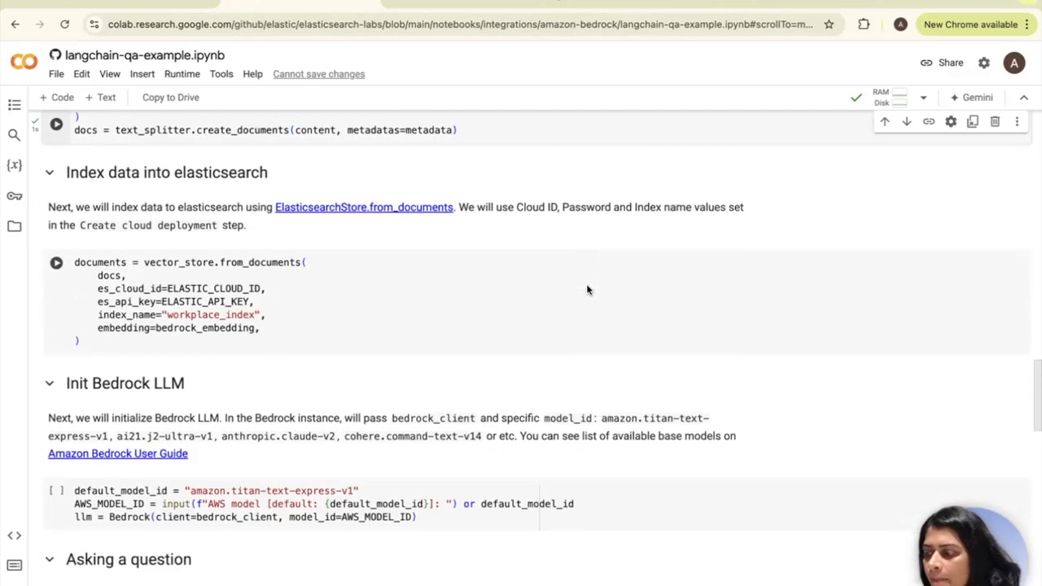
Run the Index data into Elasticsearch cell, loading the passages into workplace_index with Bedrock embeddings.
scroll("down", 3)
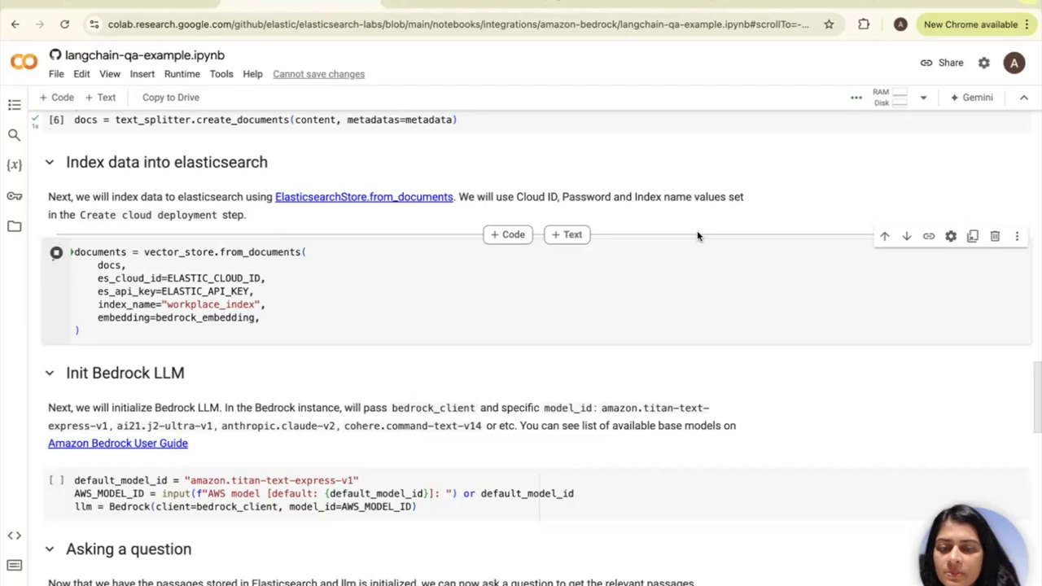
left_click(55, 252)
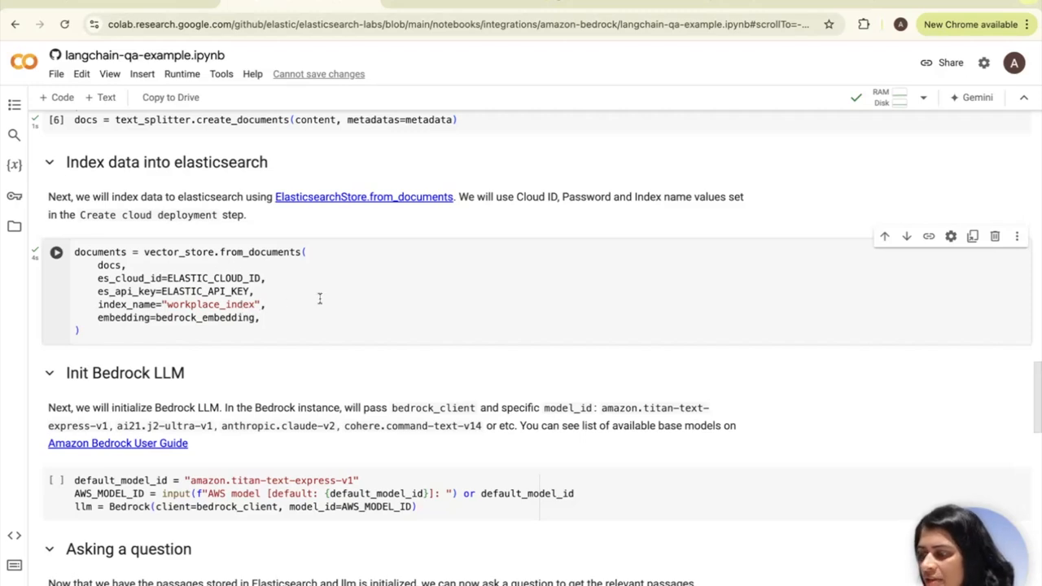
scroll("down", 3)
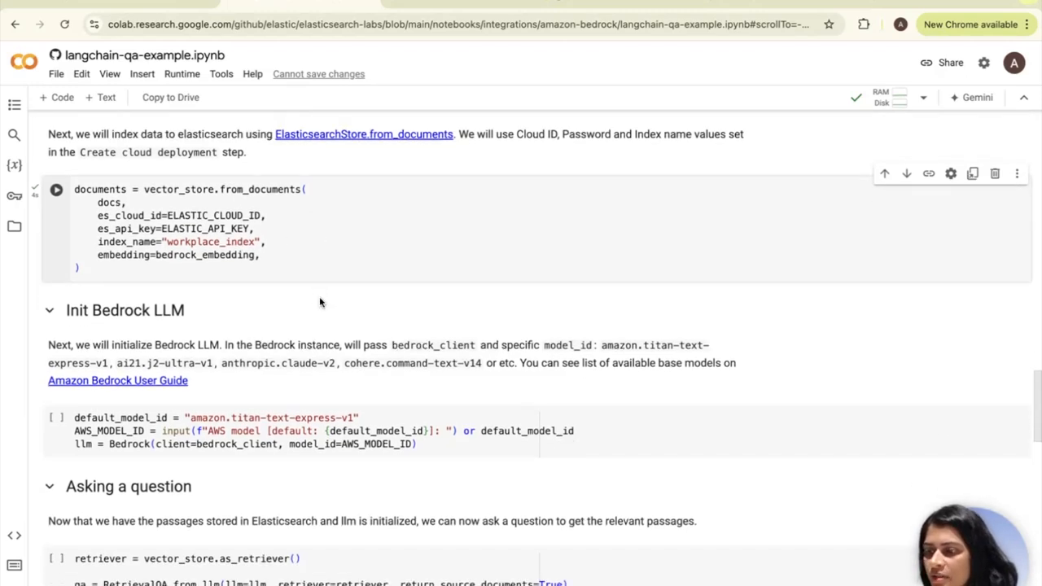
scroll("up", 3)
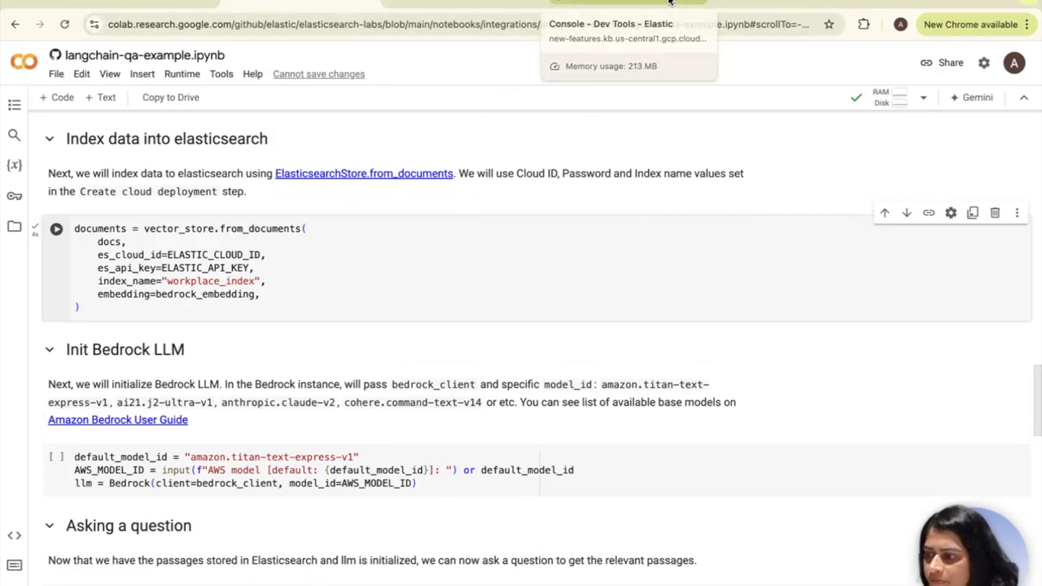
In the Kibana Dev Tools console, send the GET workplace_index/_search request.
left_click(611, 25)
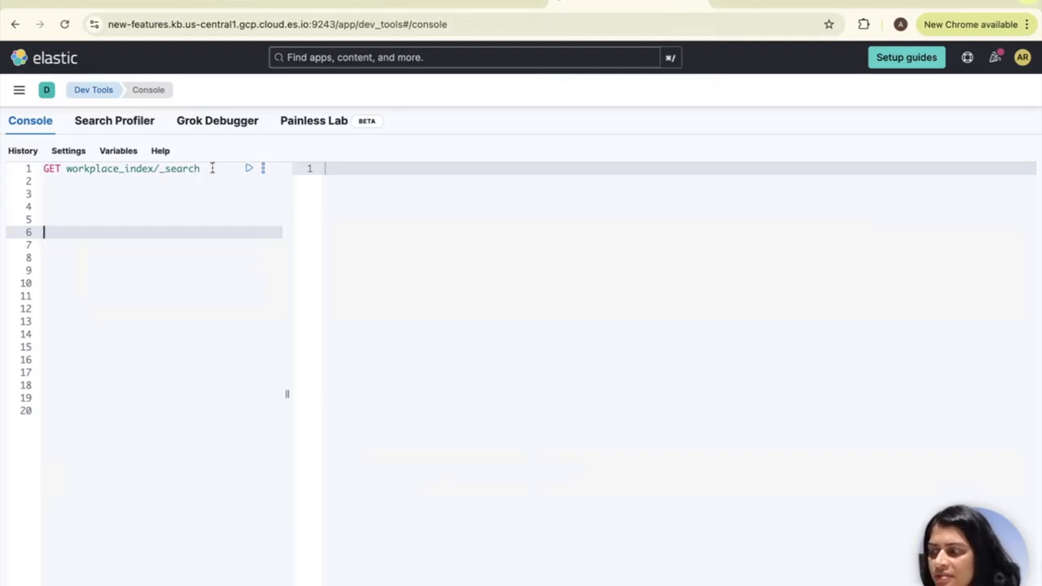
left_click(249, 168)
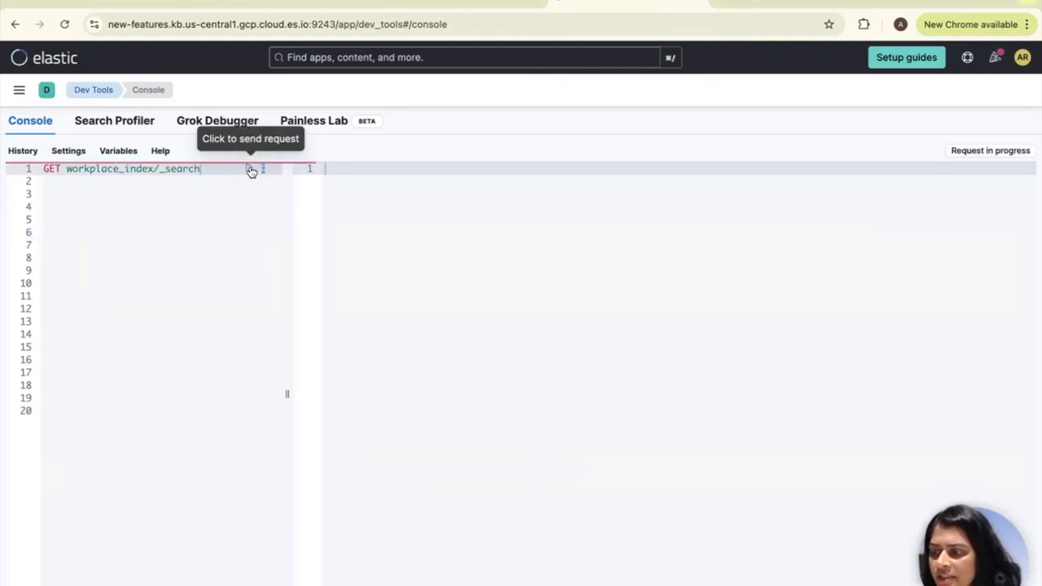
left_click(250, 168)
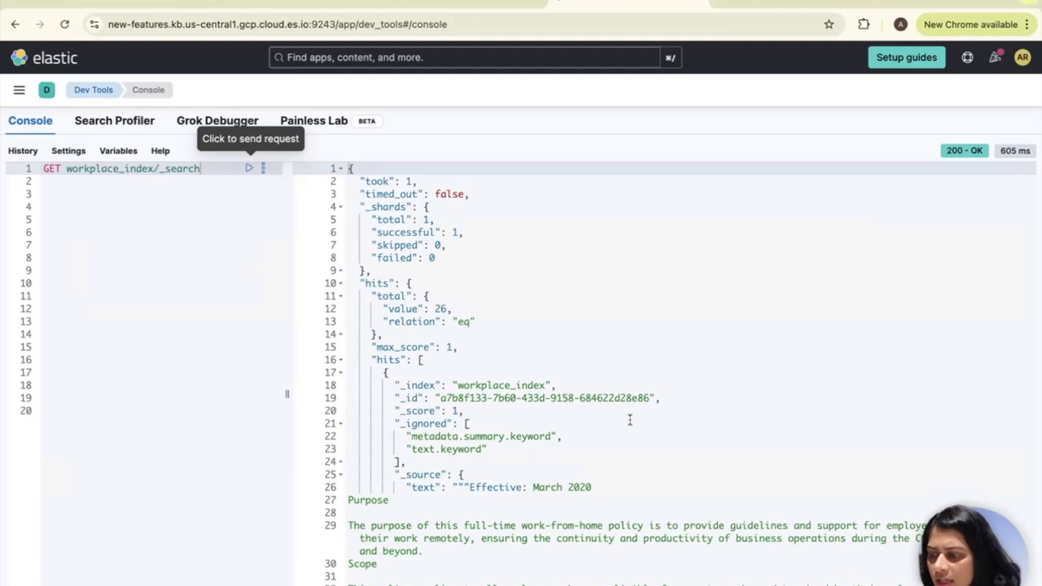
Scroll through the 26-hit response showing policy passages and their vectors.
scroll("down", 3)
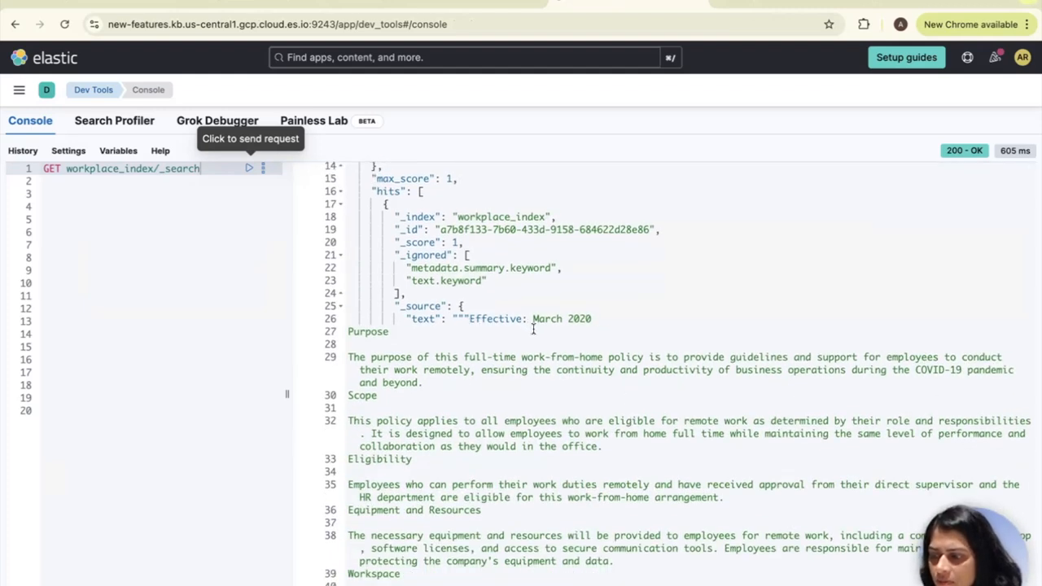
scroll("down", 3)
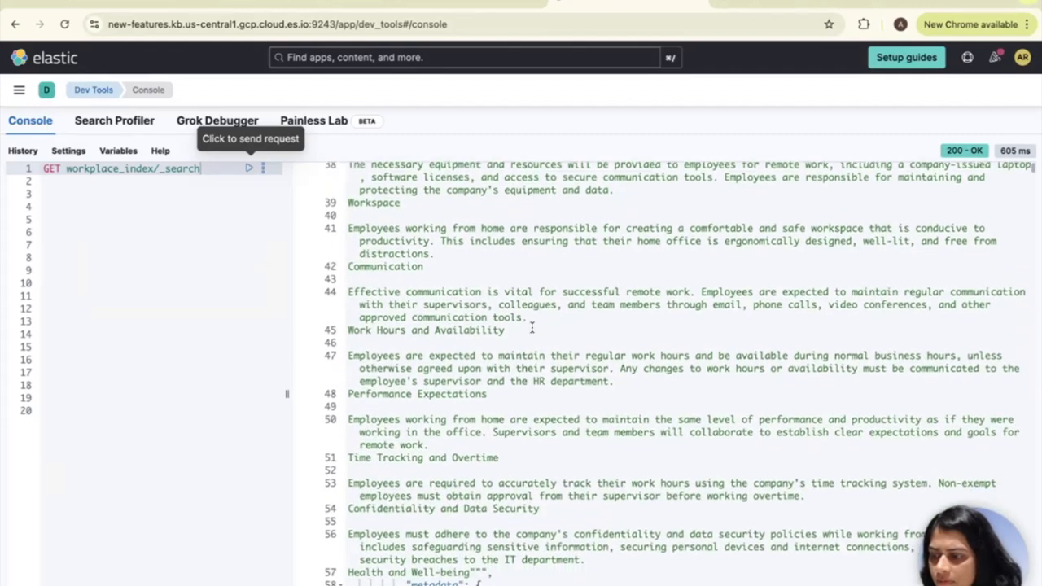
scroll("down", 3)
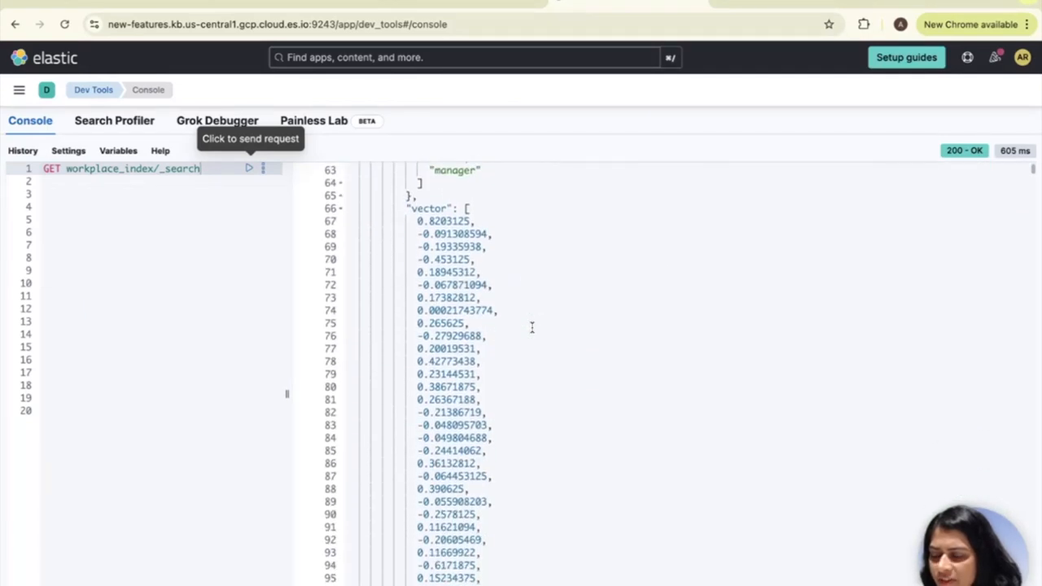
scroll("down", 3)
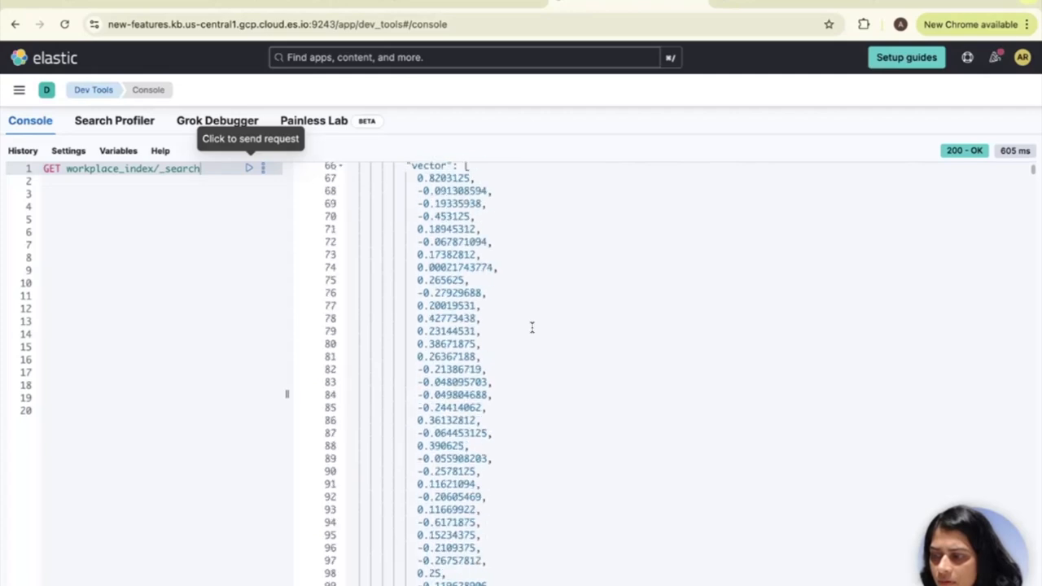
scroll("down", 3)
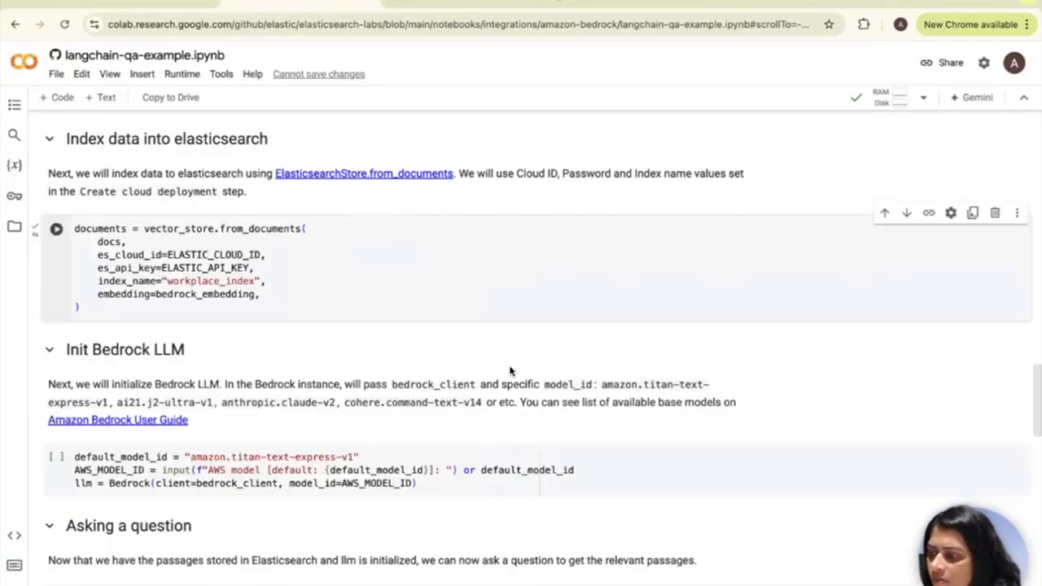
Run the Init Bedrock LLM cell and reuse the default model ID amazon.titan-text-express-v1 at its prompt.
scroll("down", 3)
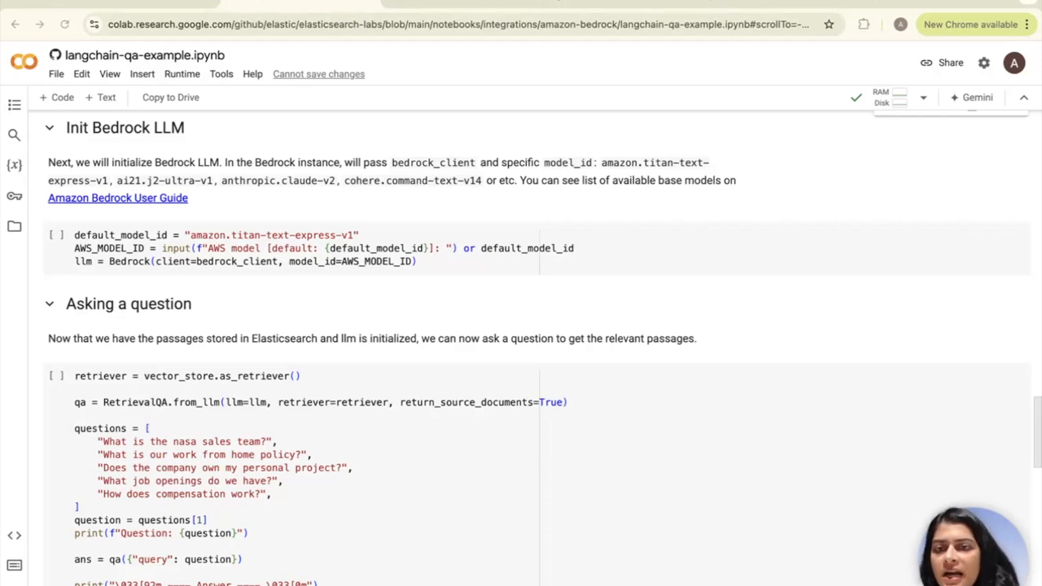
mouse_move(210, 244)
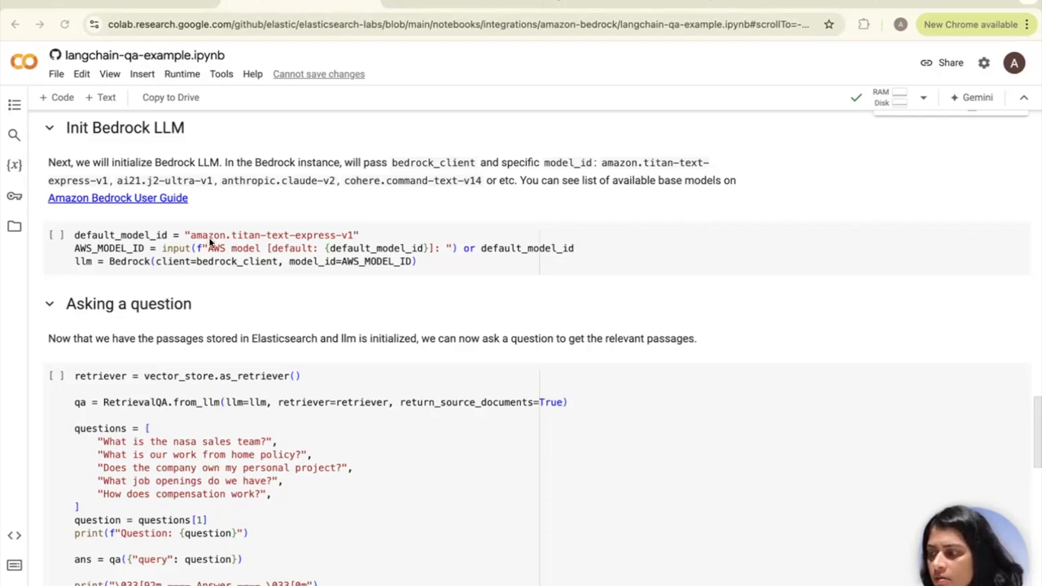
mouse_move(127, 247)
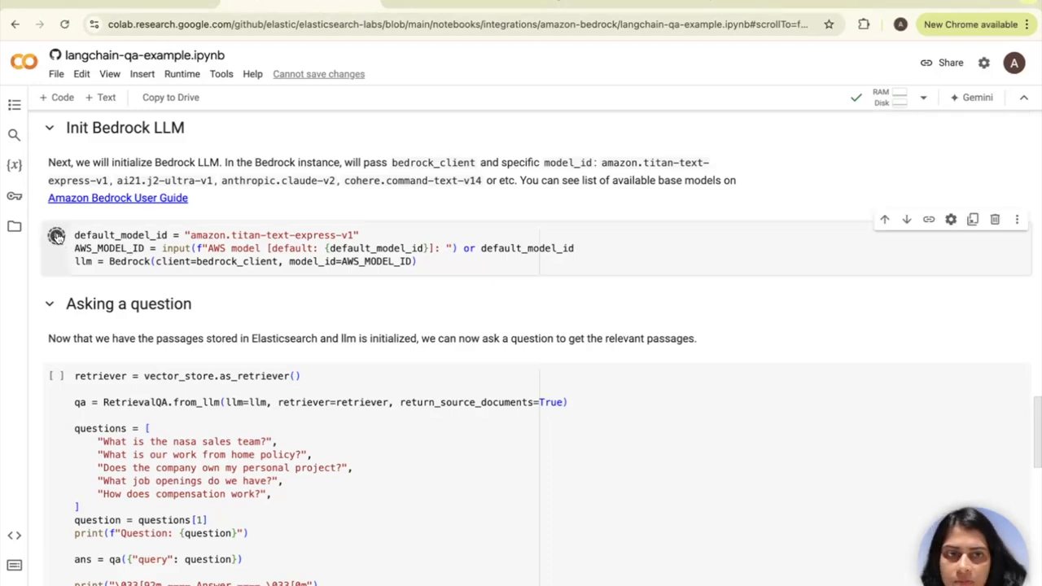
left_click(56, 235)
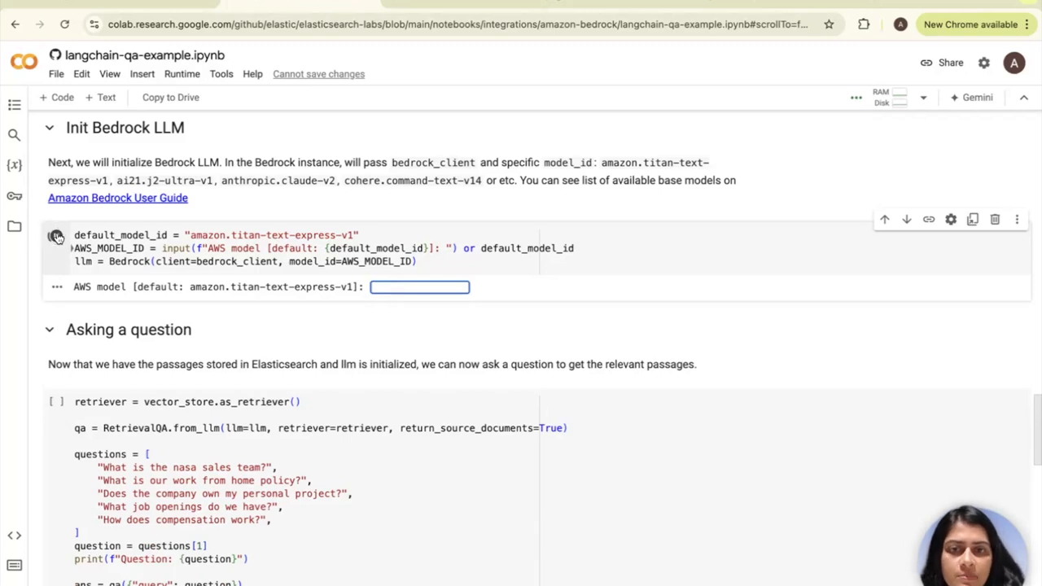
mouse_move(55, 236)
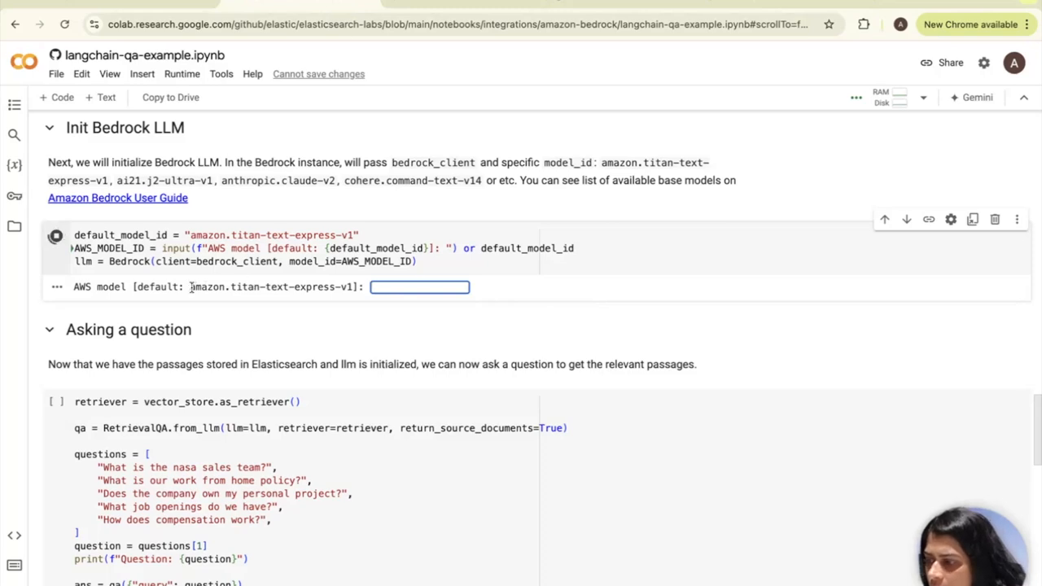
double_click(268, 287)
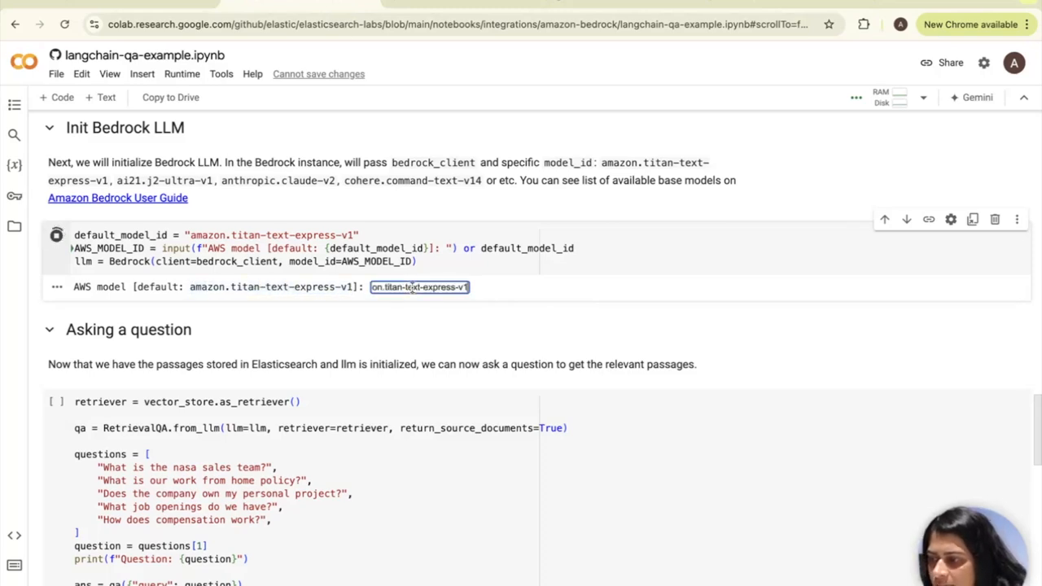
mouse_move(454, 333)
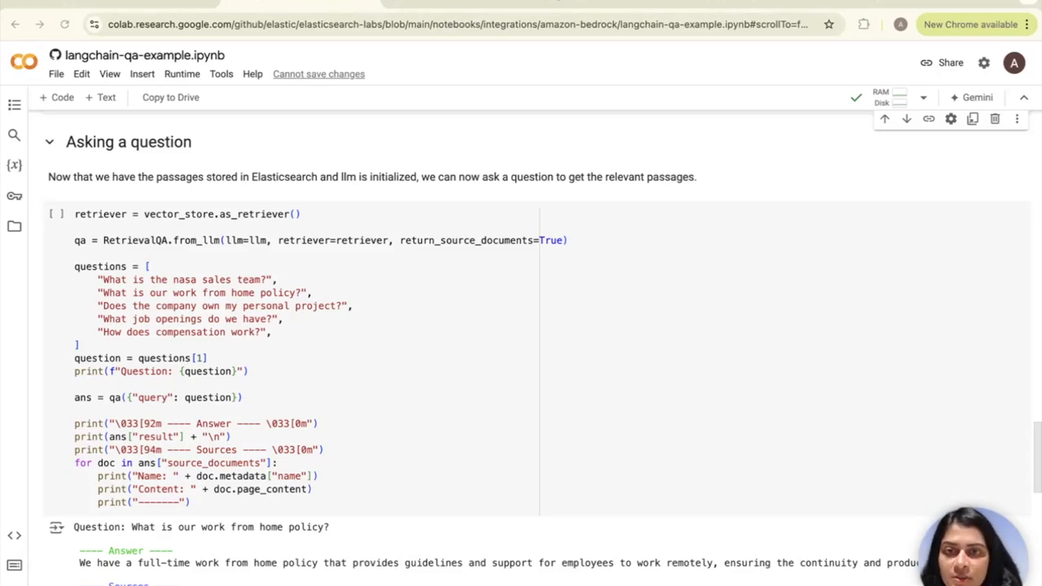
mouse_move(120, 254)
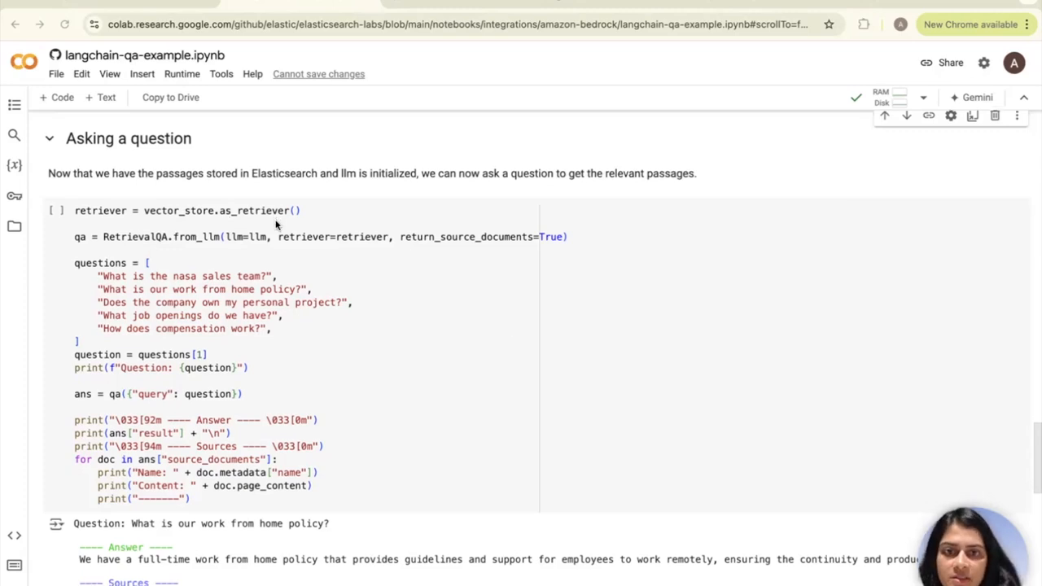
scroll("down", 3)
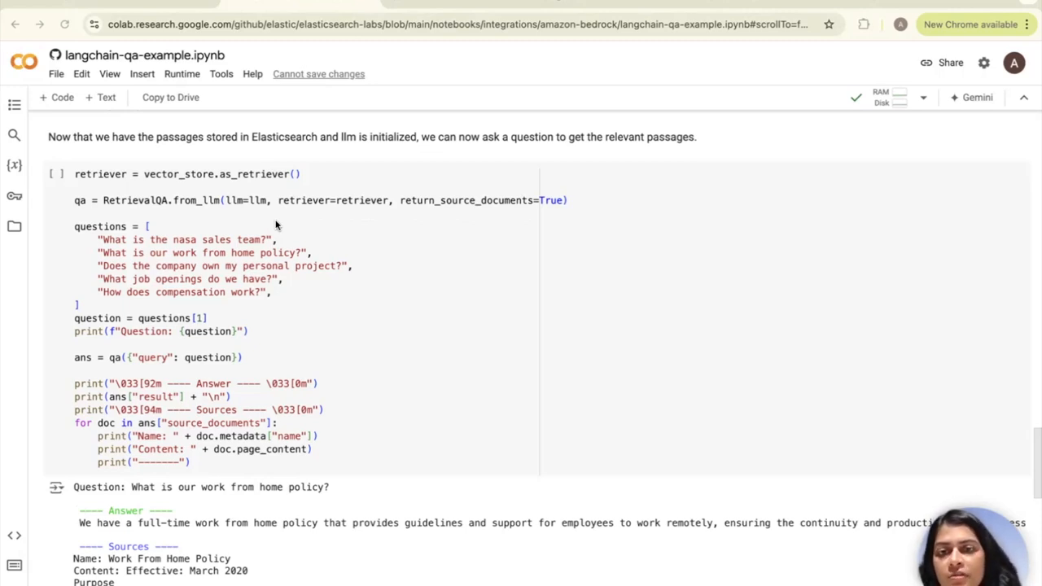
mouse_move(187, 180)
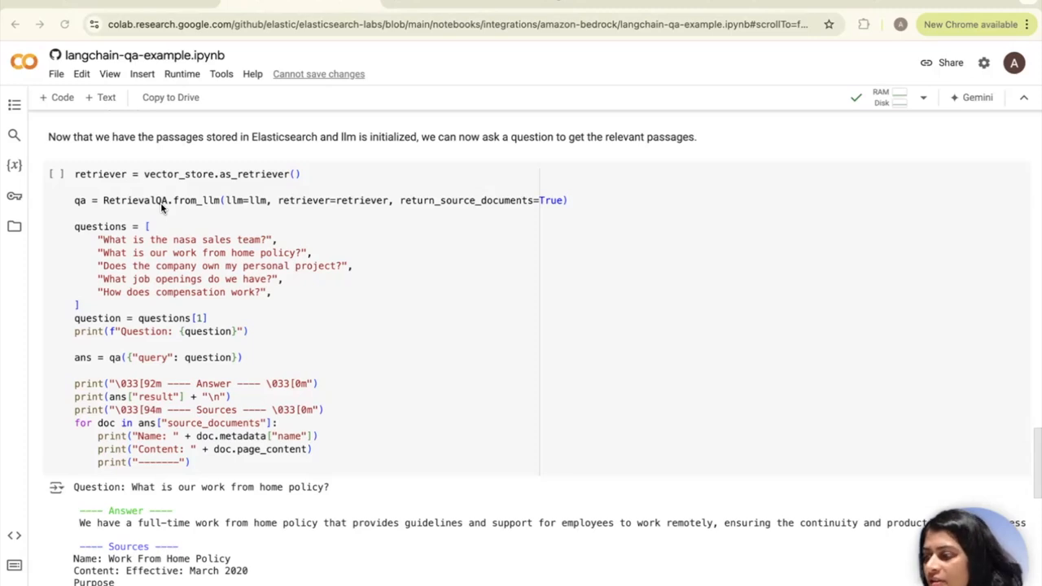
mouse_move(241, 210)
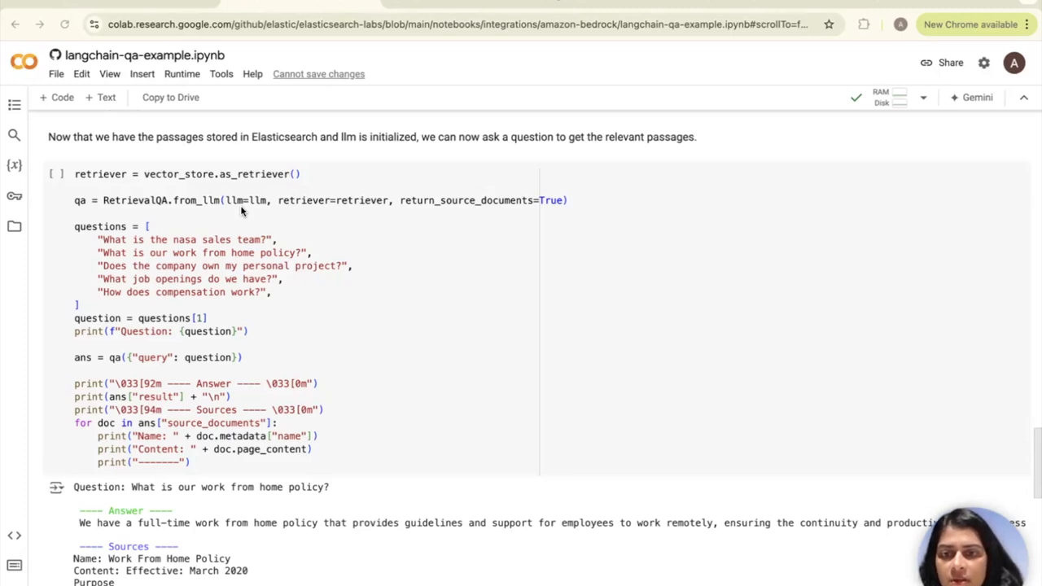
mouse_move(231, 204)
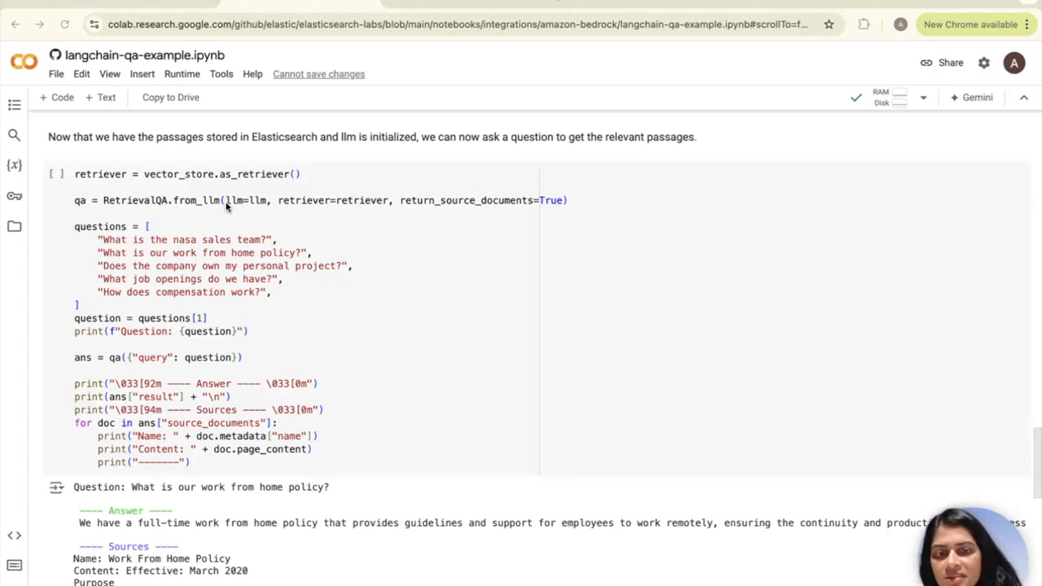
mouse_move(254, 205)
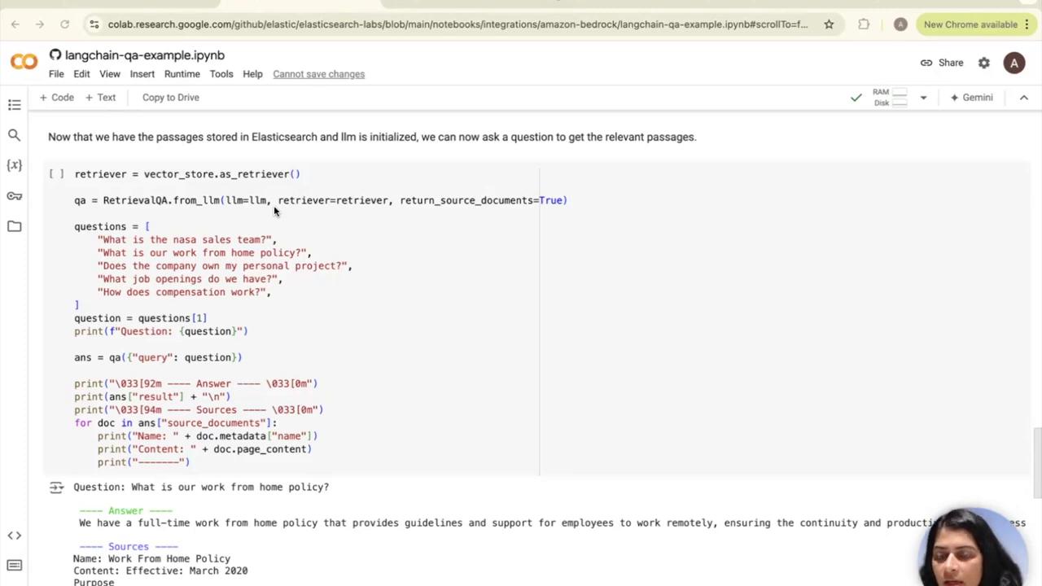
mouse_move(319, 209)
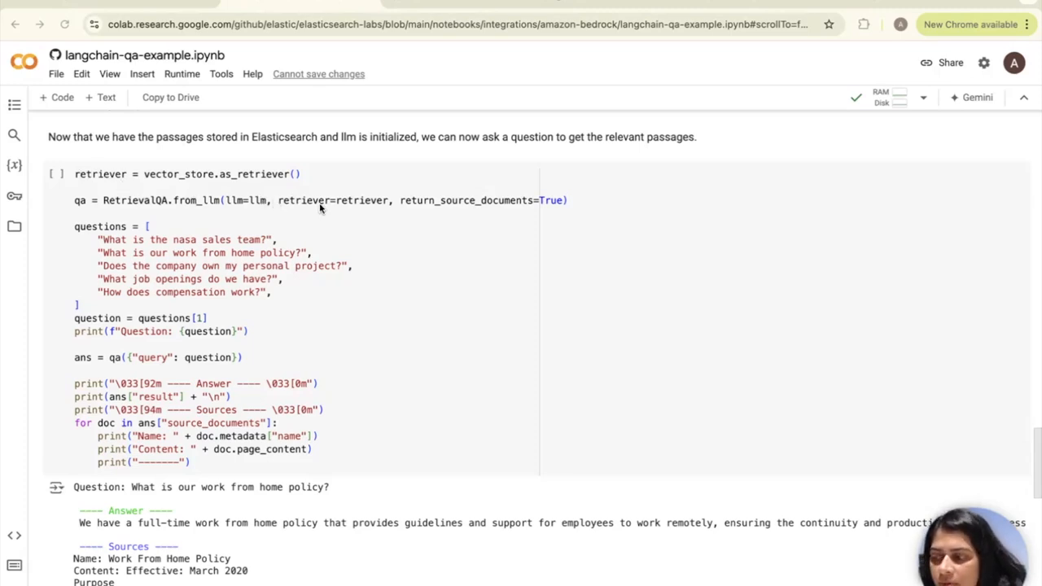
mouse_move(388, 204)
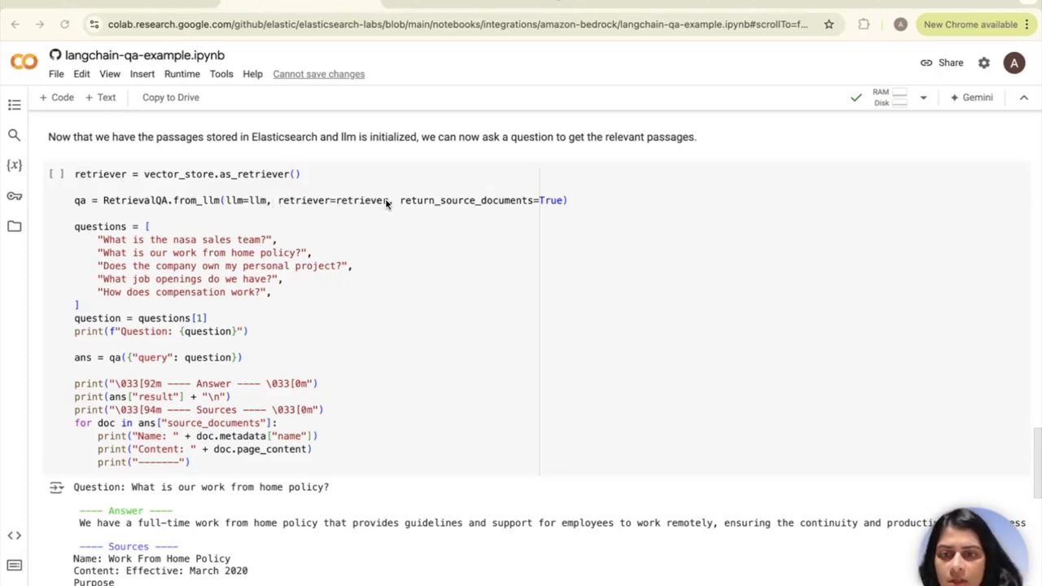
mouse_move(481, 206)
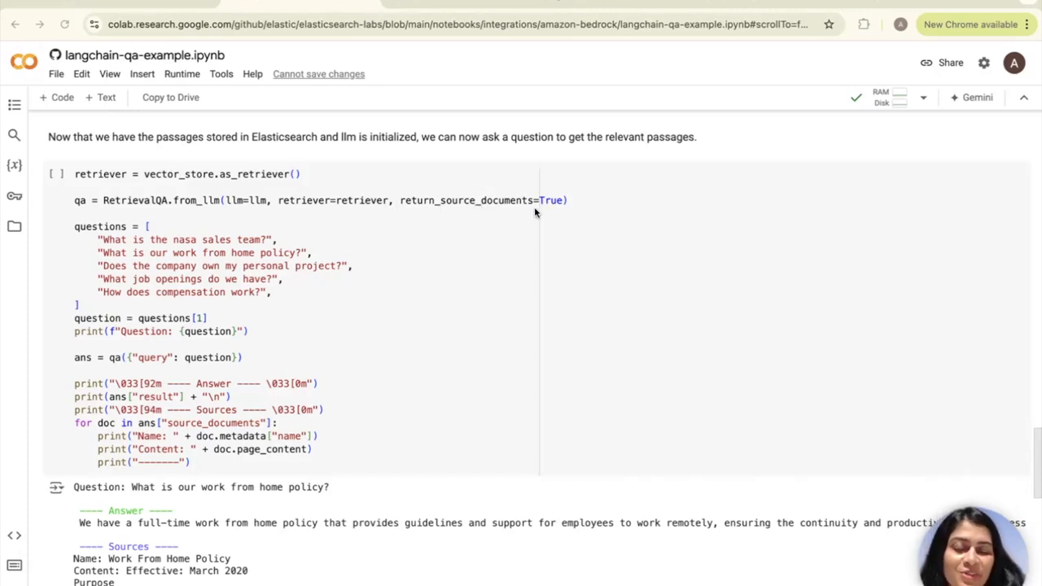
mouse_move(438, 218)
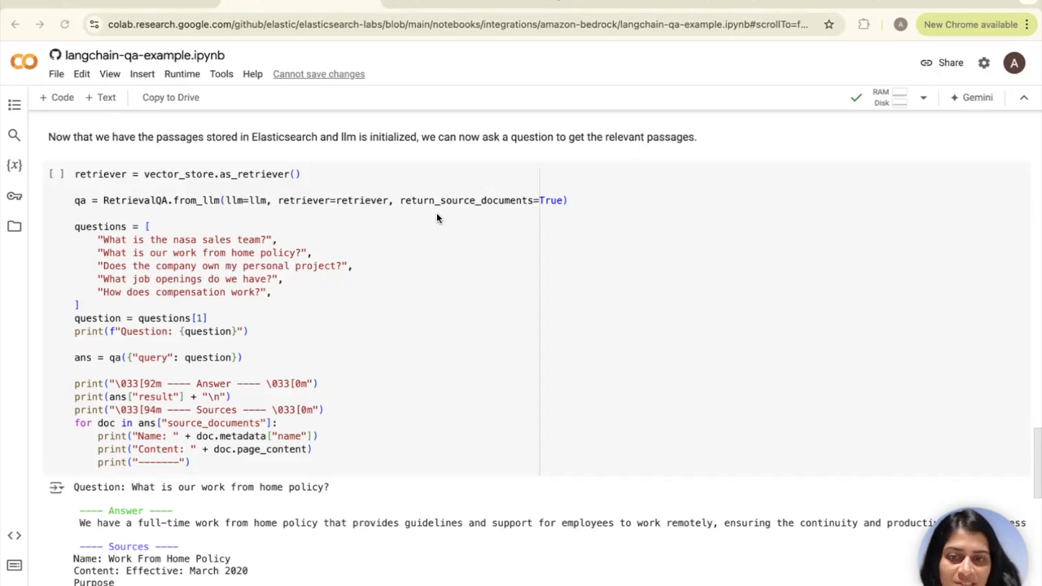
mouse_move(460, 215)
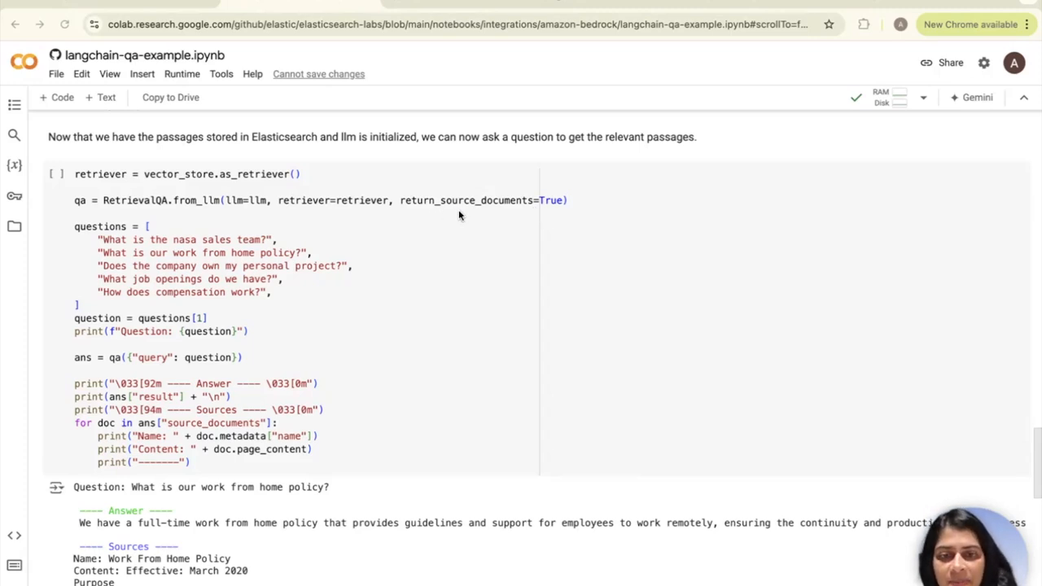
mouse_move(475, 219)
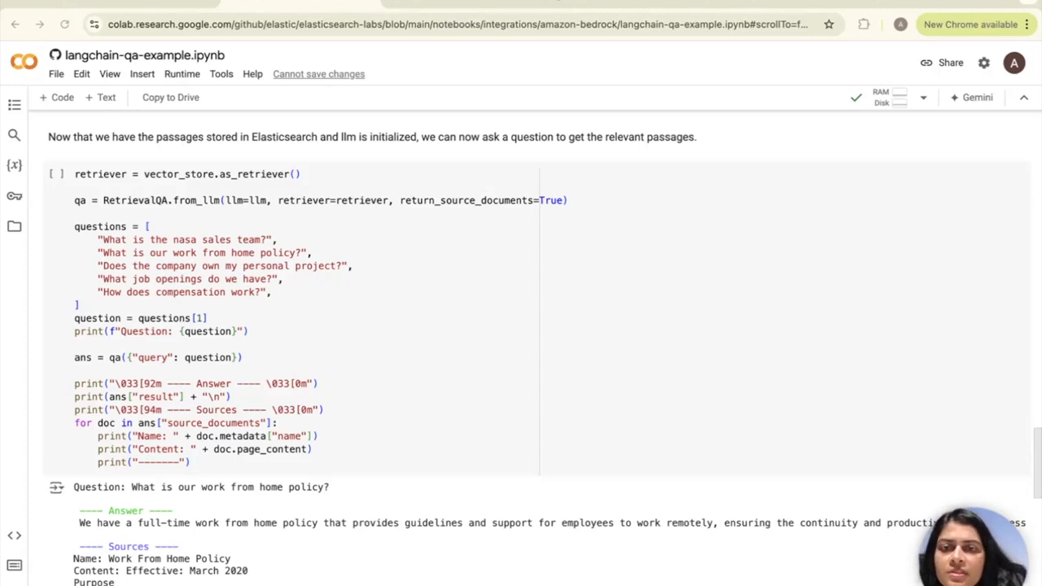
mouse_move(377, 235)
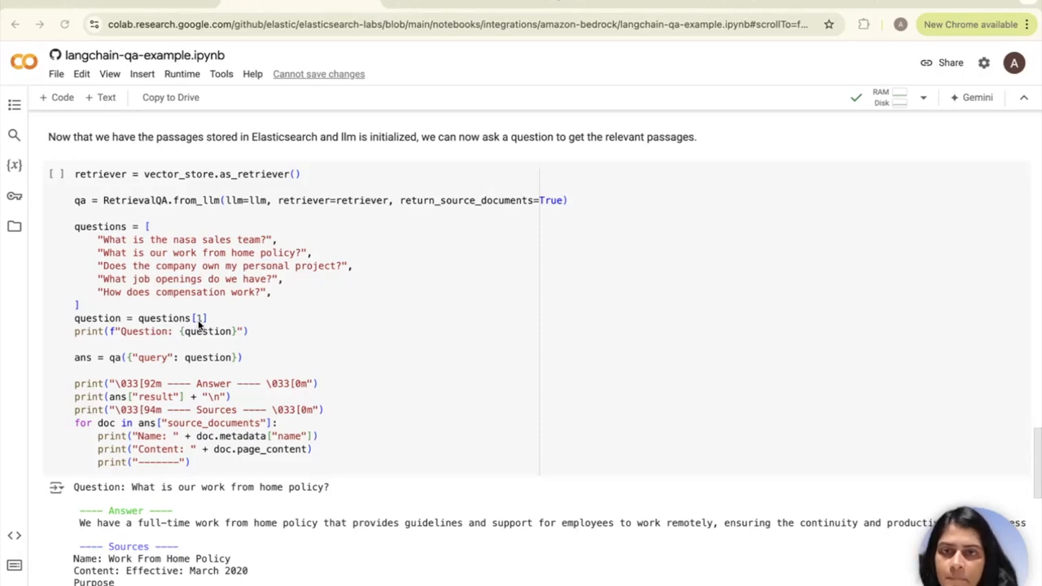
mouse_move(166, 342)
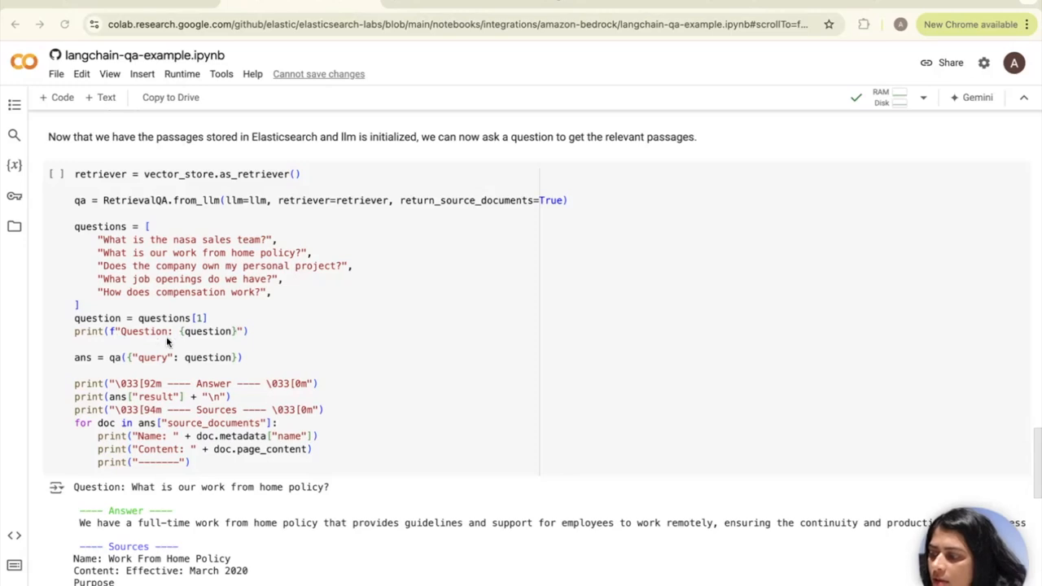
scroll("down", 3)
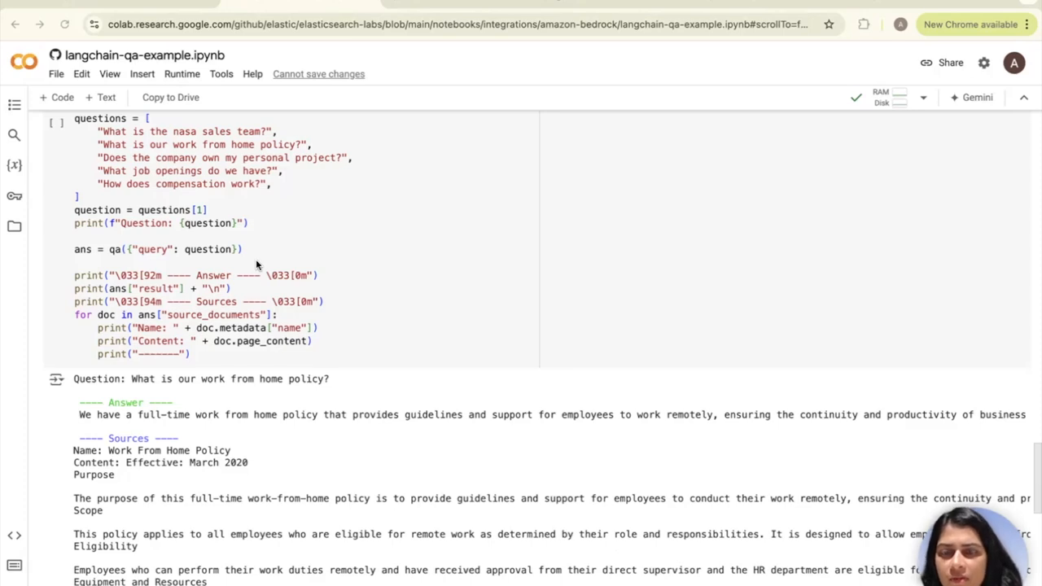
mouse_move(94, 259)
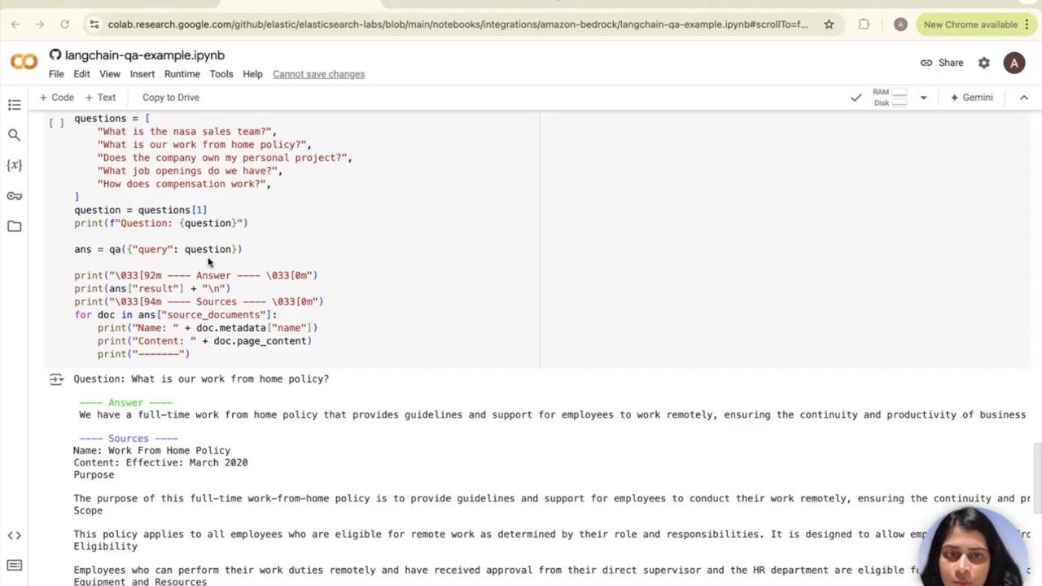
mouse_move(308, 303)
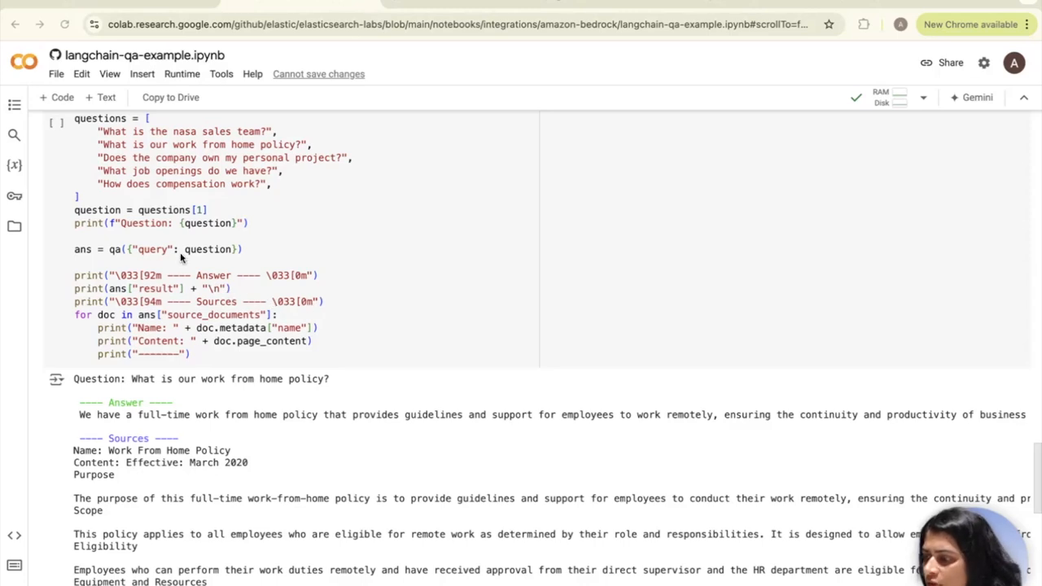
mouse_move(298, 324)
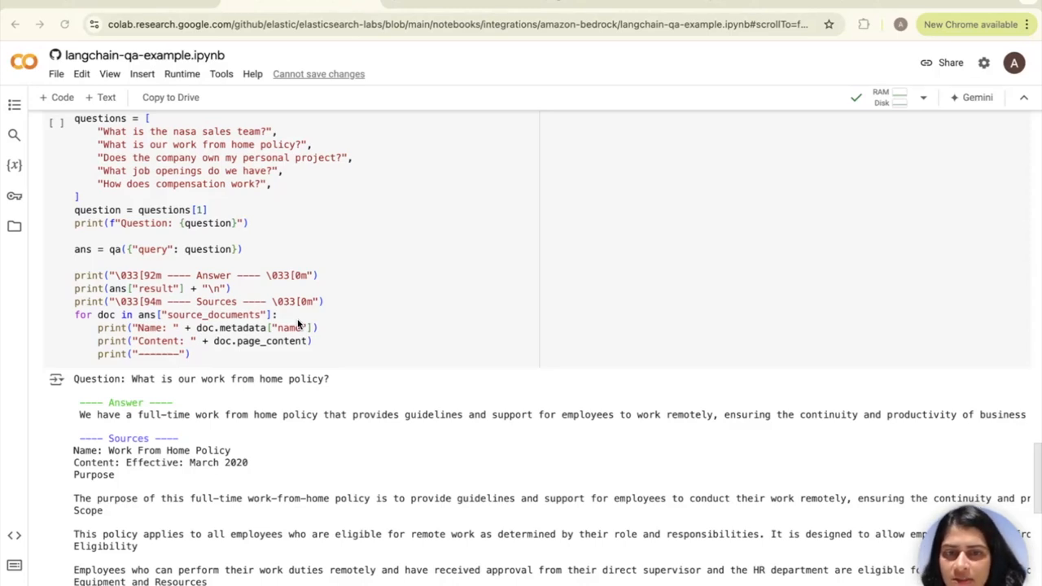
mouse_move(208, 340)
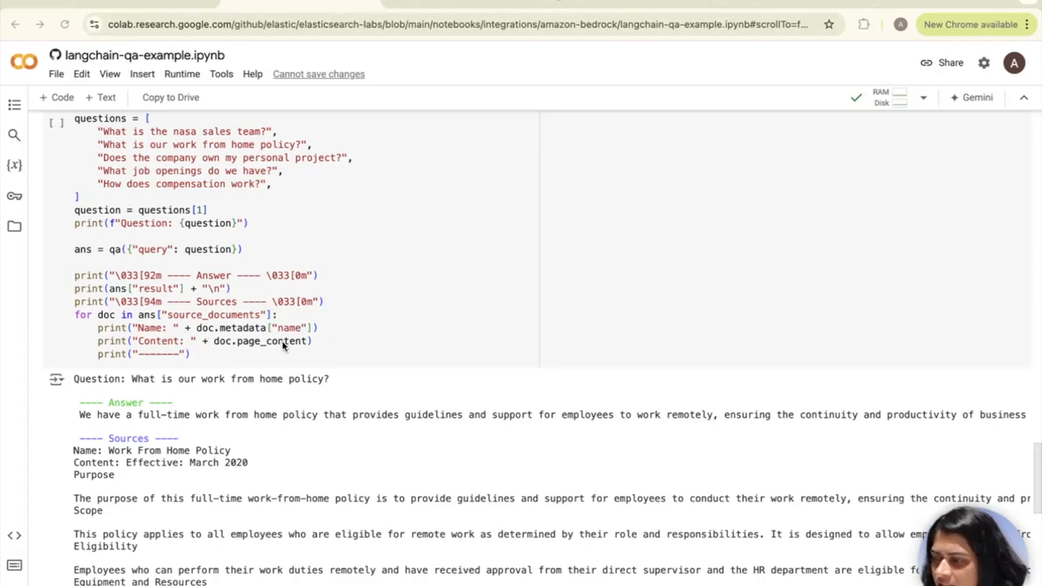
mouse_move(312, 355)
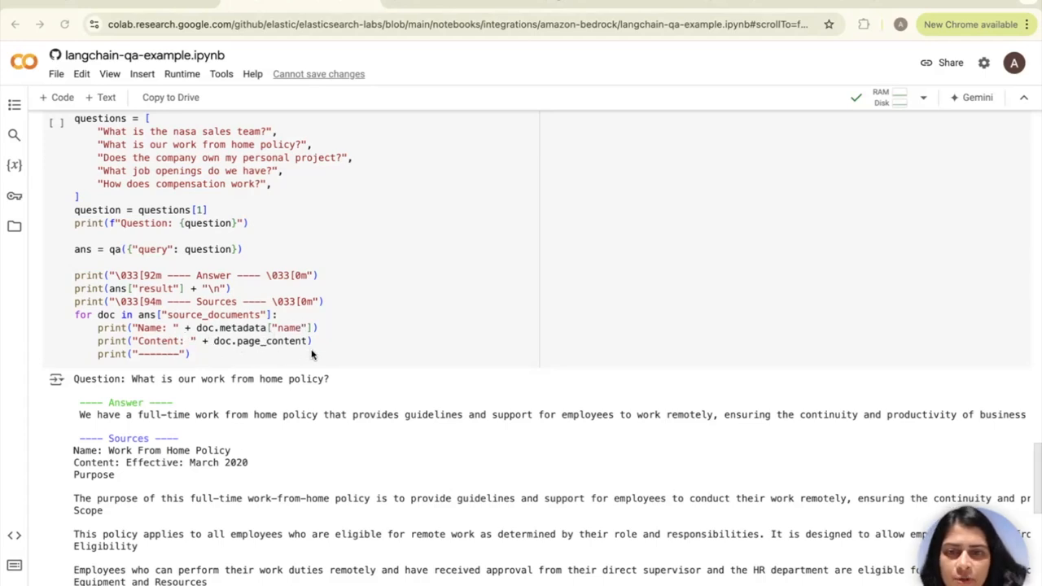
mouse_move(317, 355)
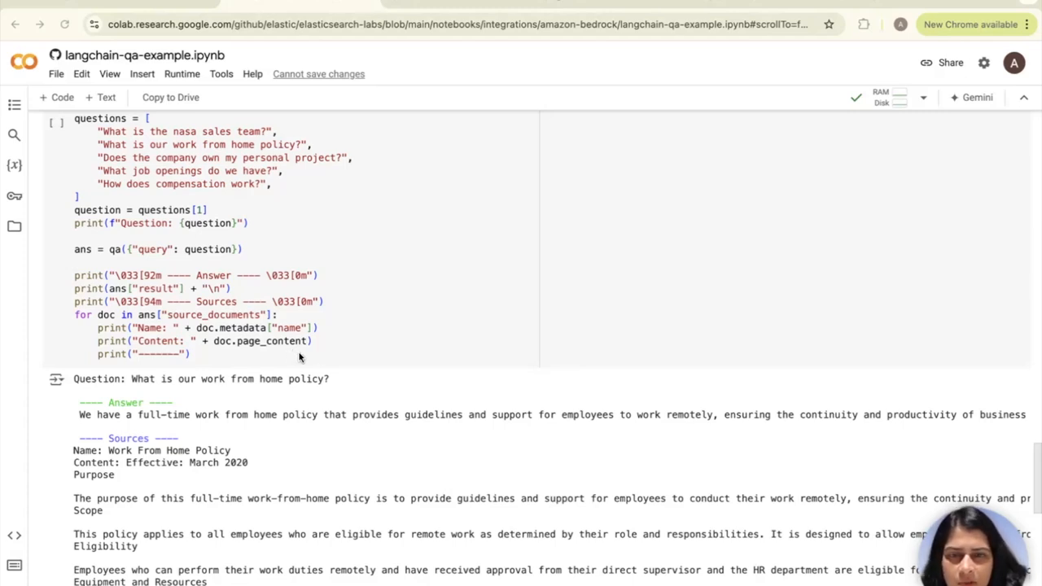
mouse_move(420, 395)
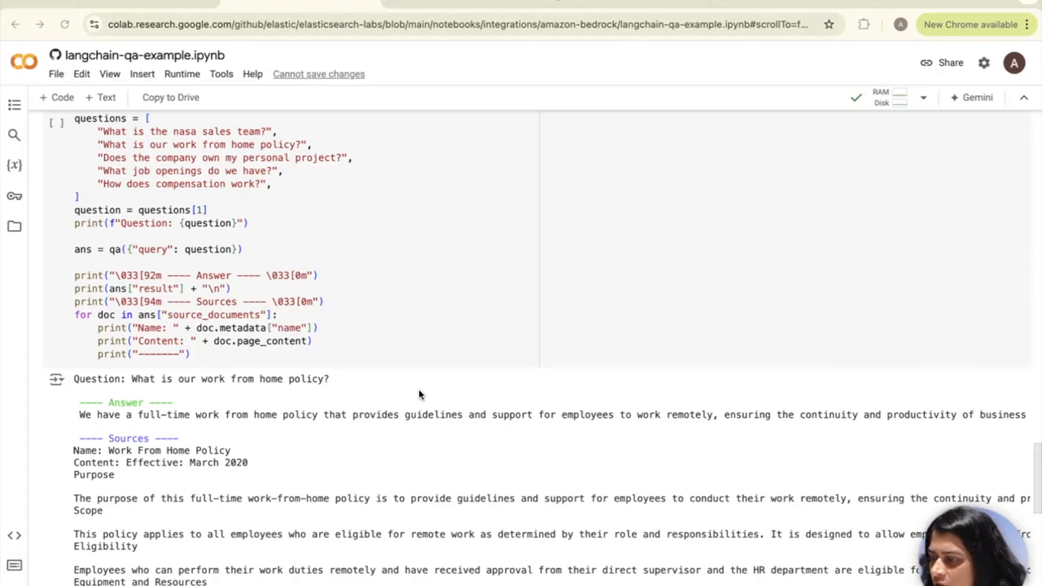
Re-run the RetrievalQA cell to get a fresh work-from-home policy answer with its sources.
scroll("down", 3)
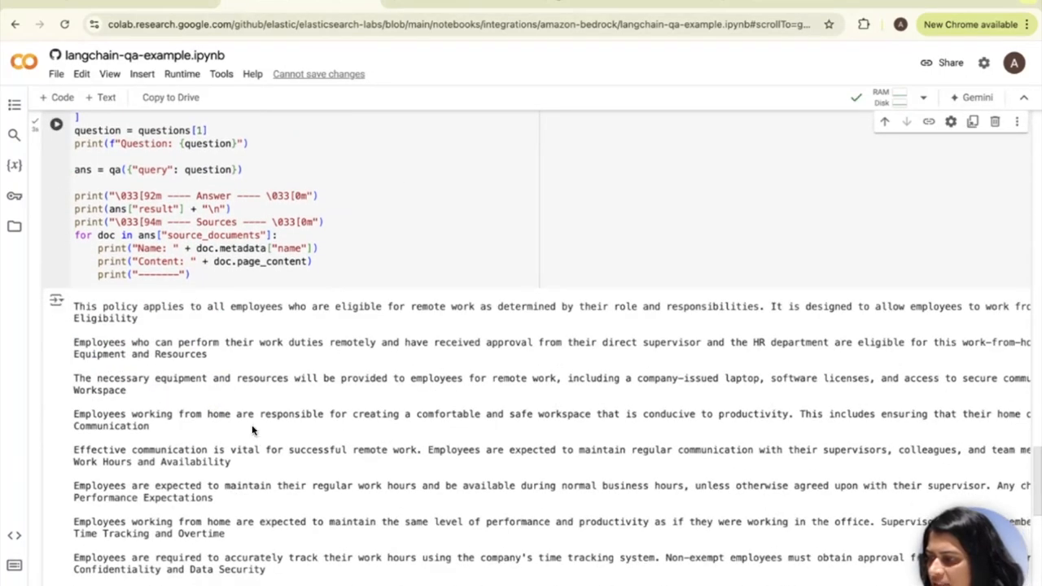
left_click(56, 124)
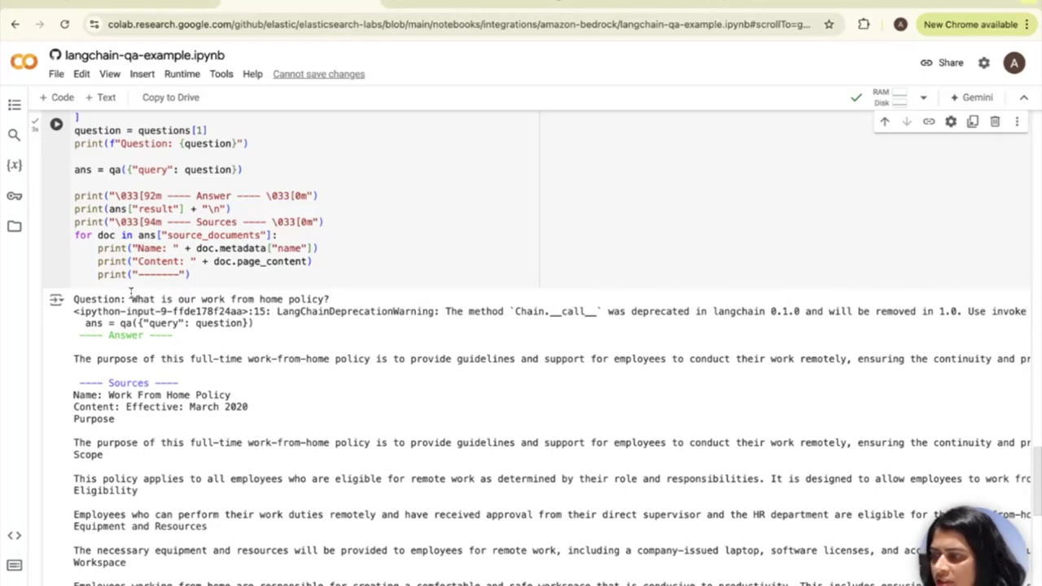
double_click(228, 299)
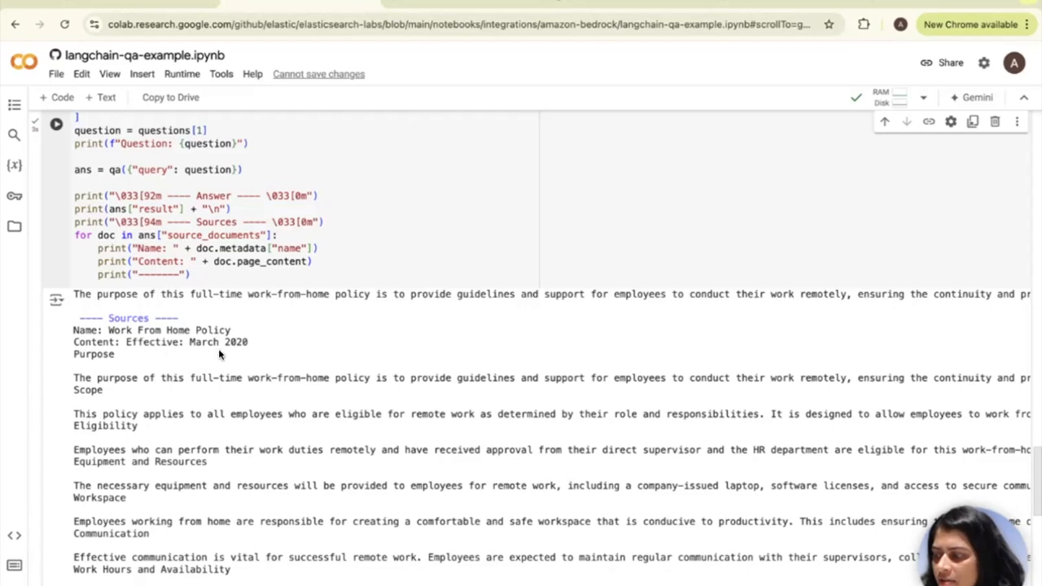
scroll("down", 3)
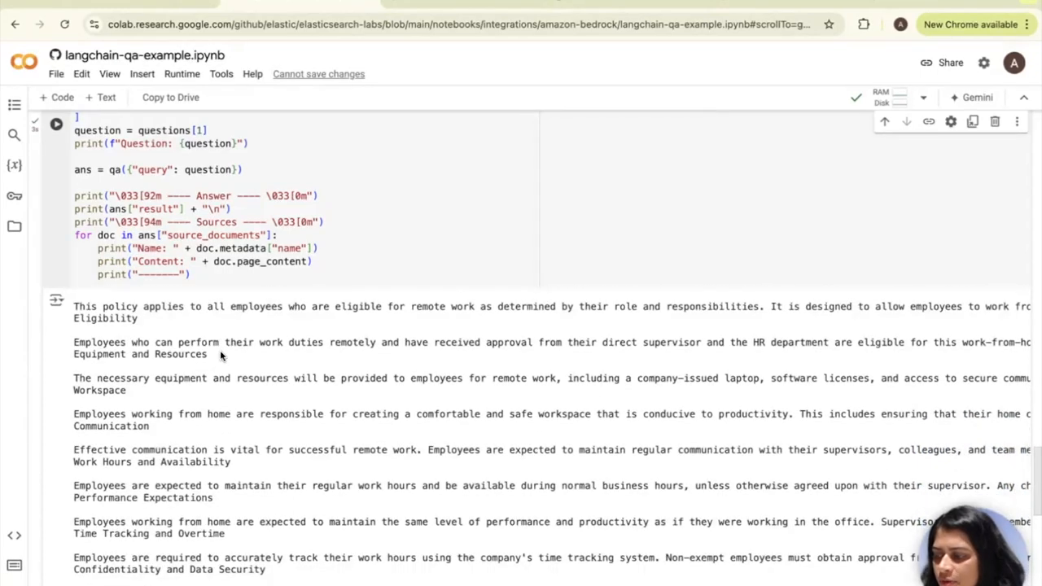
left_click(55, 124)
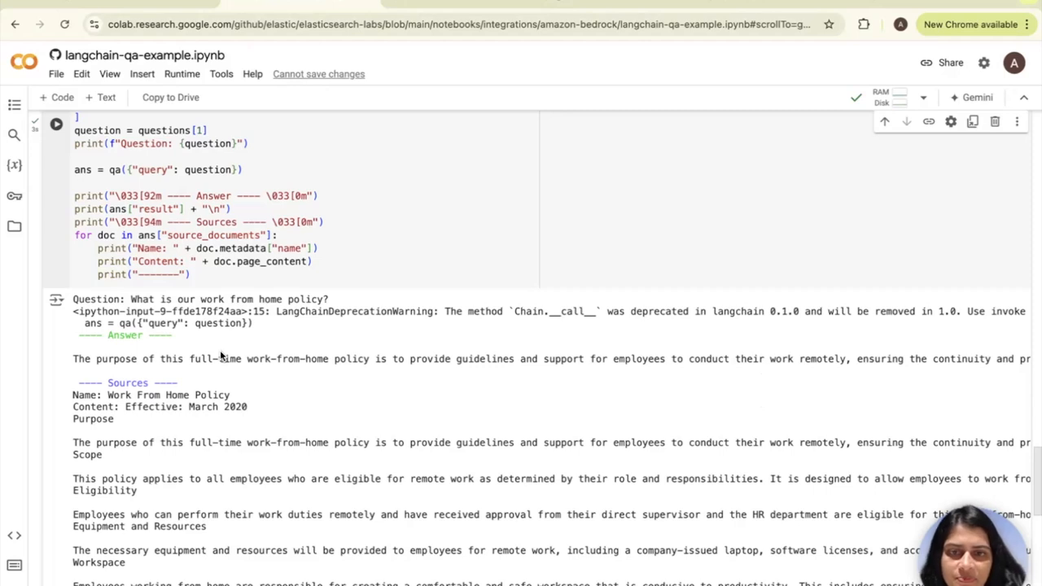
mouse_move(222, 356)
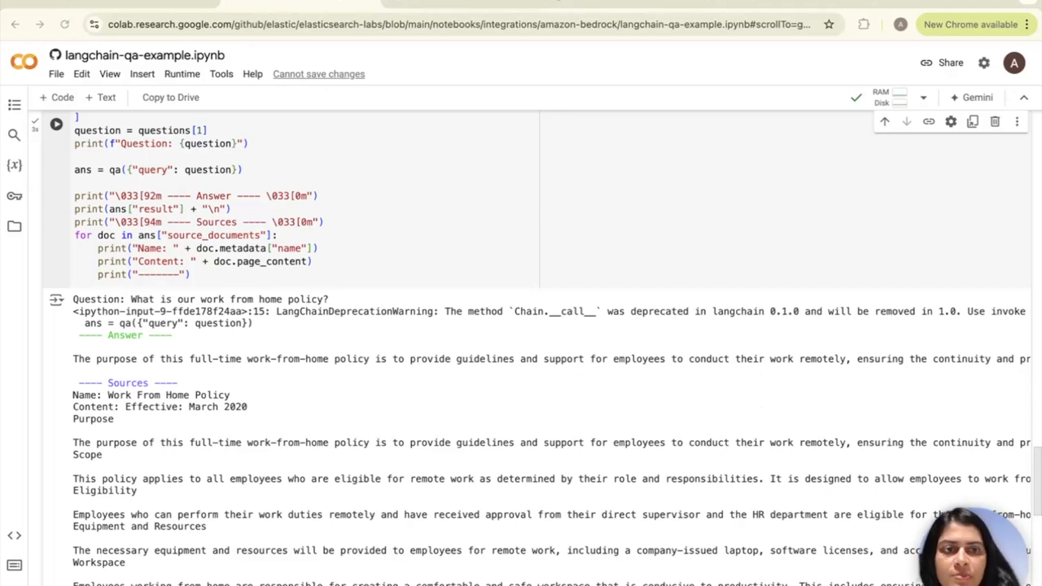
mouse_move(618, 335)
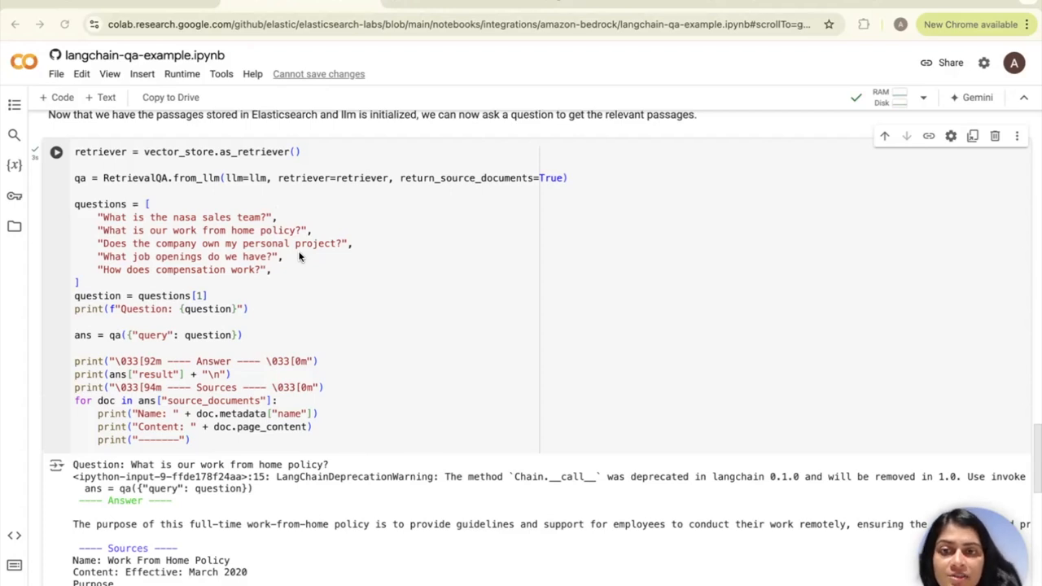
mouse_move(432, 323)
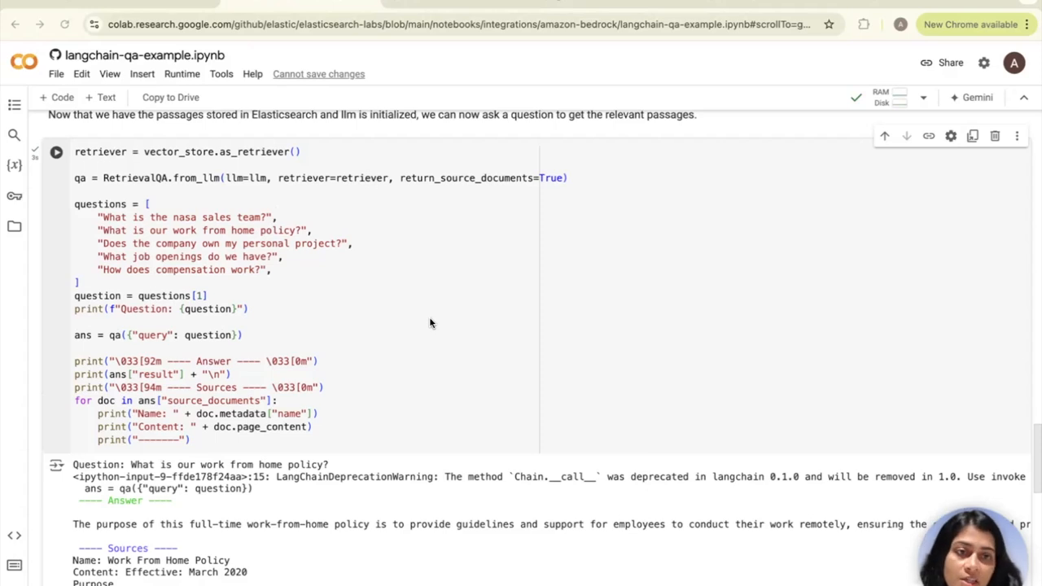
mouse_move(277, 285)
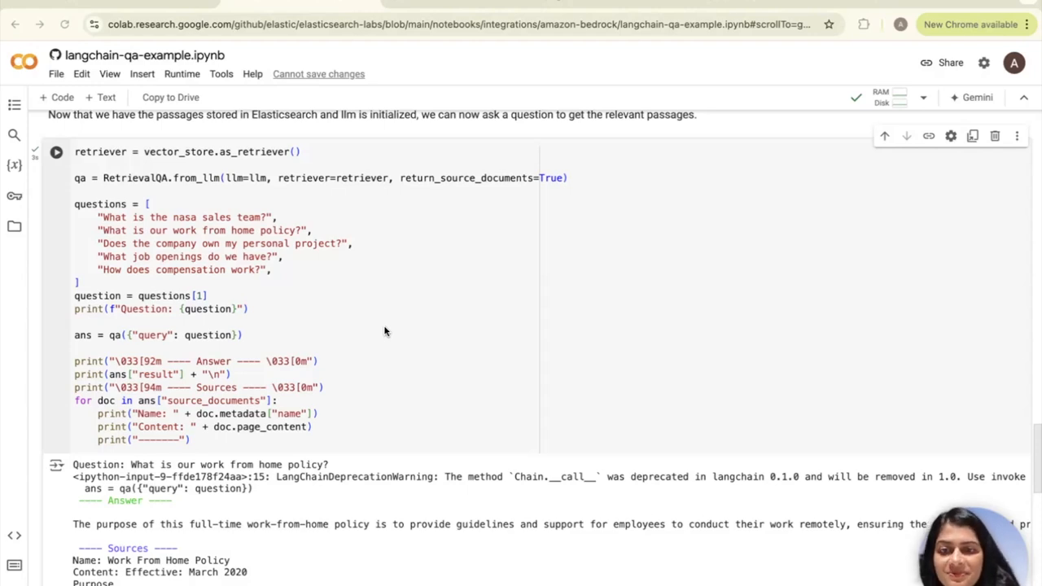
Scroll the Bedrock with Elasticsearch and Langchain blog article back toward its title and introduction.
scroll("down", 3)
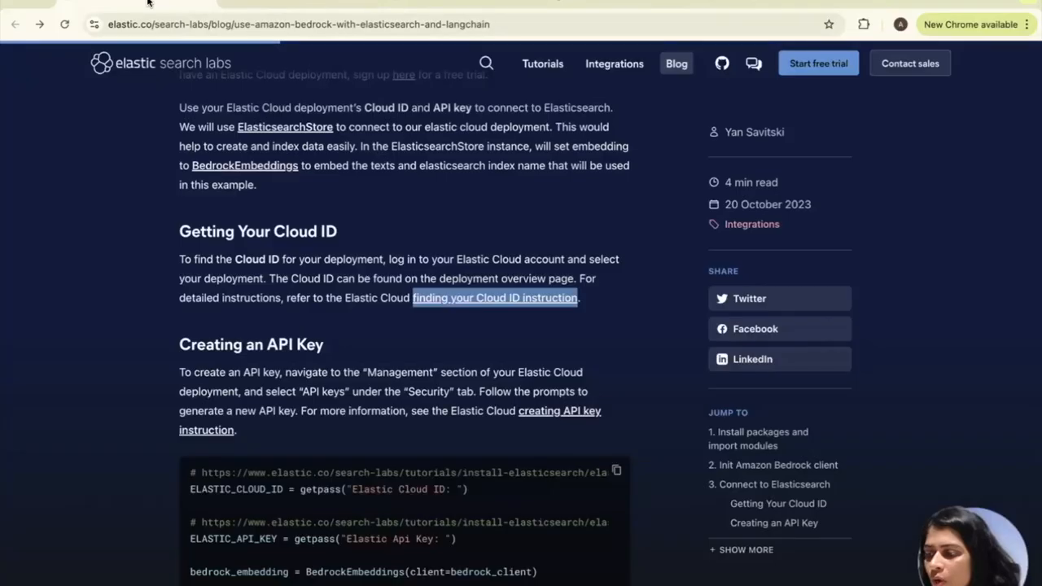
scroll("down", 3)
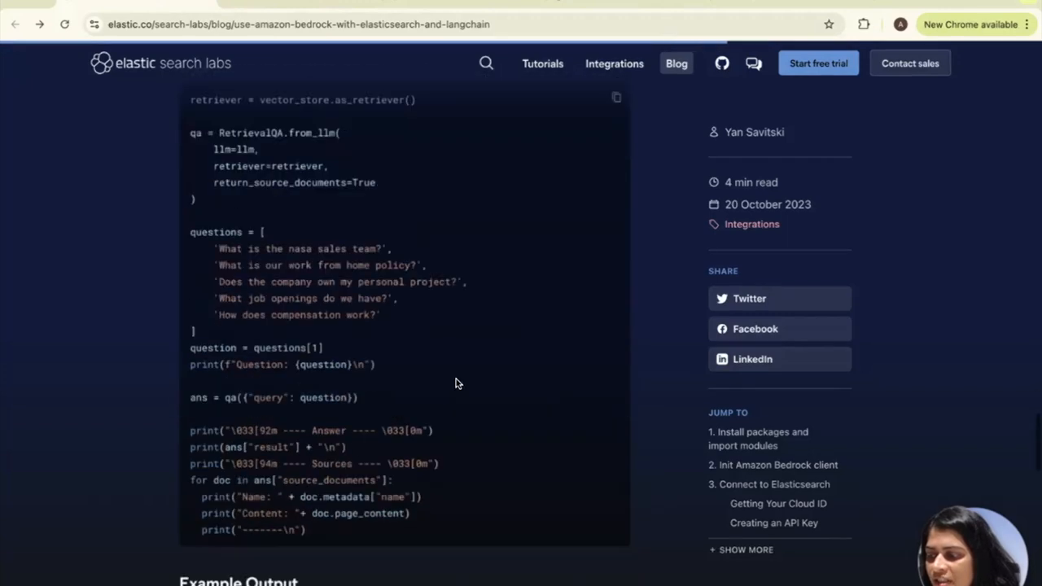
scroll("down", 3)
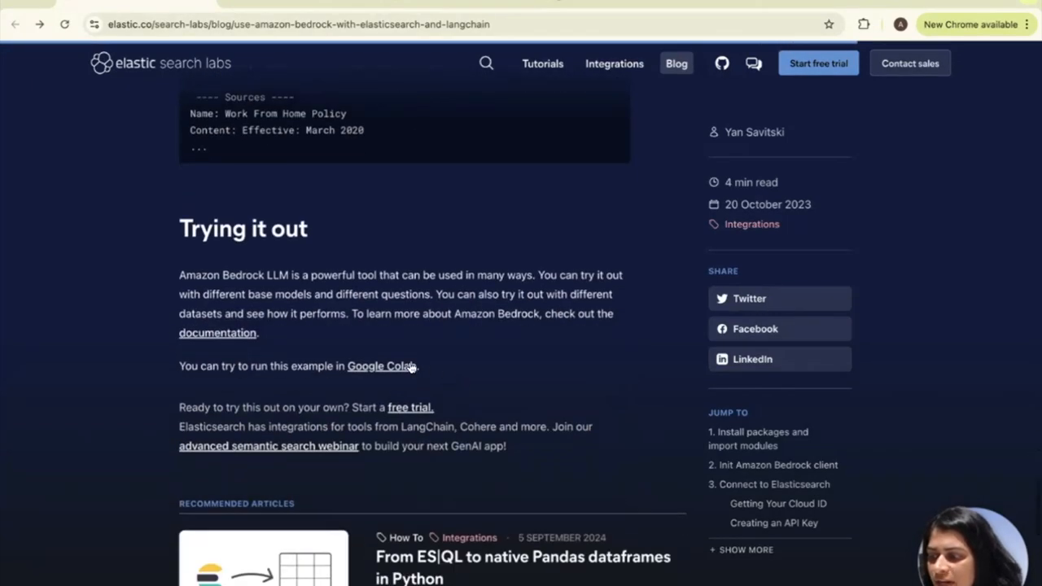
mouse_move(485, 385)
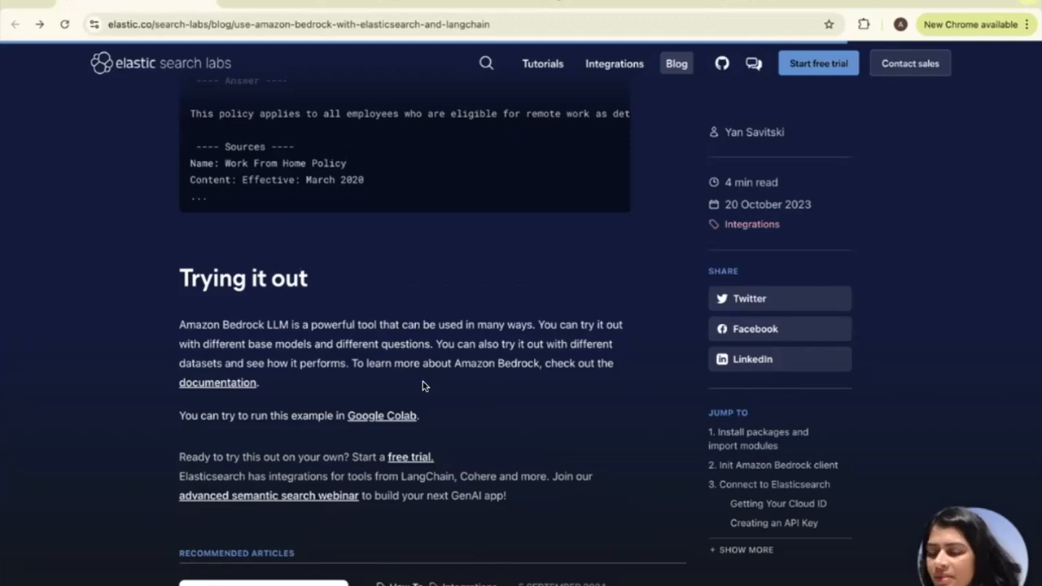
scroll("up", 3)
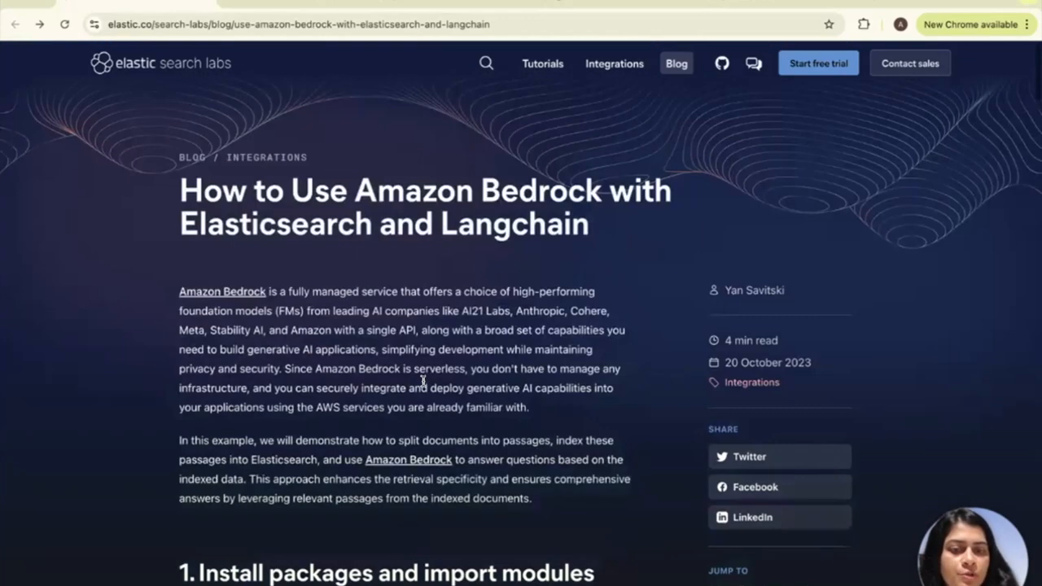
scroll("down", 3)
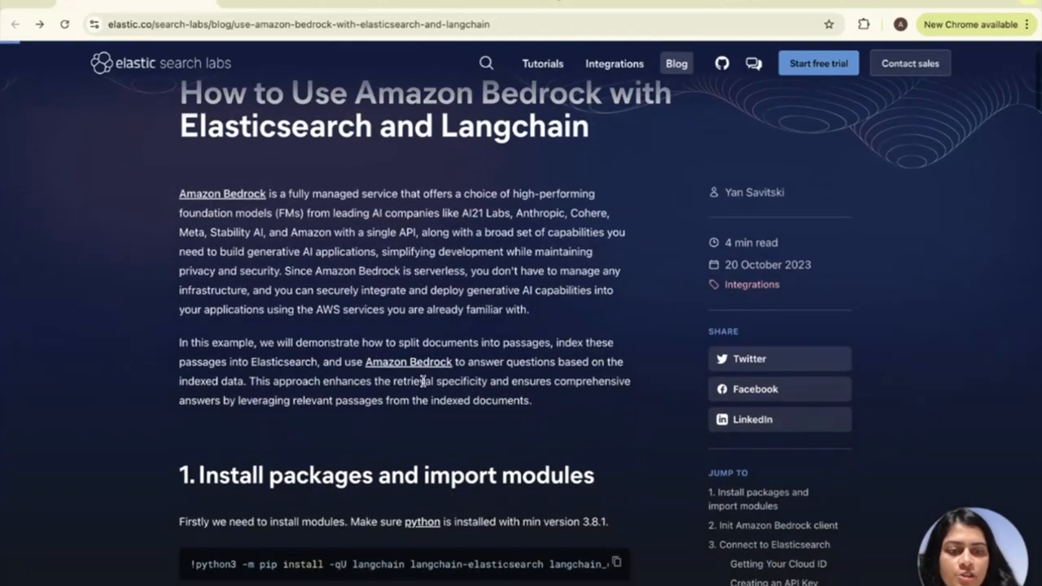